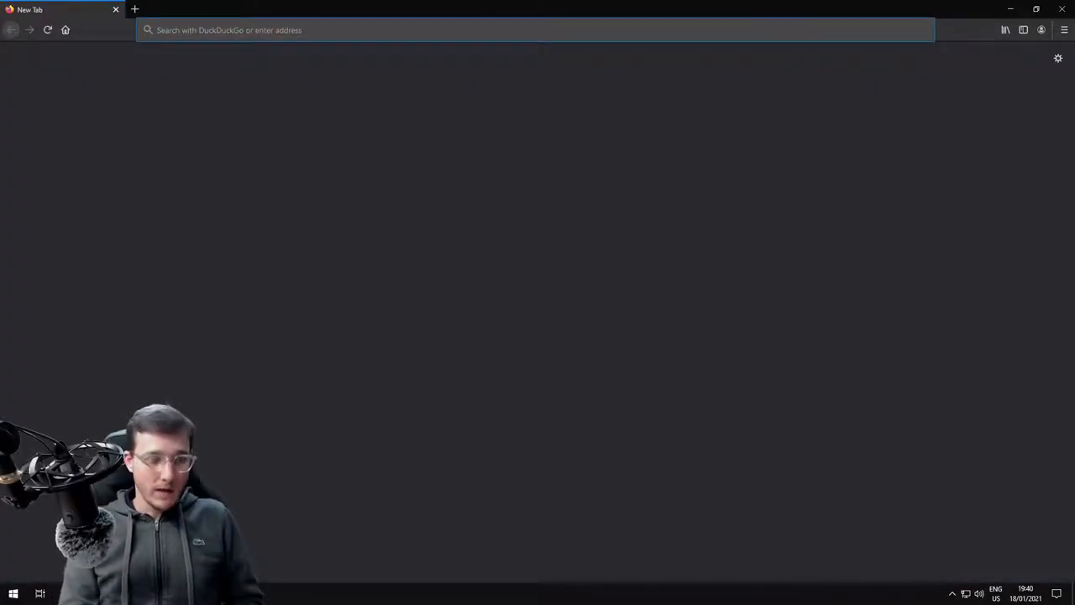
Step: Search for Anaconda and go to the Products > Individual Edition page
text(anaconda.com)
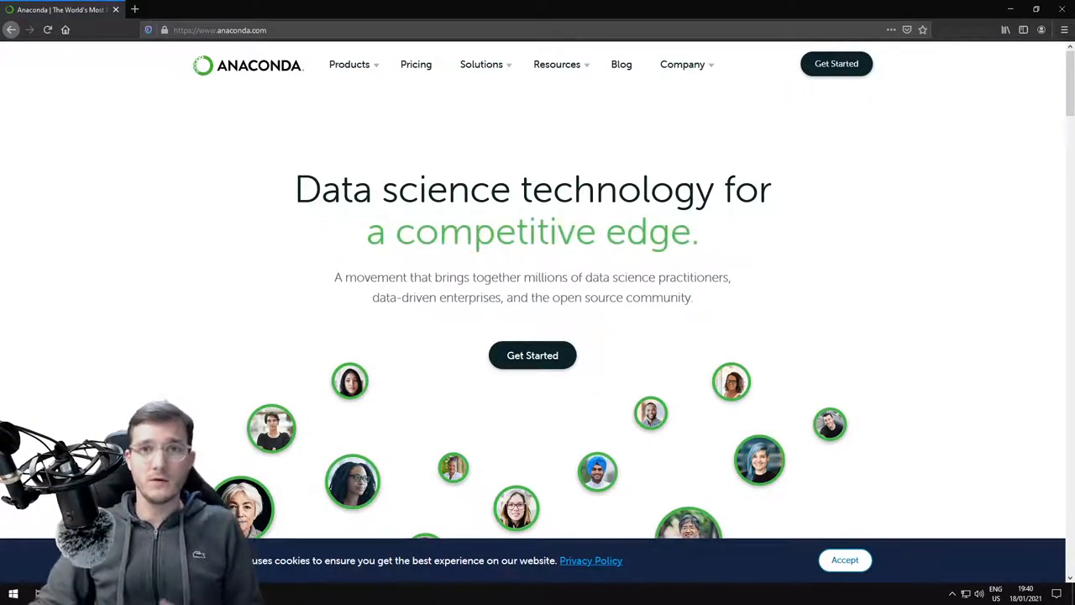
click(349, 64)
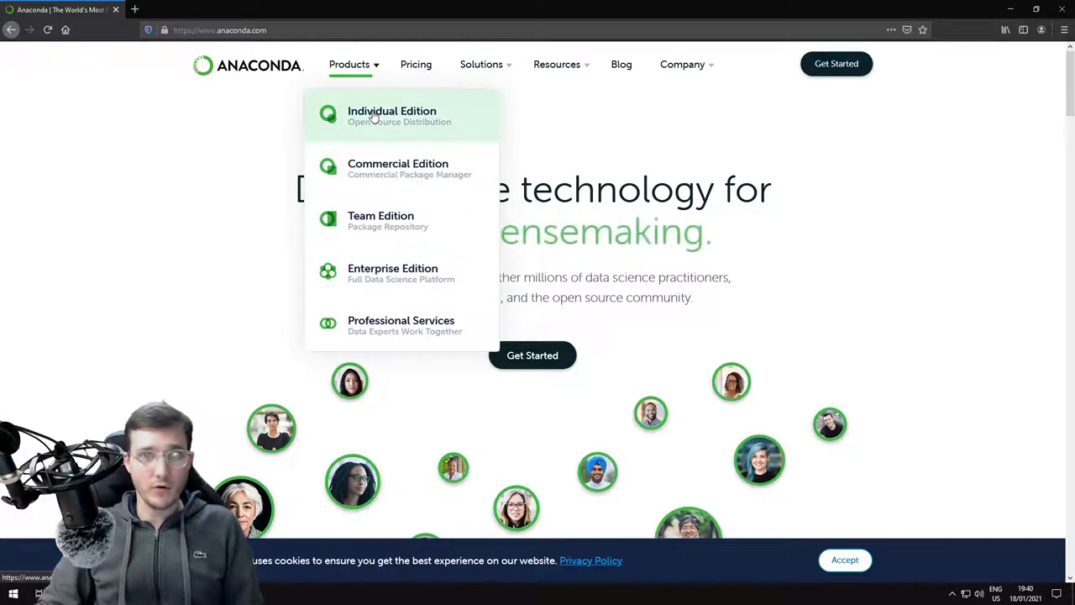
mouse_move(378, 125)
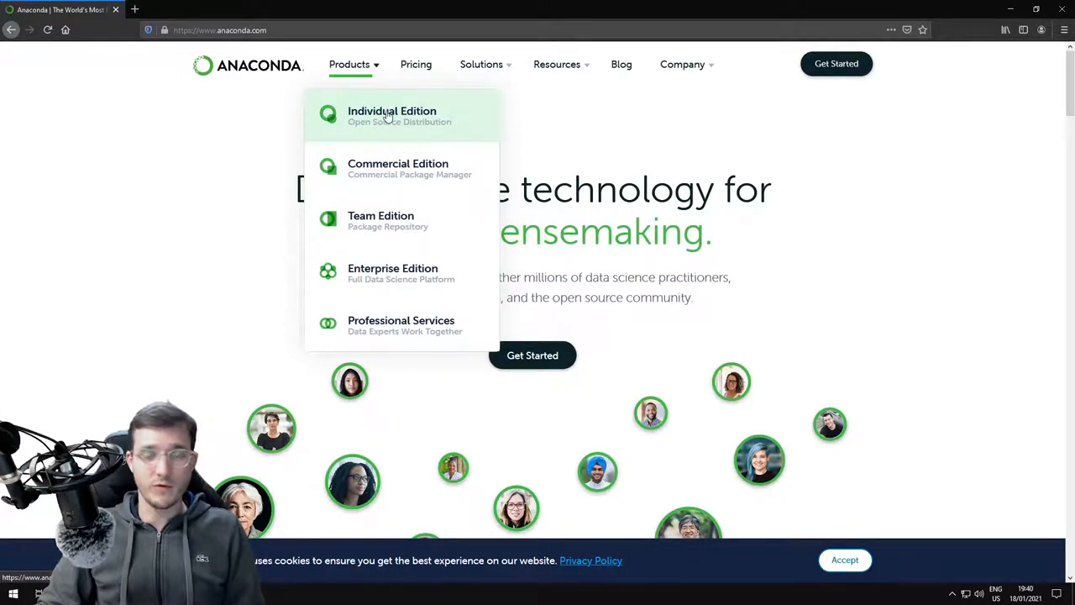
click(391, 115)
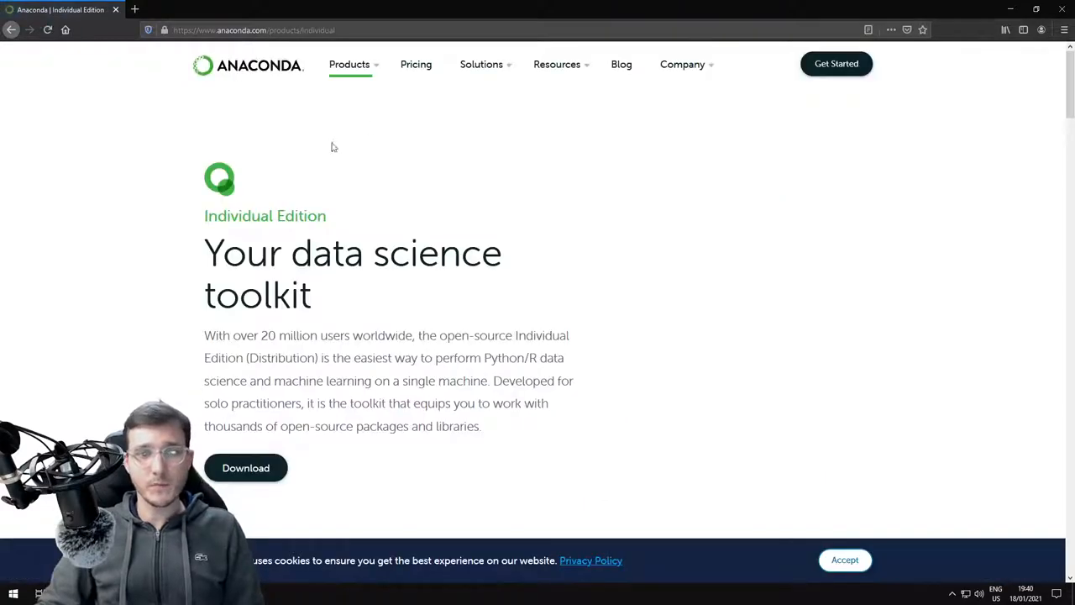
mouse_move(342, 231)
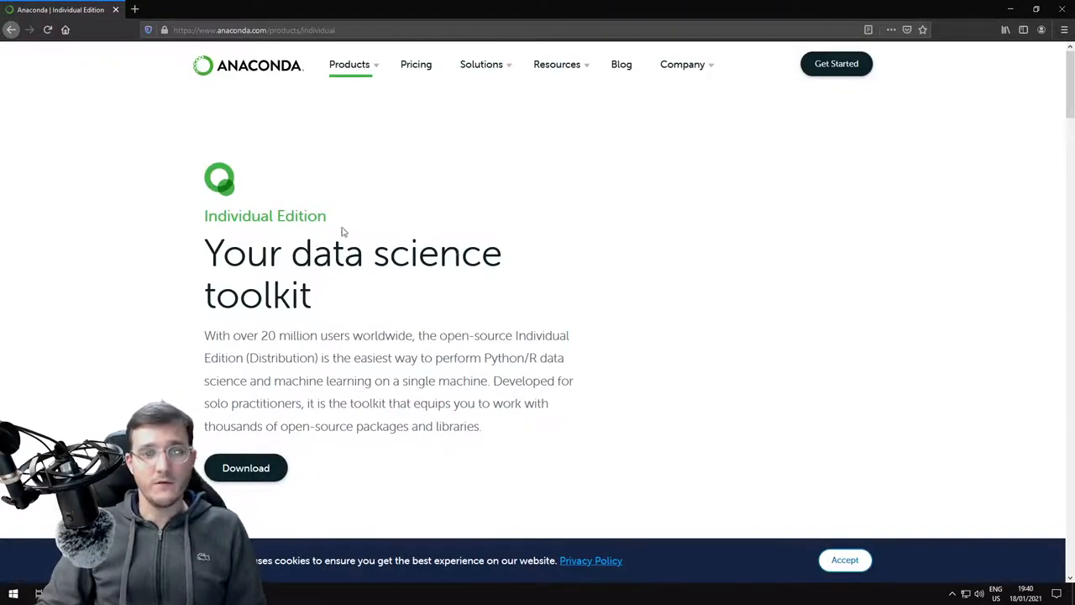
scroll(down, 3)
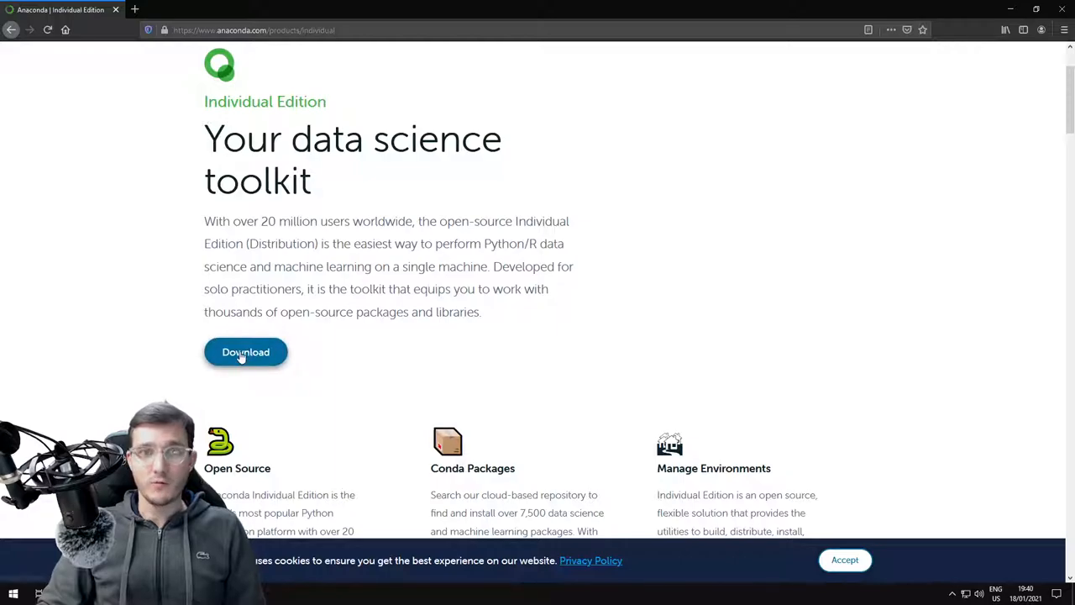
Step: Save the Windows 64-Bit Graphical Installer from the installers list
click(246, 352)
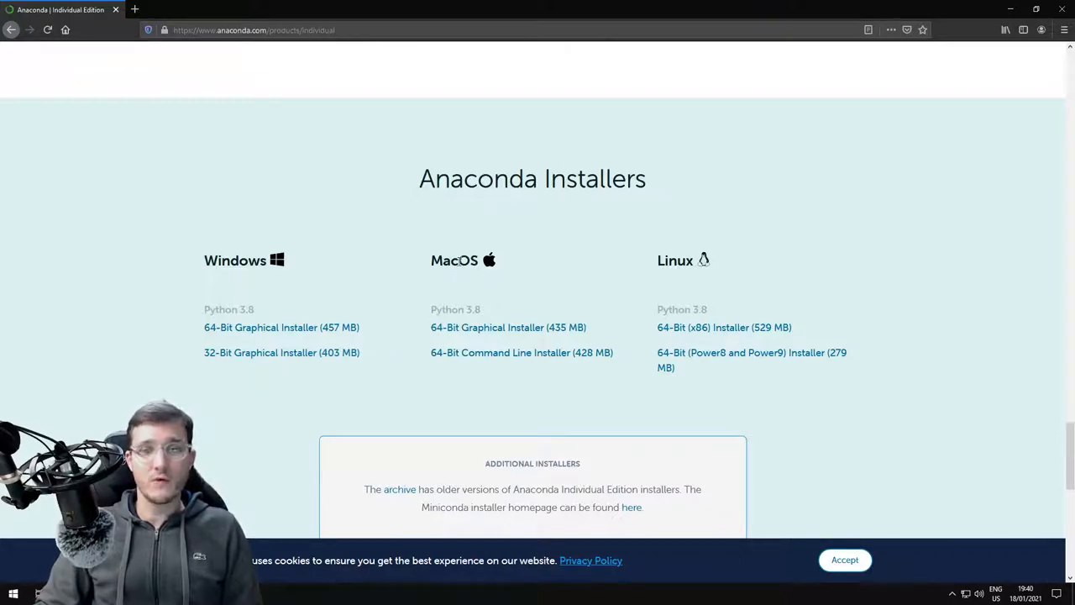
mouse_move(496, 221)
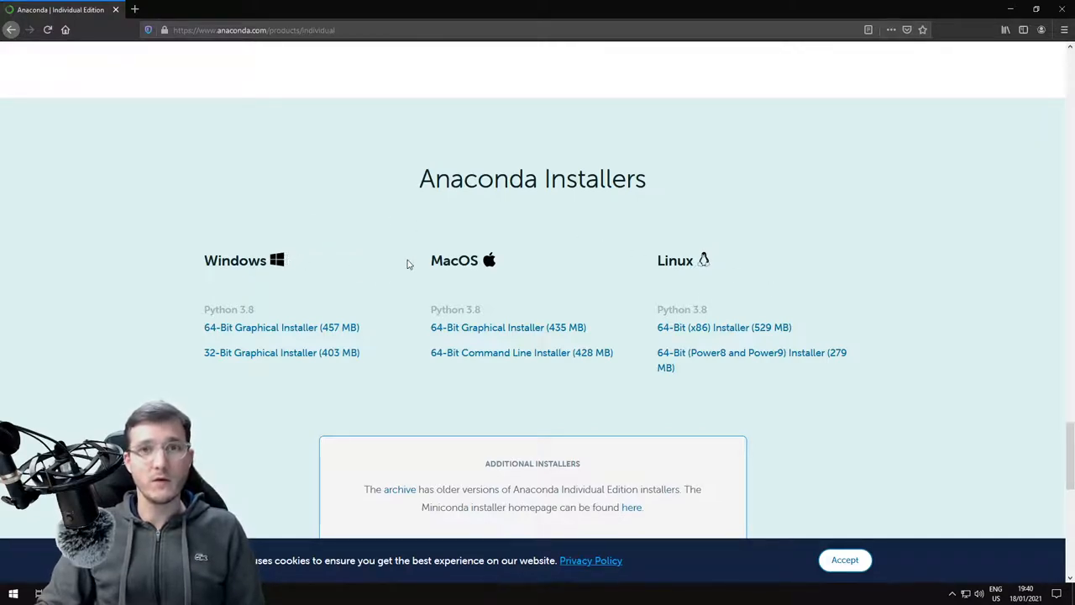
mouse_move(399, 320)
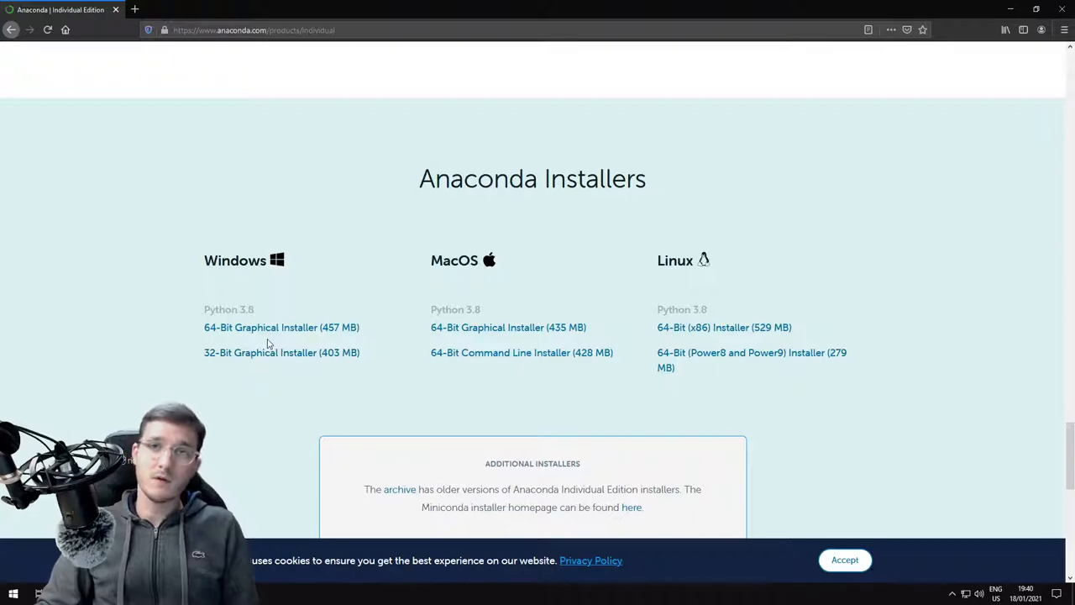
click(281, 327)
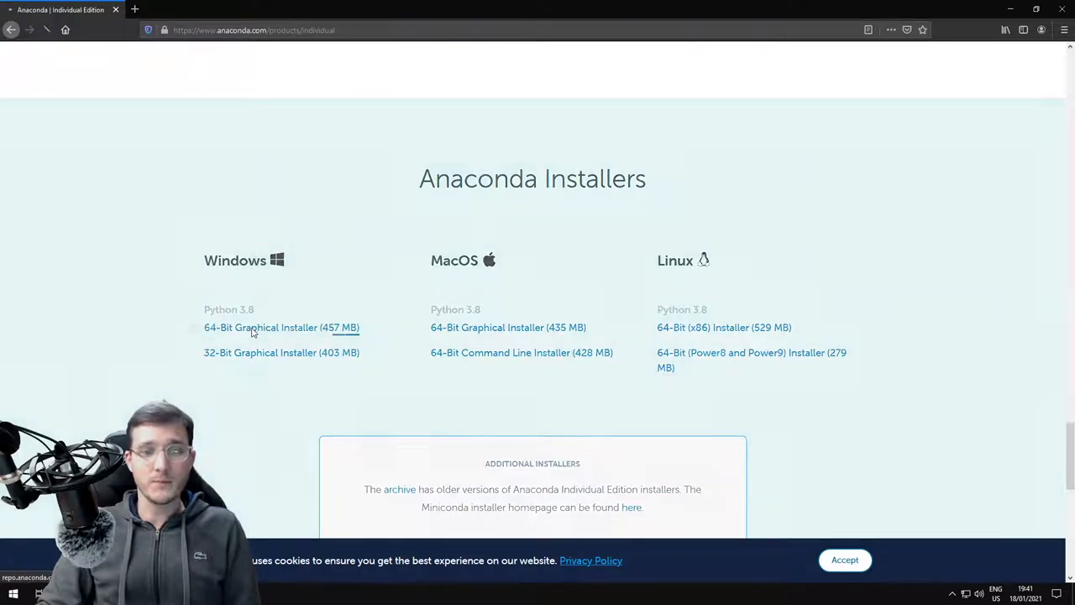
click(261, 327)
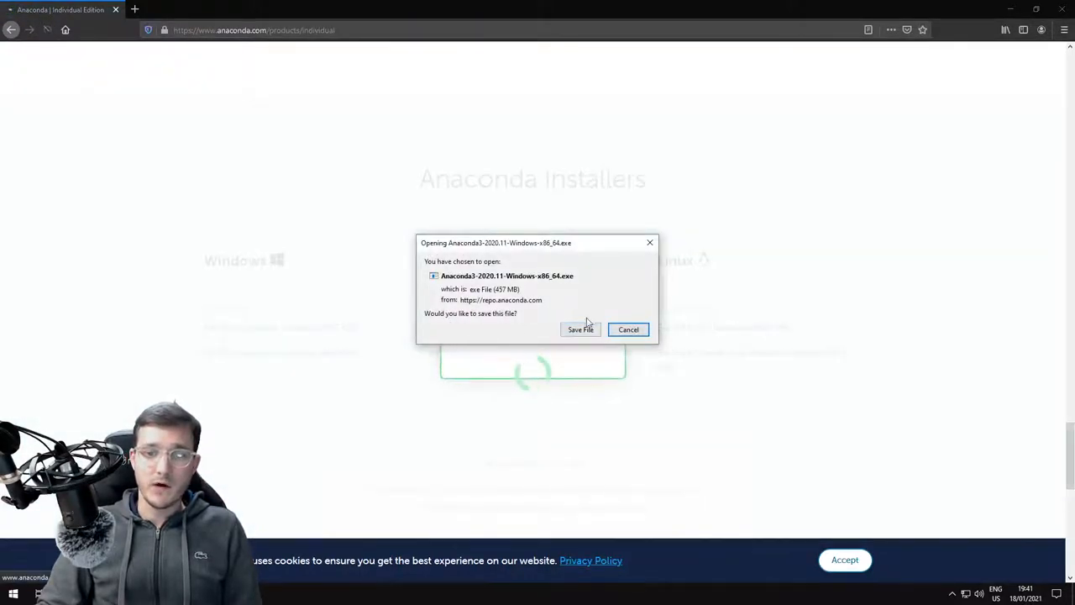
click(580, 329)
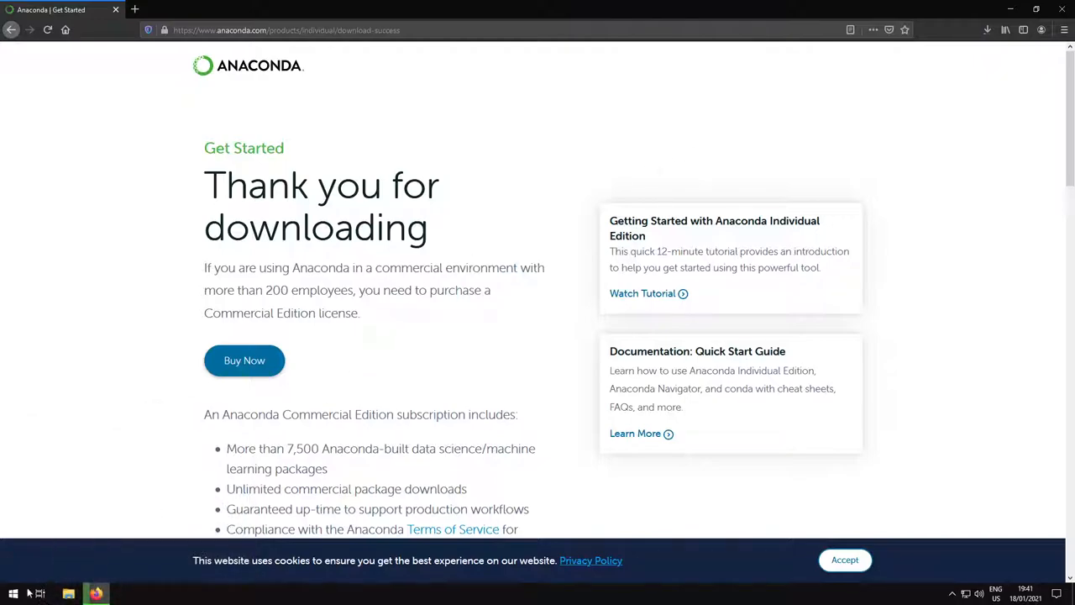
Step: Check Settings > System > About to confirm a 64-bit operating system
click(13, 593)
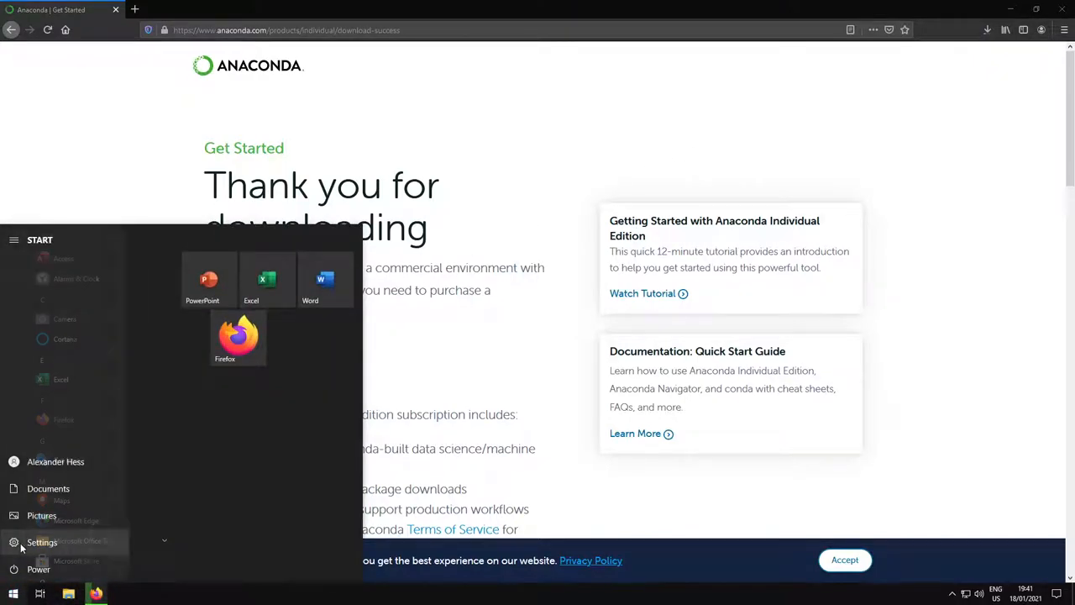
click(42, 542)
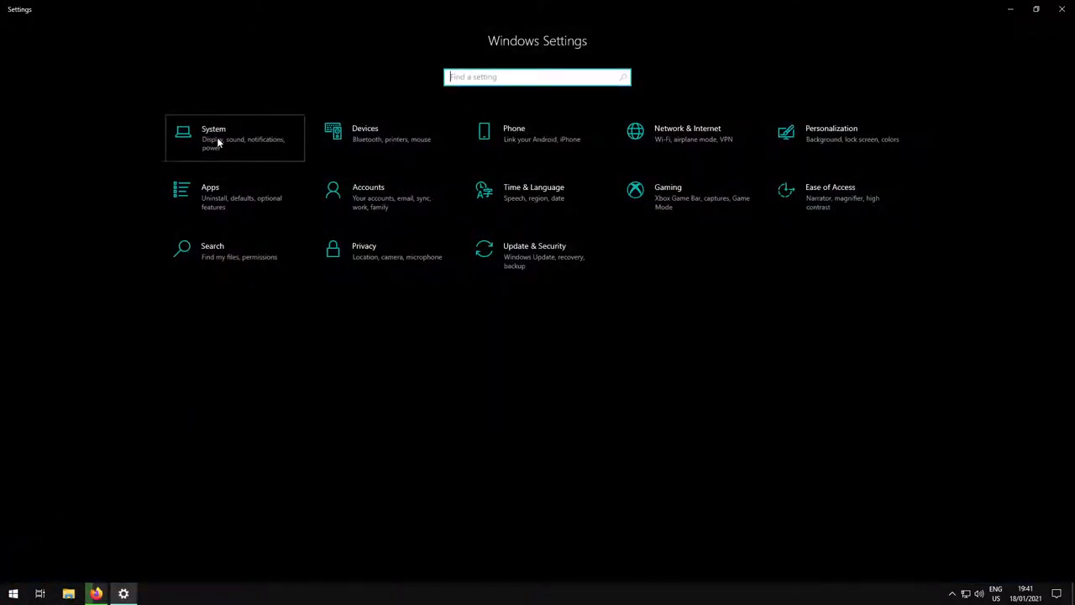
click(213, 137)
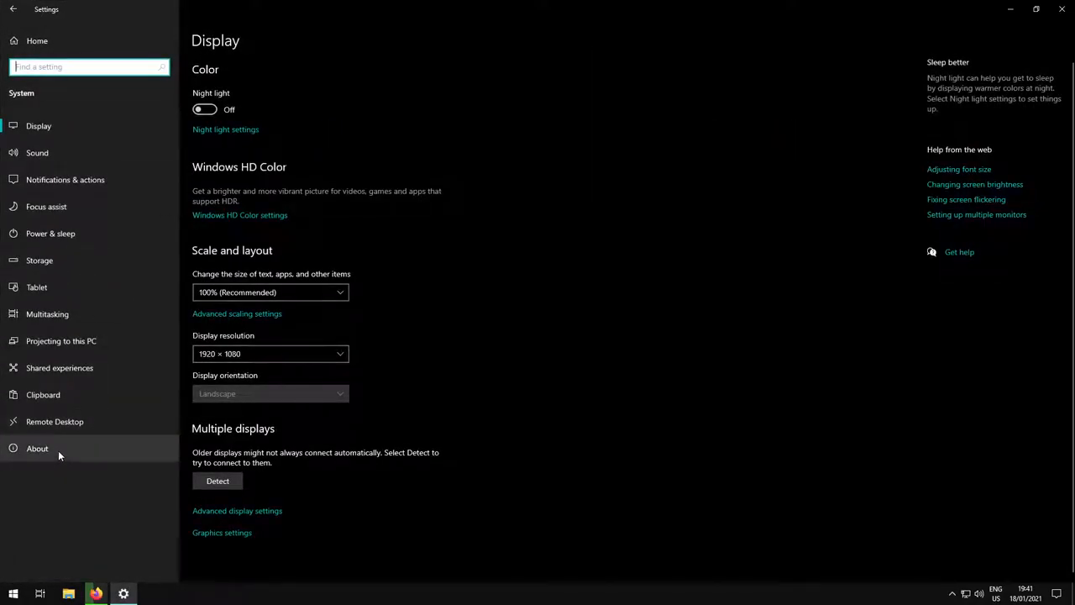
click(37, 447)
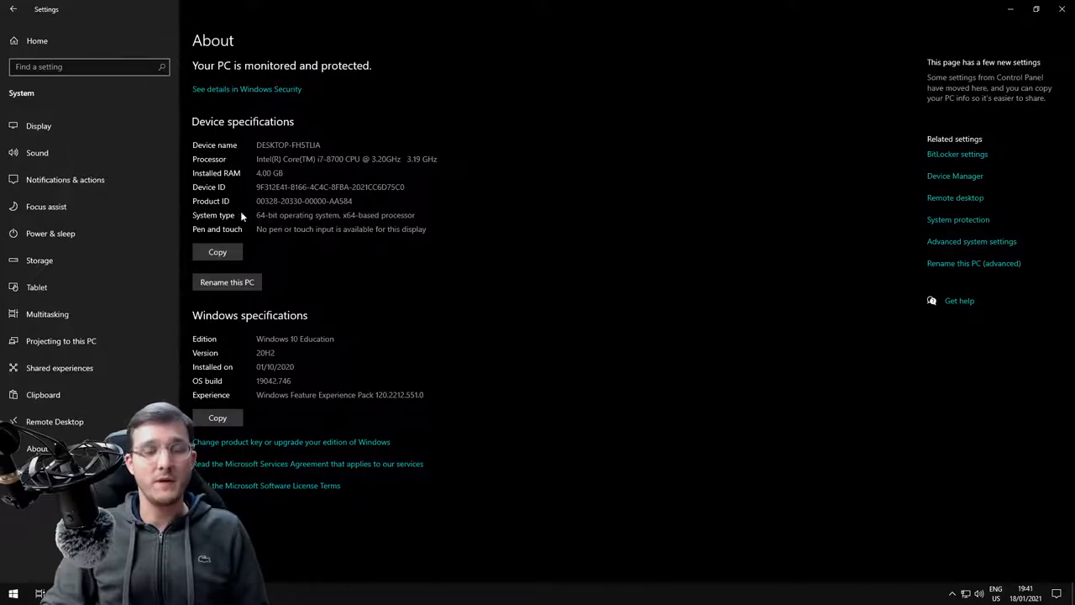
mouse_move(262, 227)
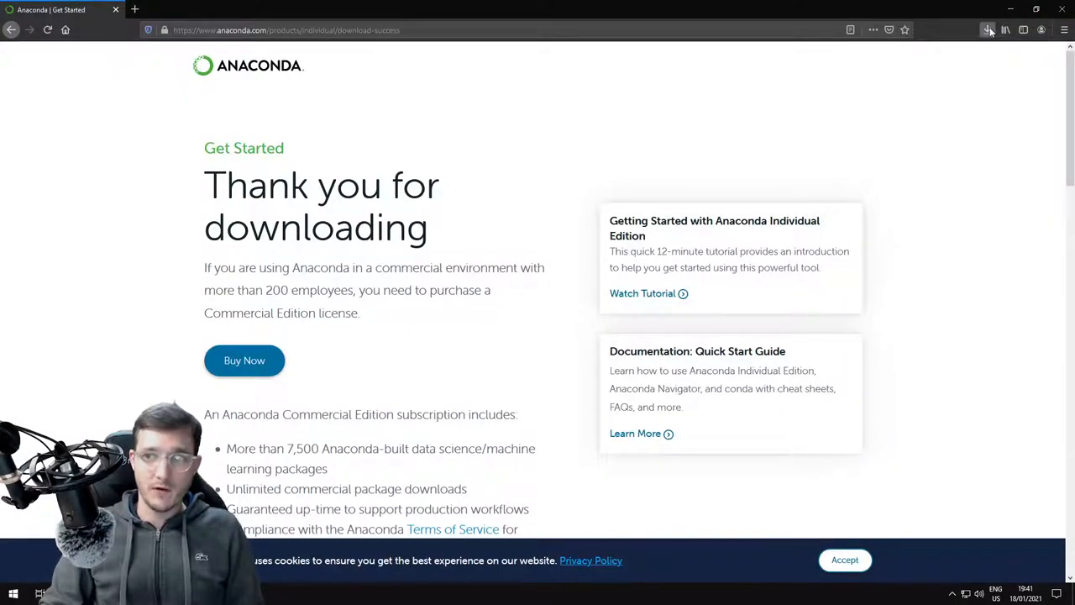
Step: Launch the downloaded Anaconda installer from the Downloads folder
click(988, 31)
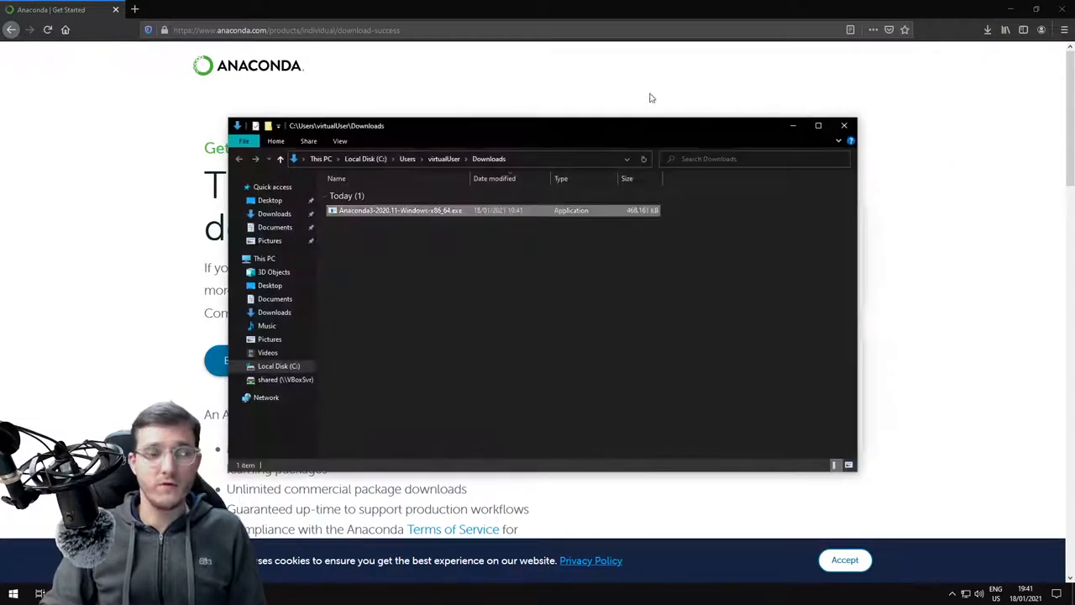
click(400, 210)
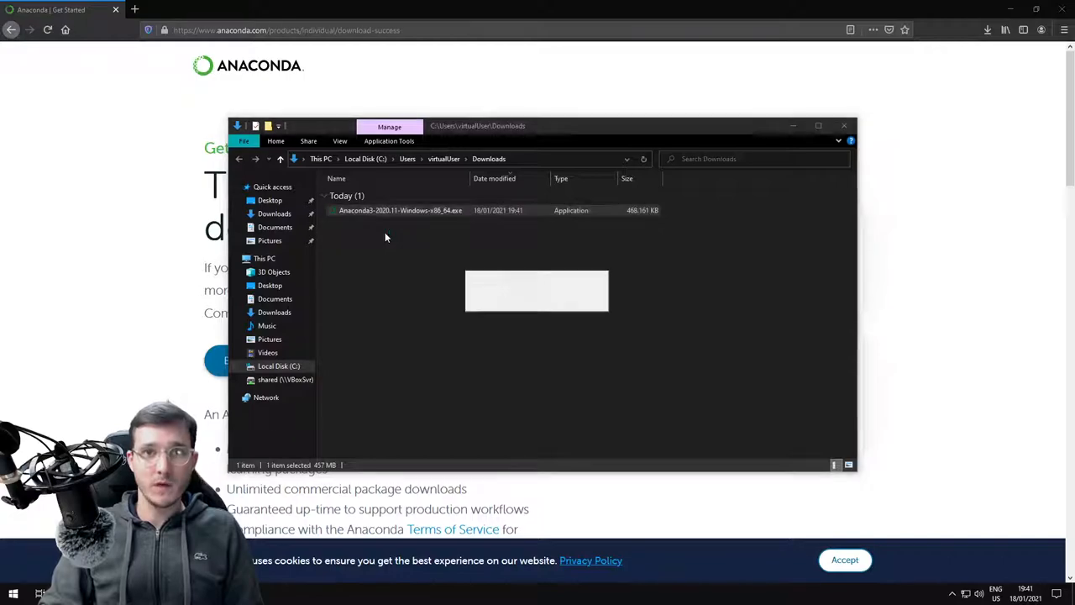
double_click(400, 210)
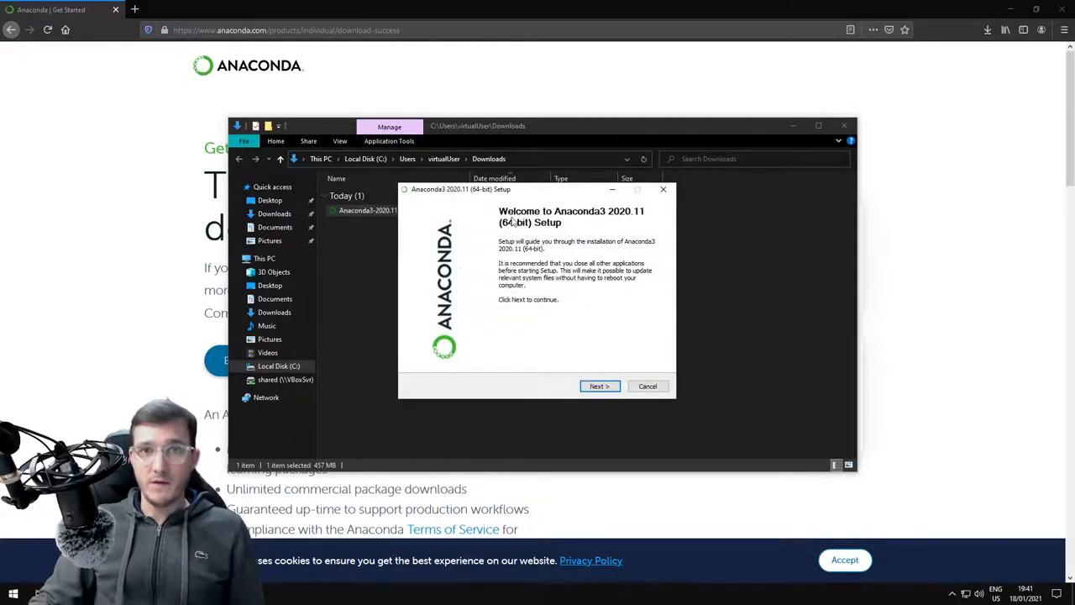
Step: Accept the license, keep Just Me and the default folder, and start installing
click(599, 385)
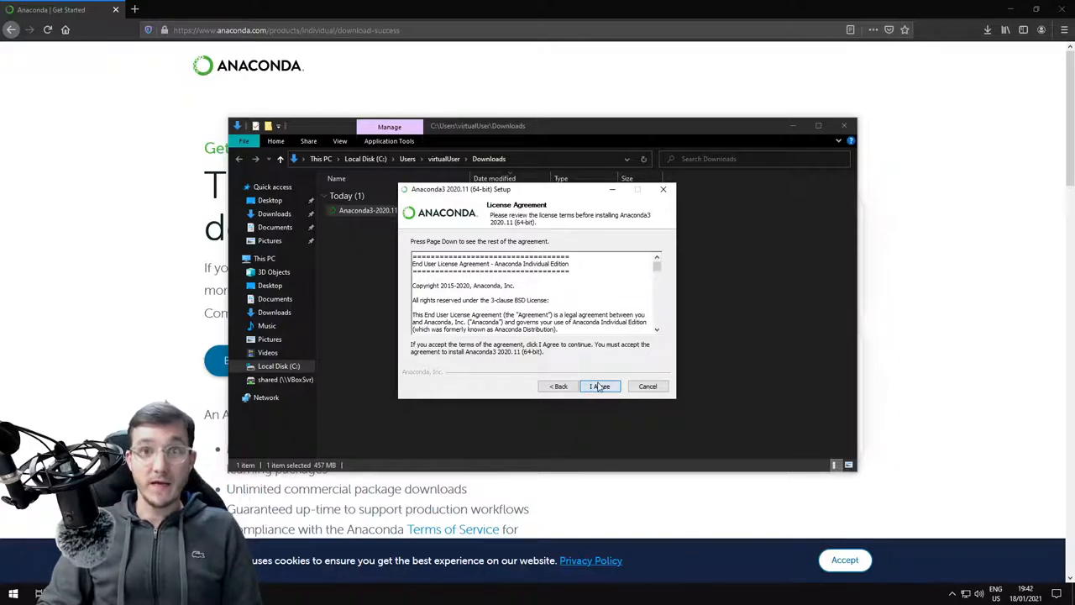
click(599, 386)
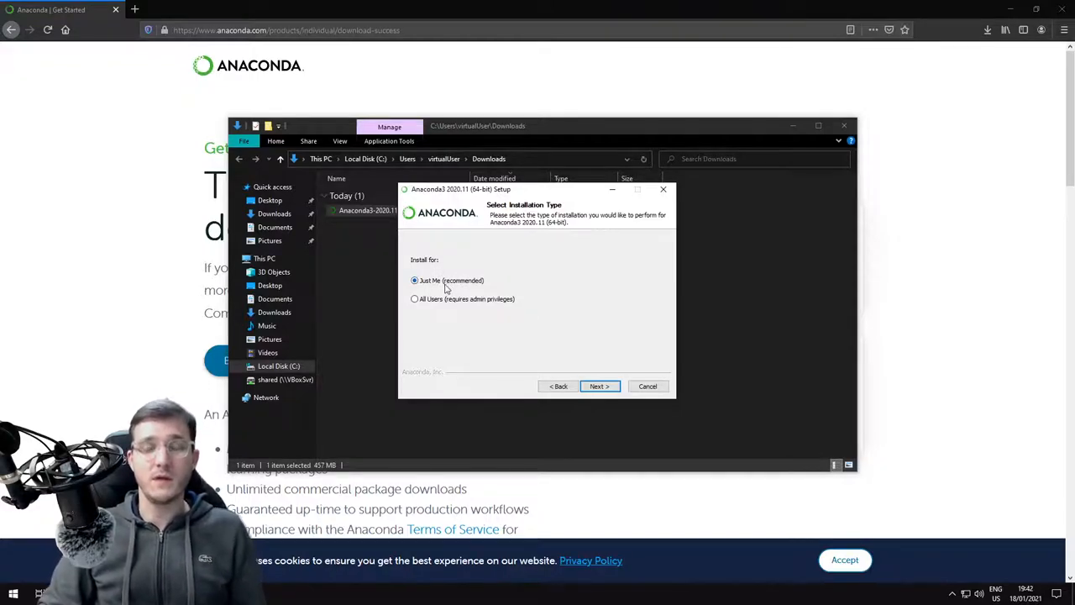
mouse_move(532, 300)
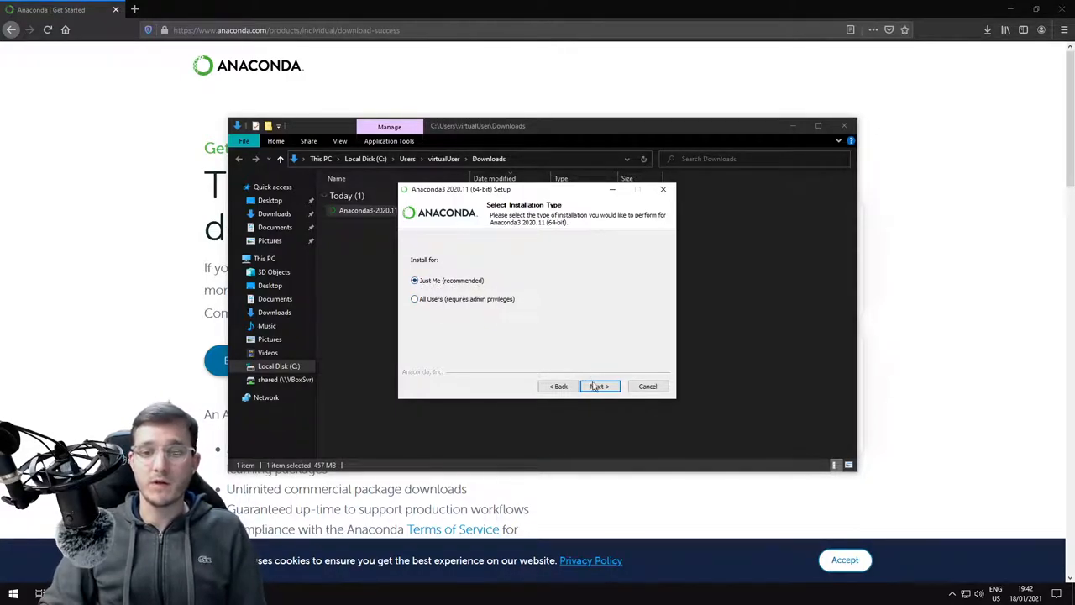
click(600, 386)
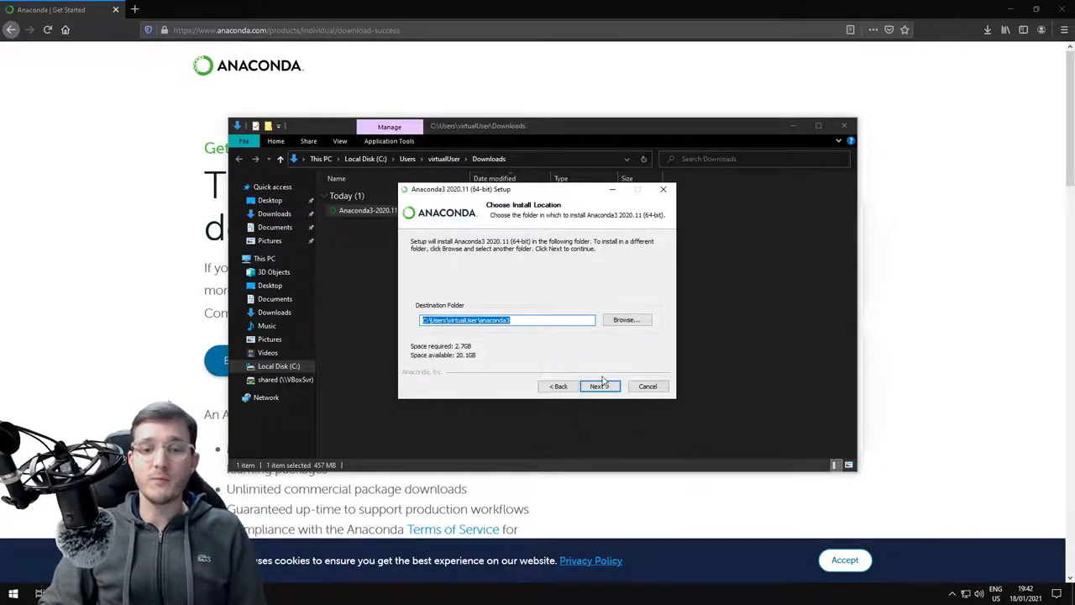
click(599, 386)
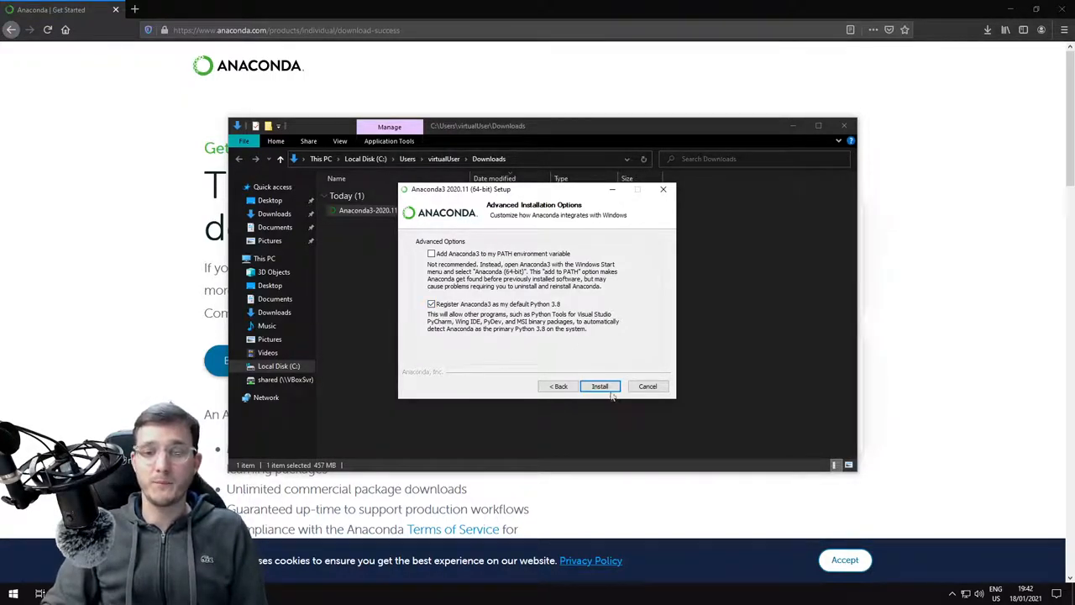
click(600, 386)
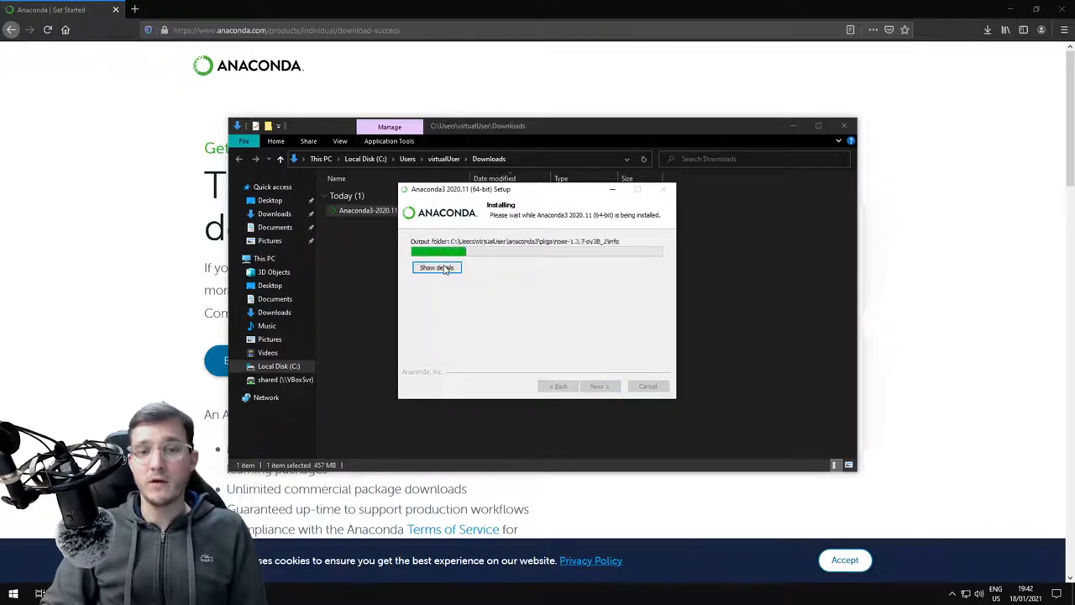
Step: Show installer details, then browse python.org's All releases downloads page
click(436, 267)
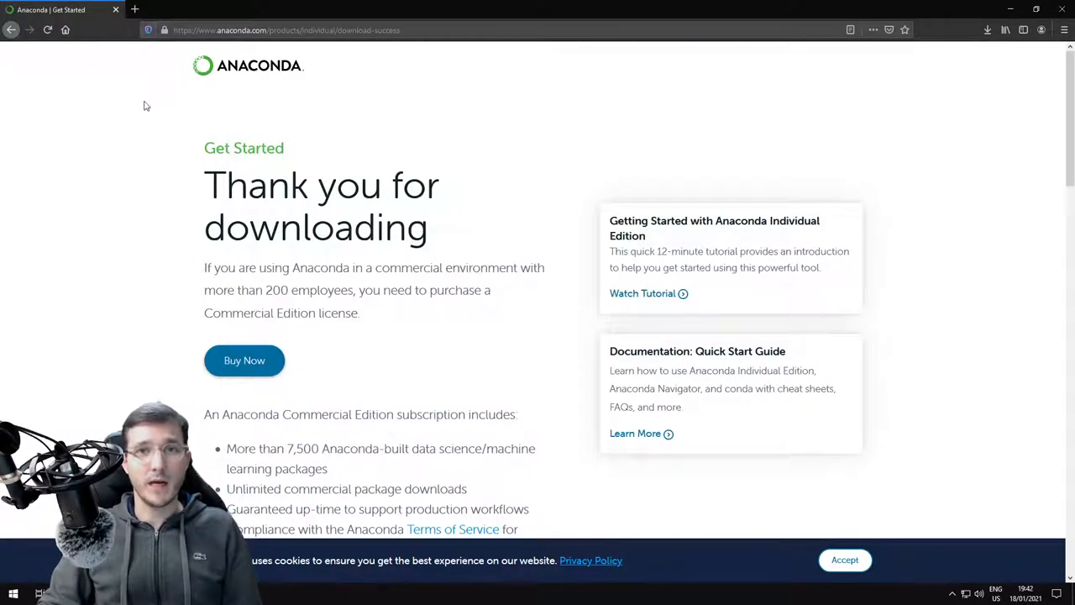
mouse_move(136, 10)
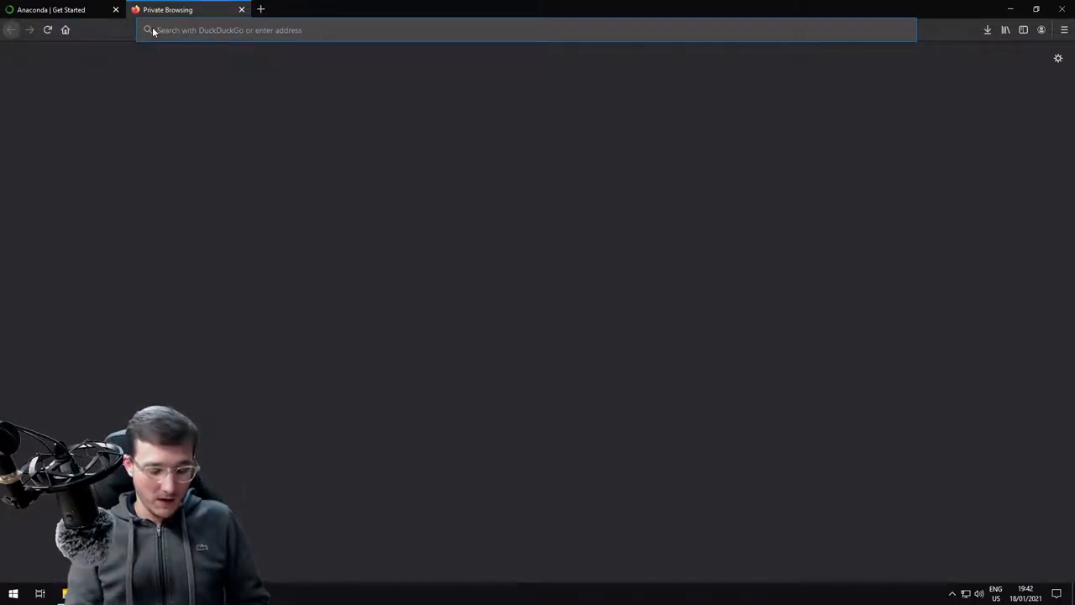
text(python.org)
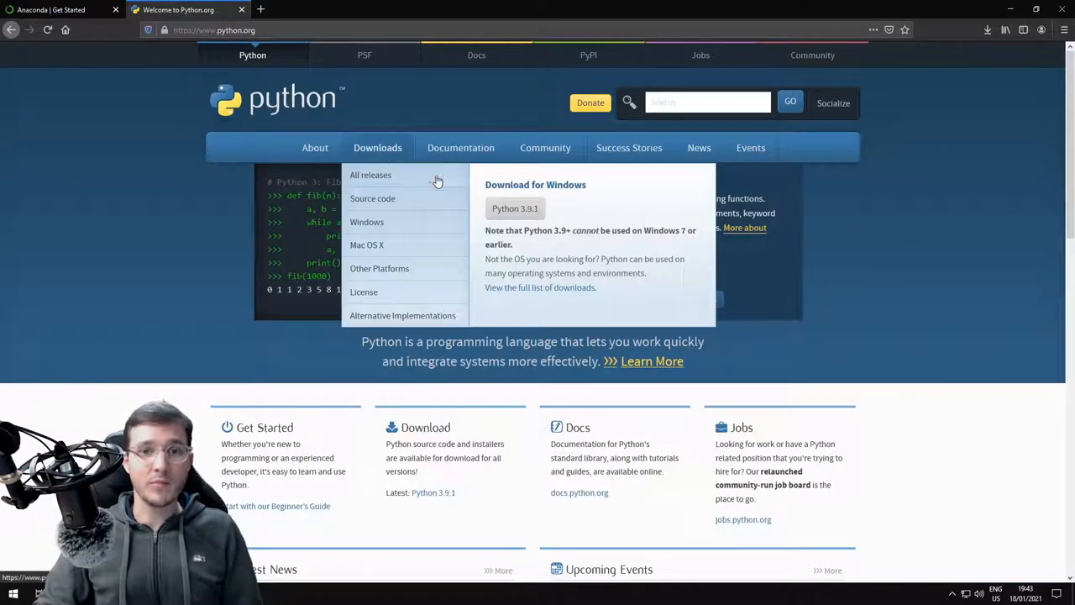
click(371, 174)
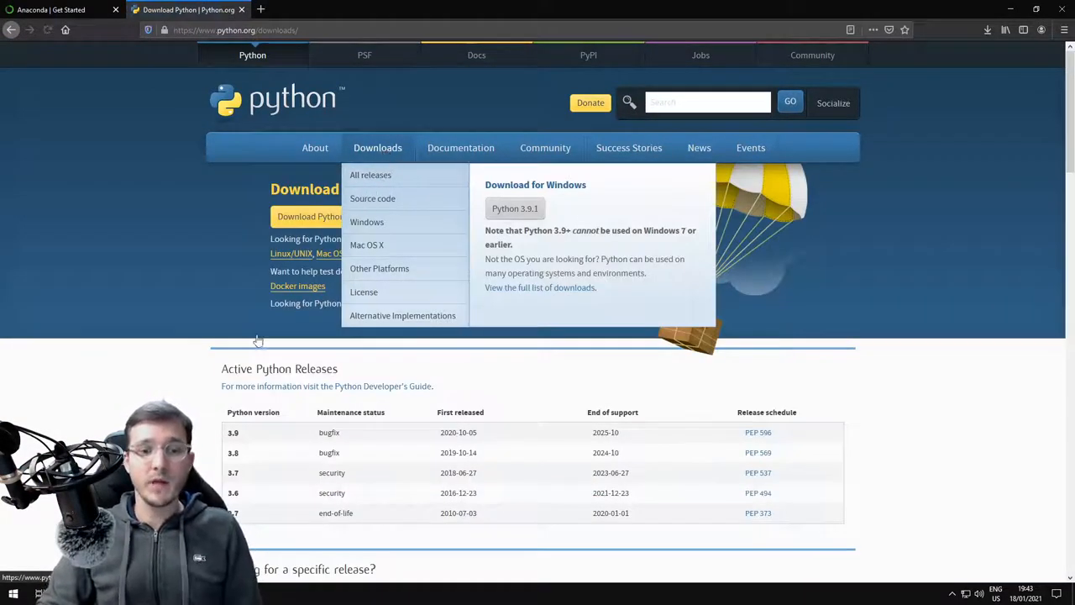
scroll(down, 3)
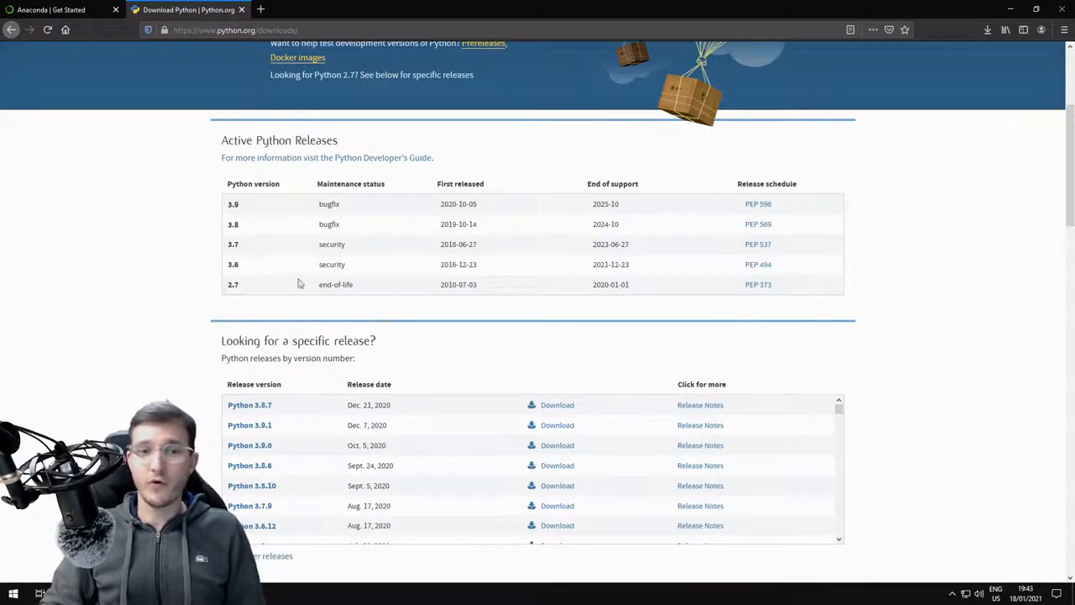
scroll(down, 3)
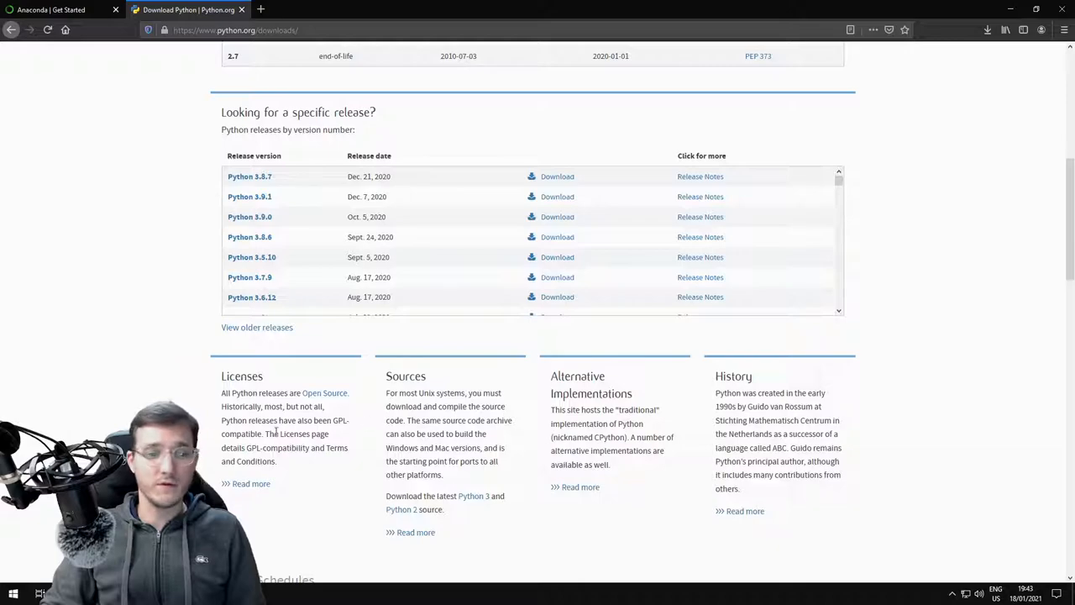
scroll(up, 3)
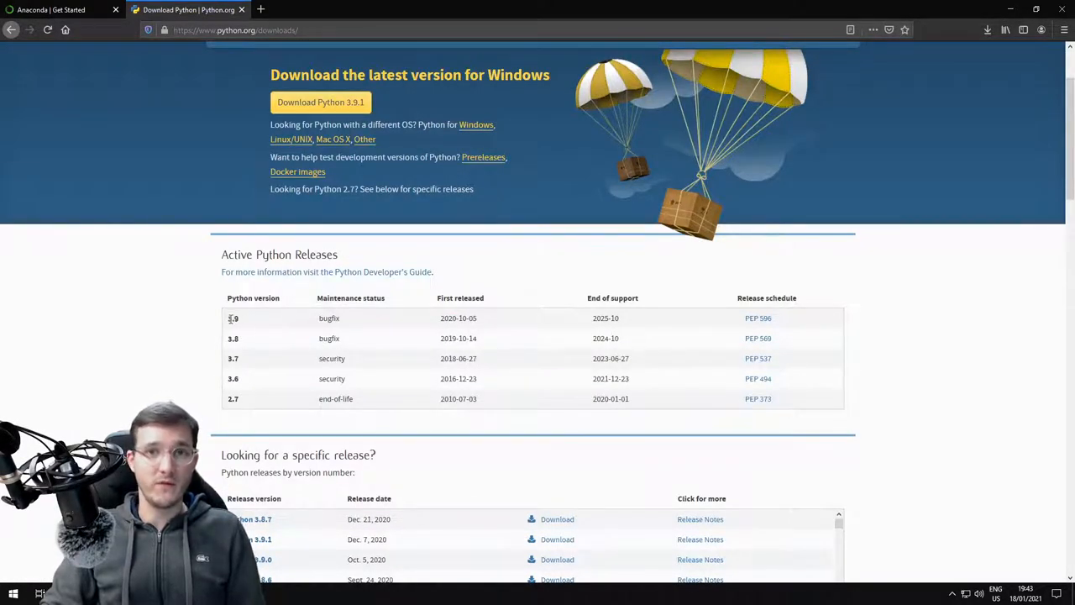
mouse_move(169, 210)
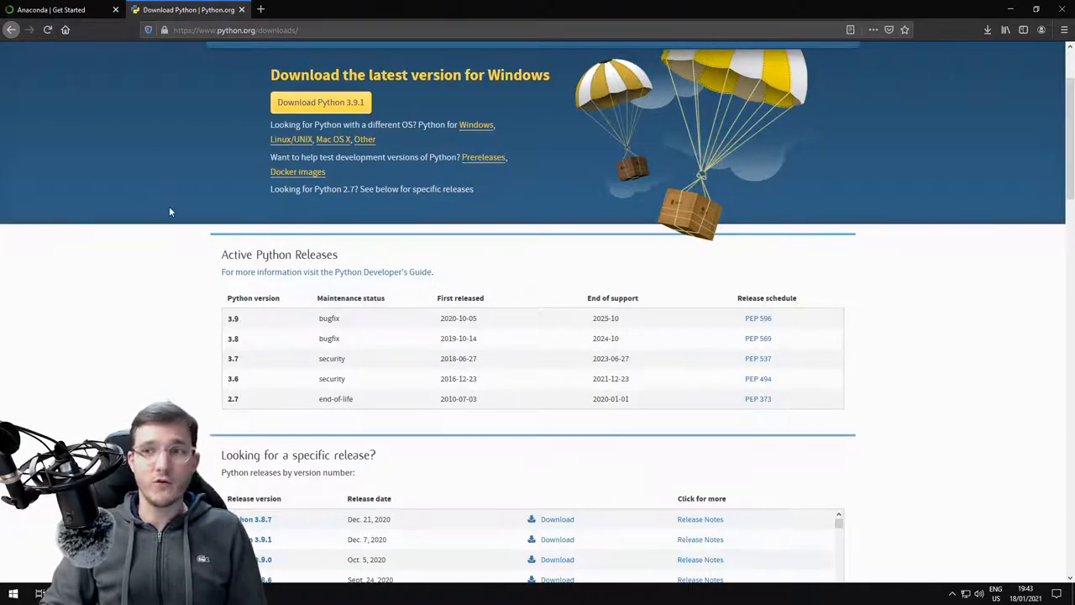
mouse_move(231, 343)
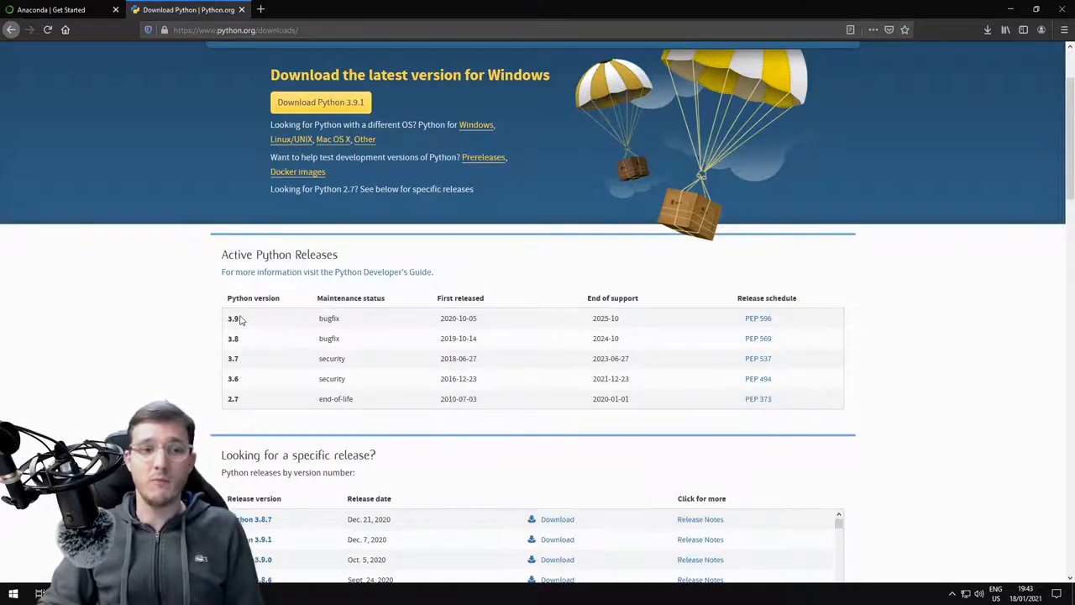
mouse_move(302, 419)
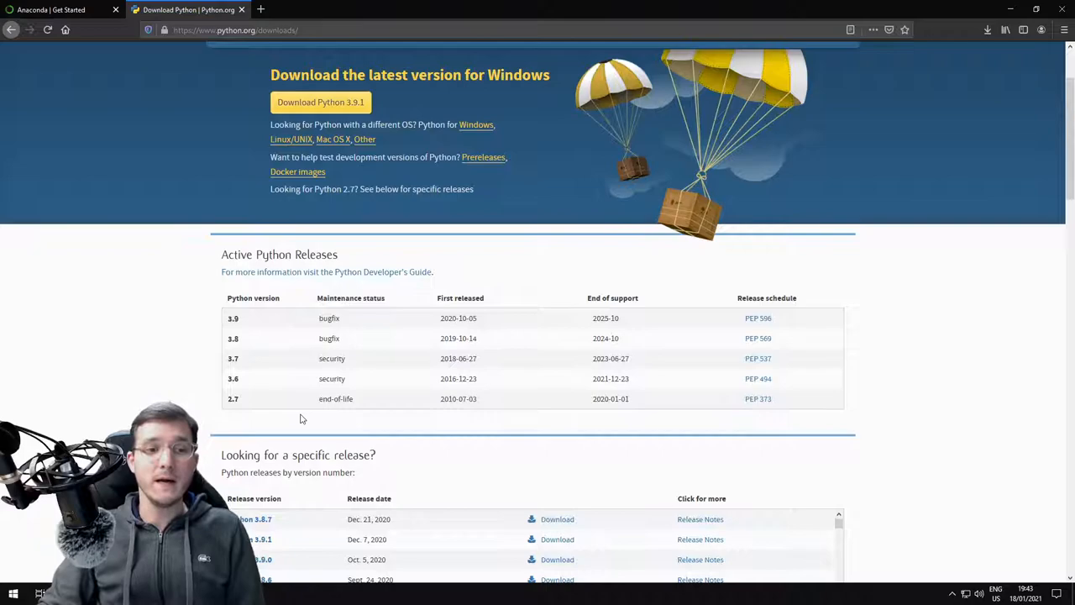
mouse_move(210, 325)
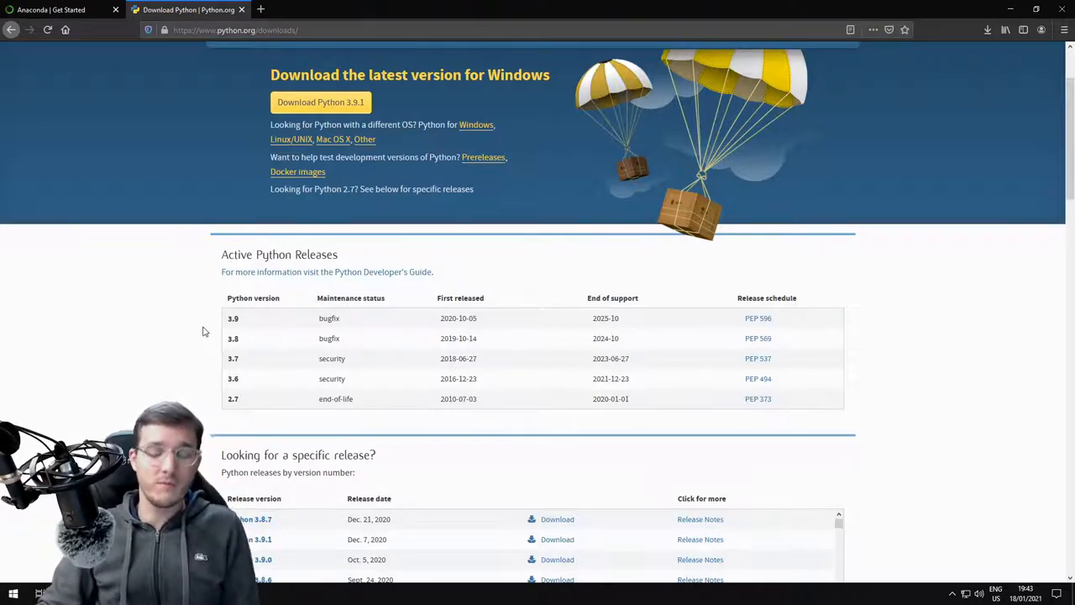
mouse_move(175, 201)
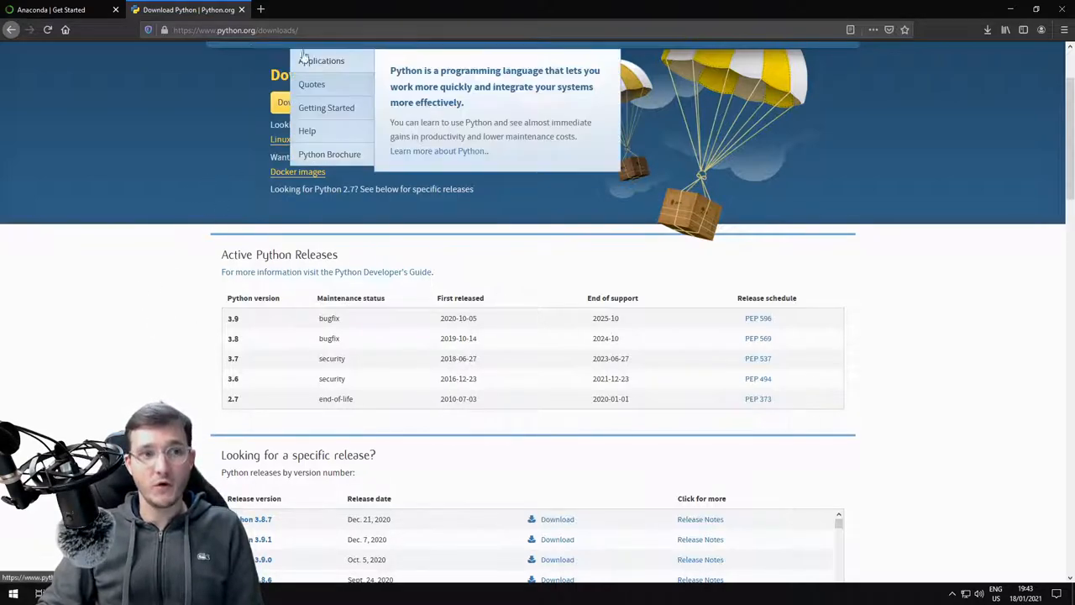
click(58, 9)
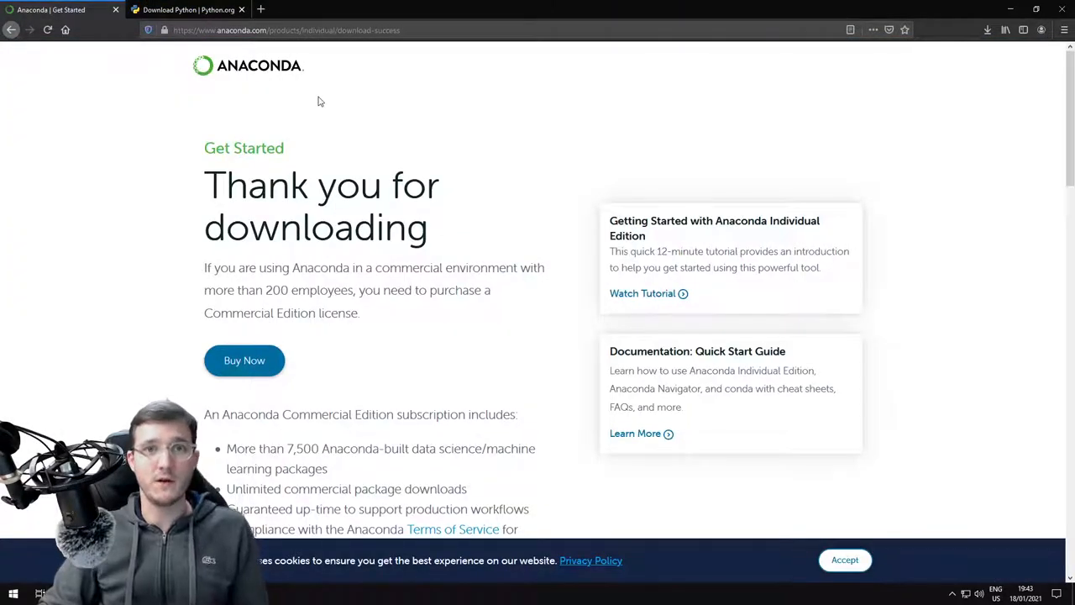
mouse_move(189, 9)
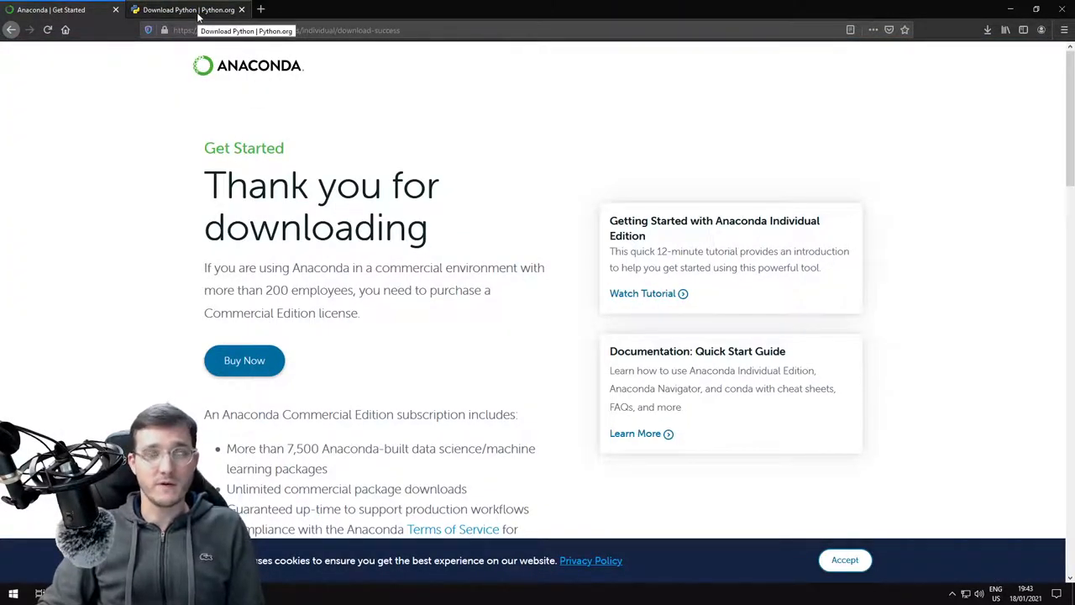
click(185, 9)
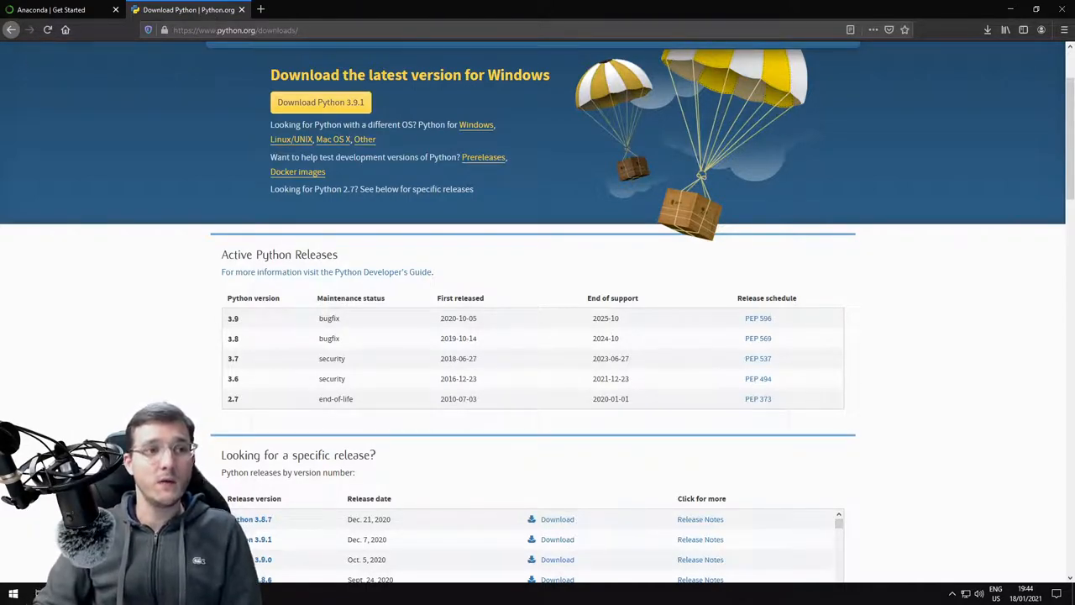
click(59, 9)
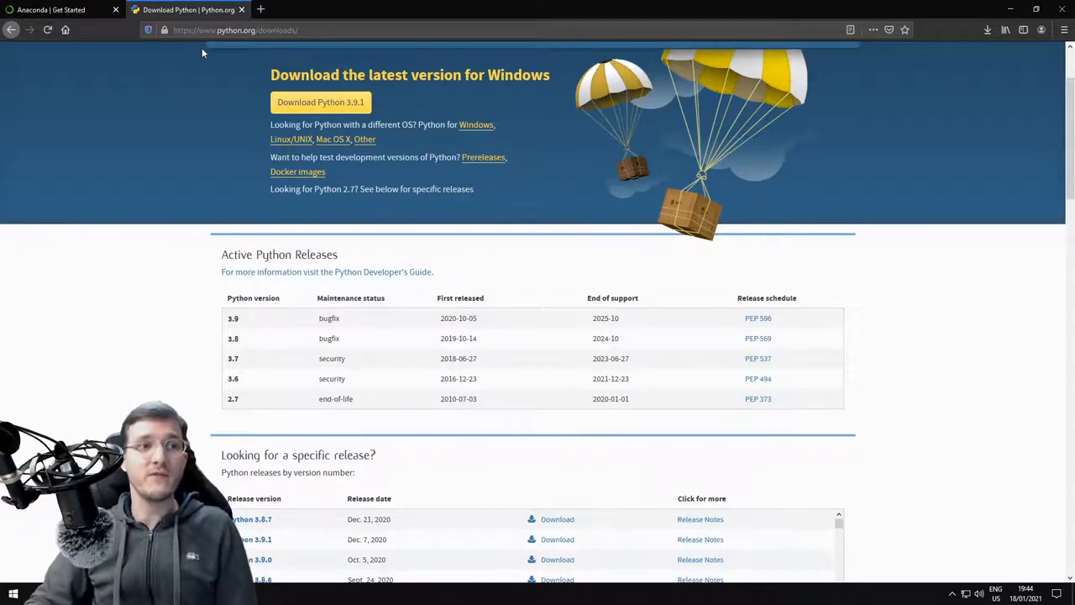
Step: Open a new blank private browsing tab beside the python.org tab
click(51, 9)
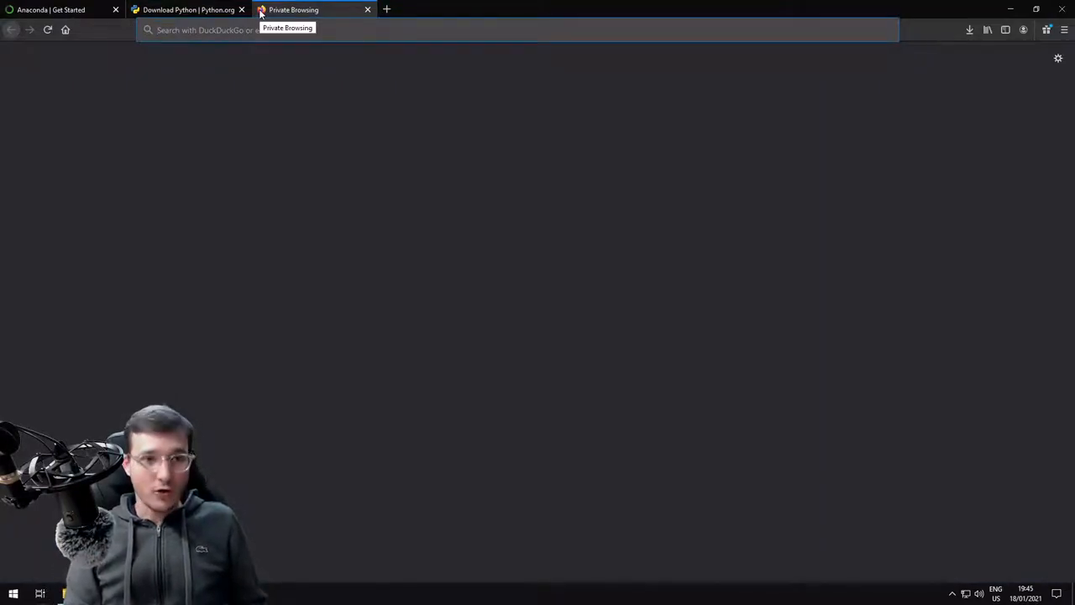
Step: Go to jupyter.org and scroll down to the JupyterLab section
text(jupyter.org)
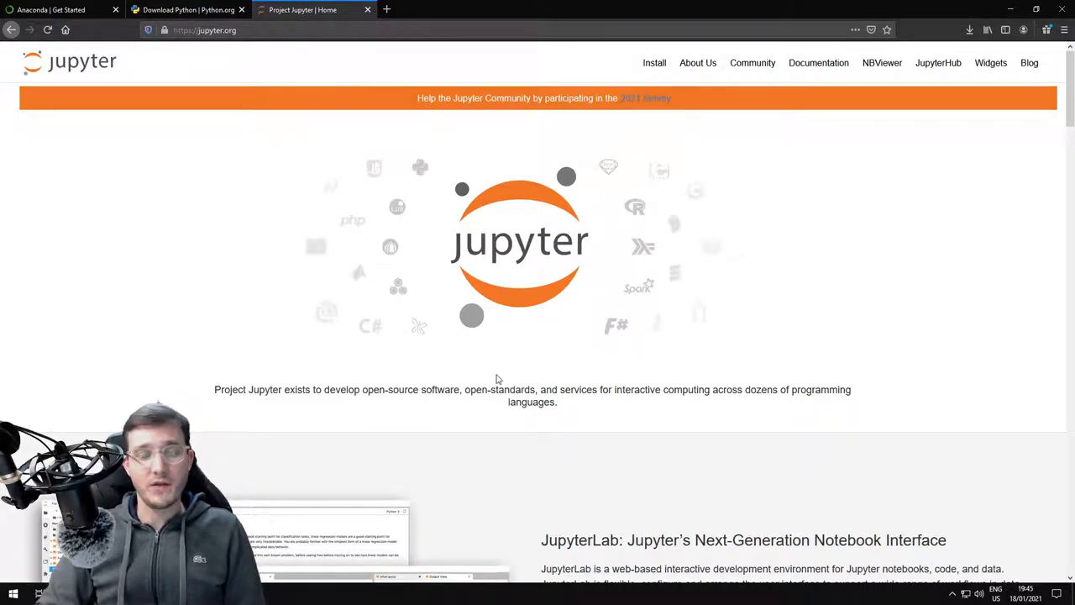
scroll(down, 3)
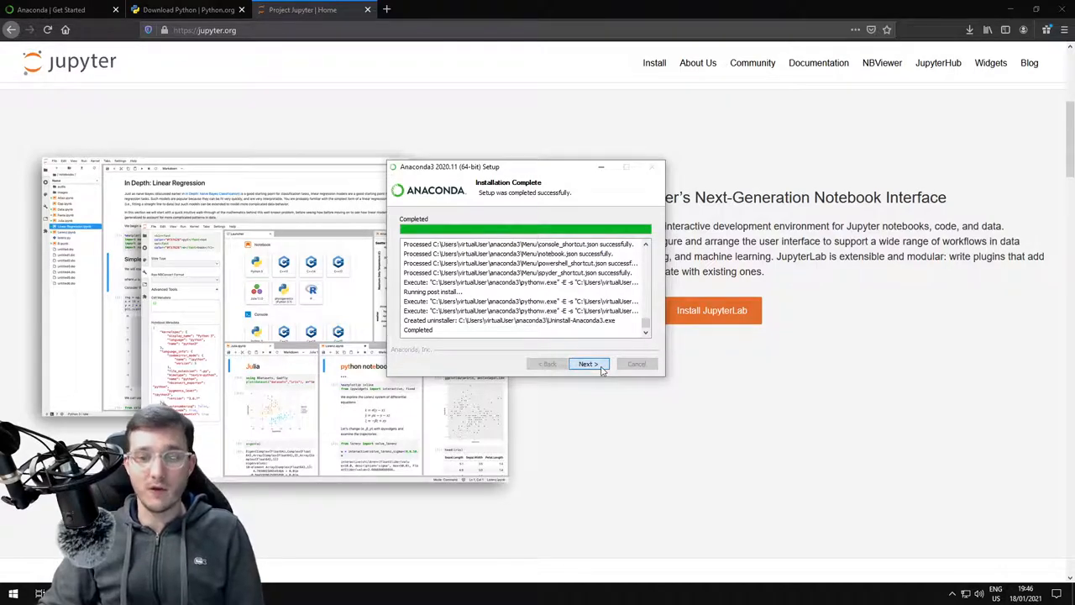
Step: Move past the completion and PyCharm pages, untick both tutorial options, and finish
click(587, 363)
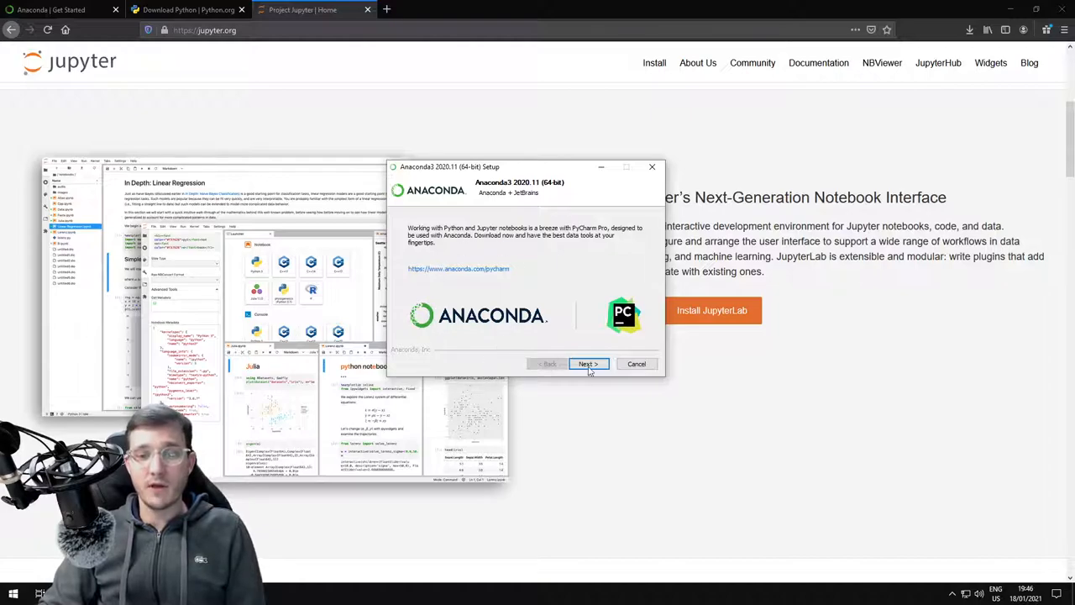
click(588, 363)
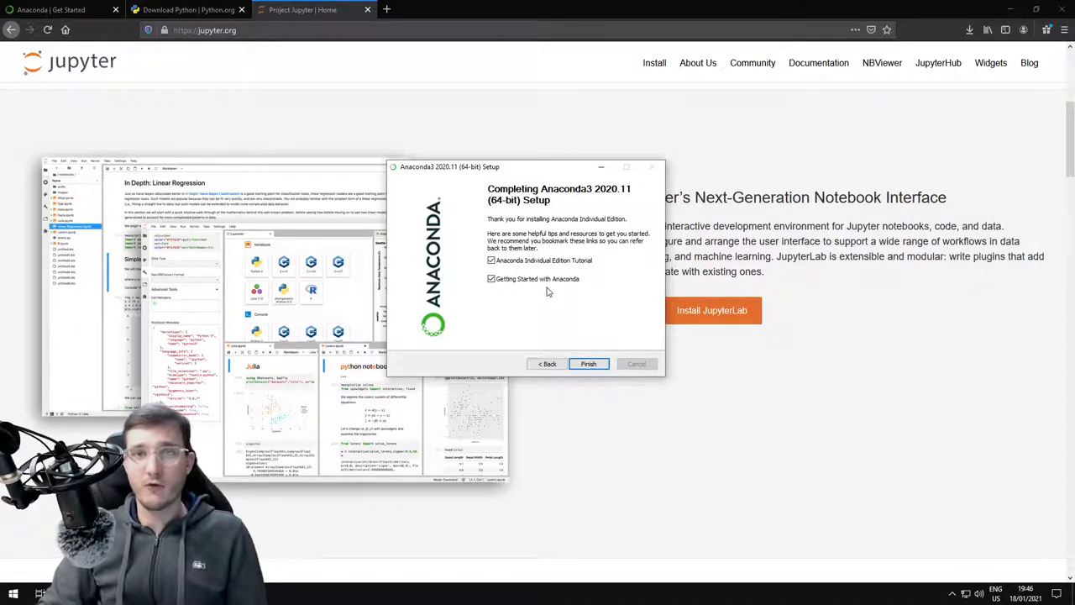
mouse_move(538, 303)
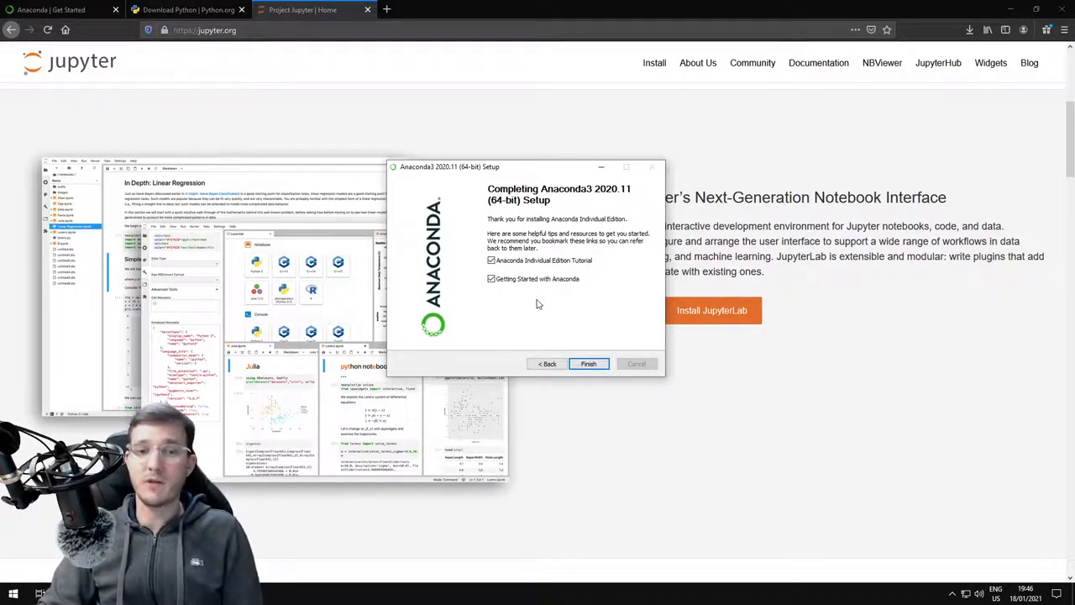
click(491, 278)
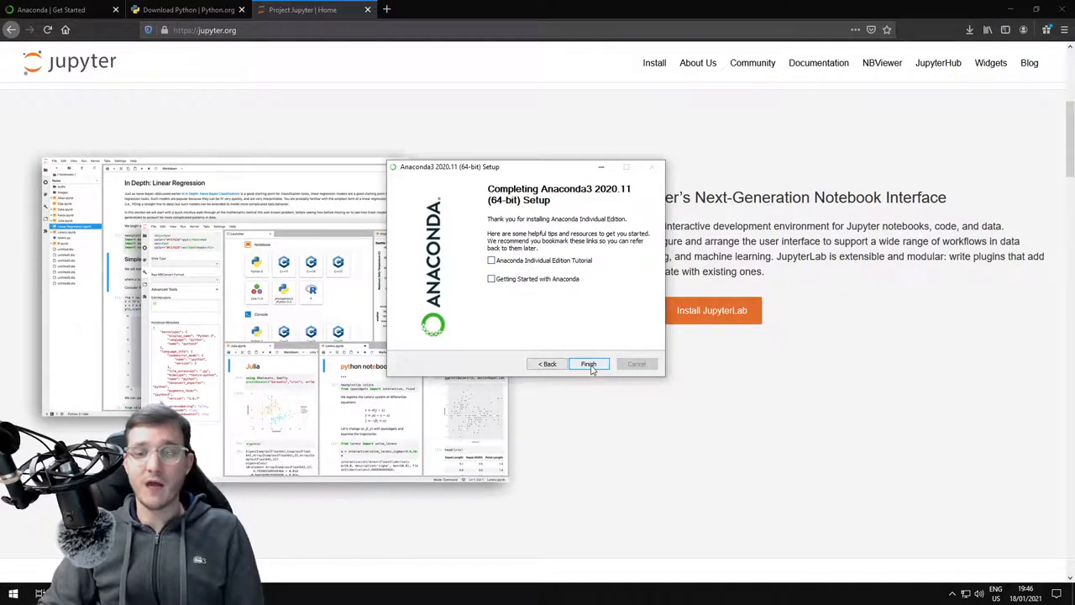
click(588, 364)
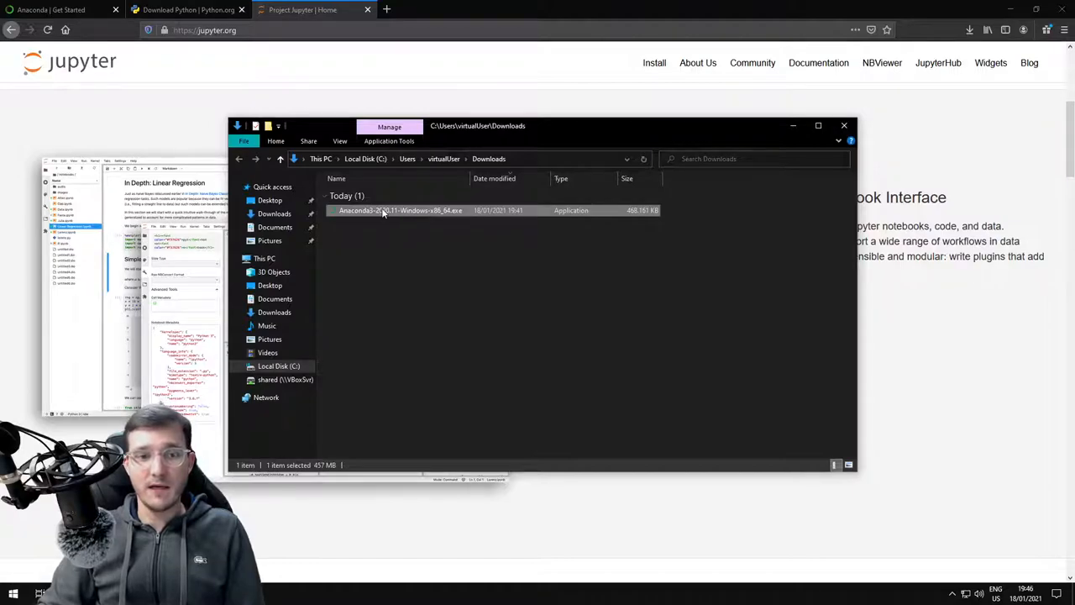
Step: Delete the Anaconda installer from Downloads and close File Explorer
right_click(400, 210)
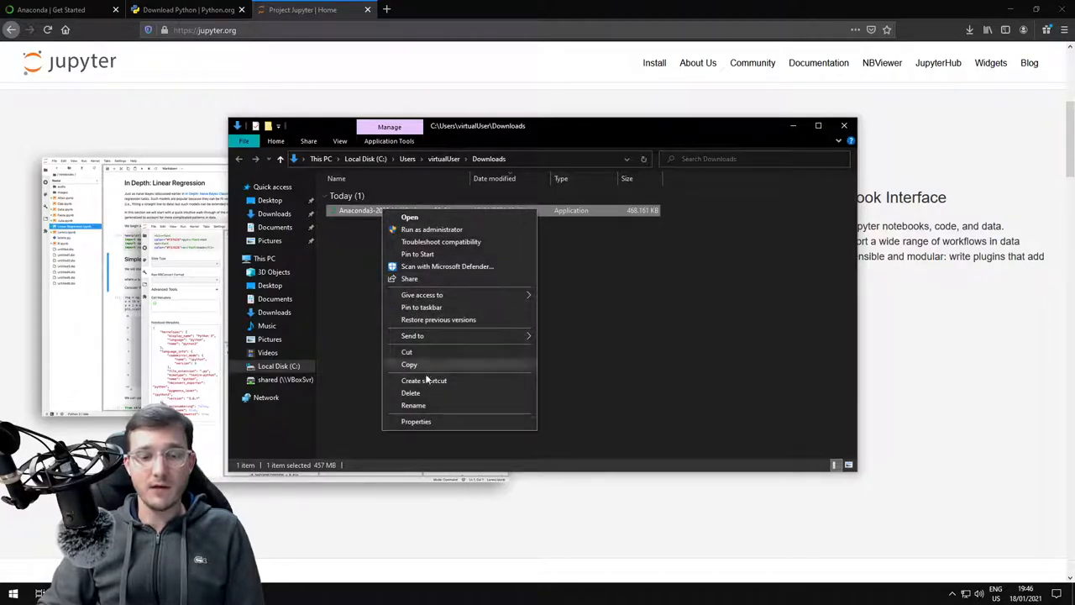
click(411, 392)
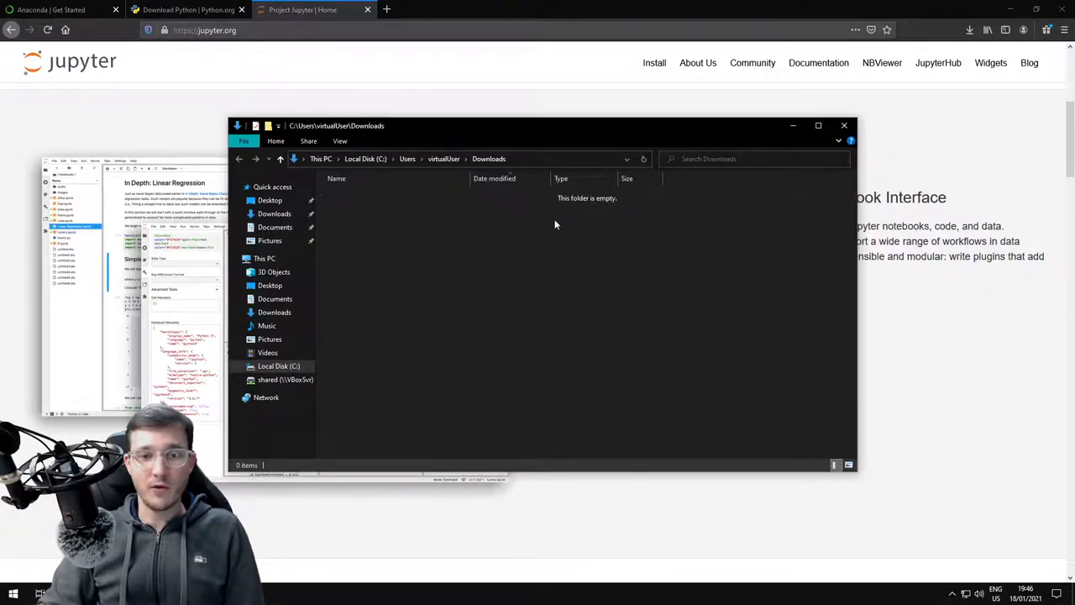
click(843, 125)
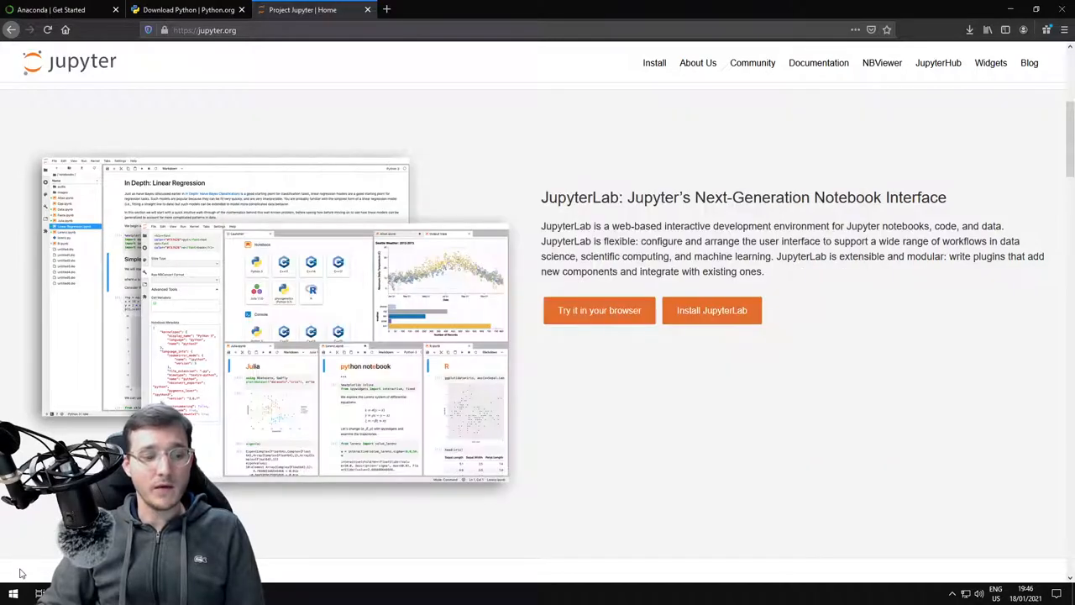
Step: Start Anaconda Navigator (anaconda3) from the Start menu's Anaconda3 (64-bit) folder
click(188, 9)
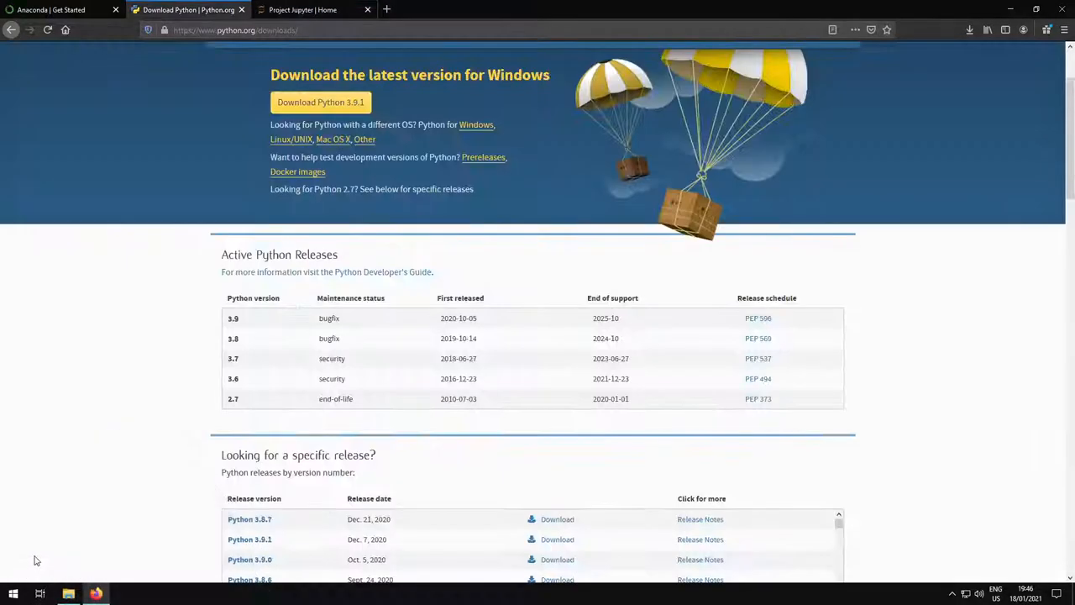
click(13, 593)
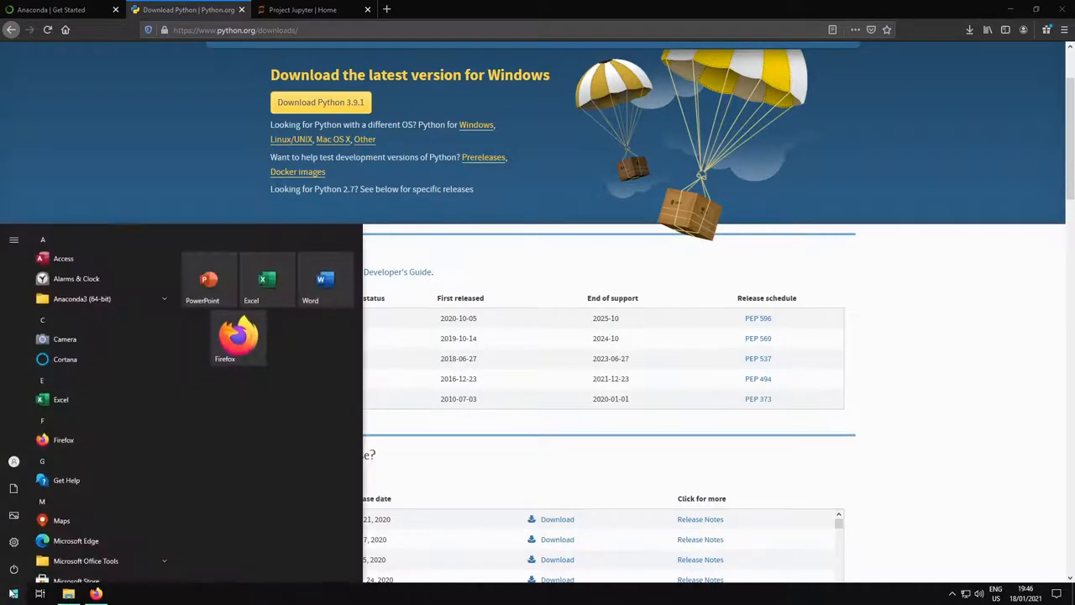
mouse_move(82, 299)
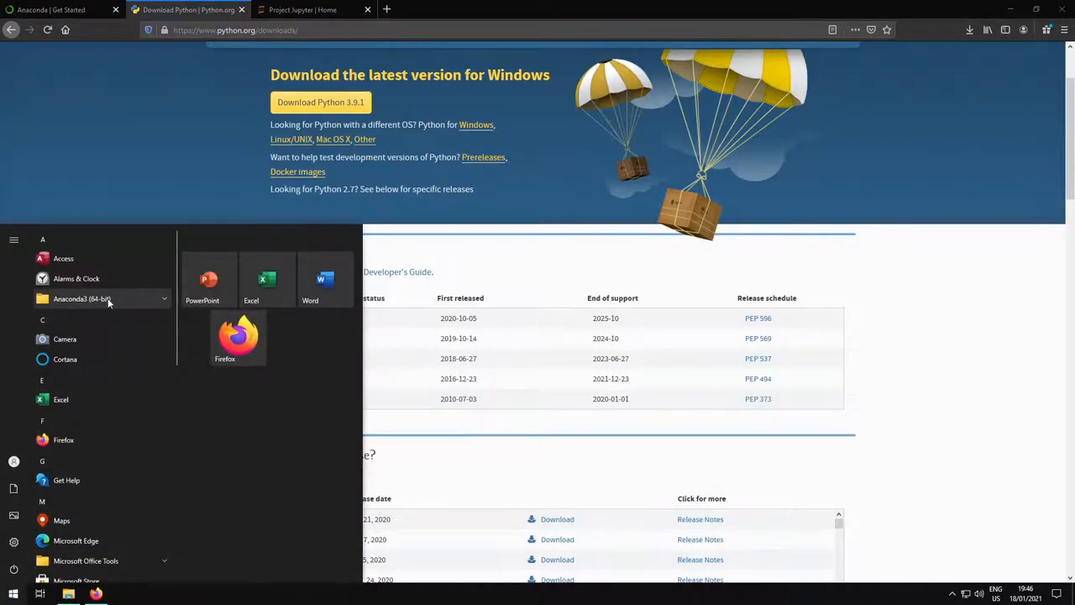
click(82, 298)
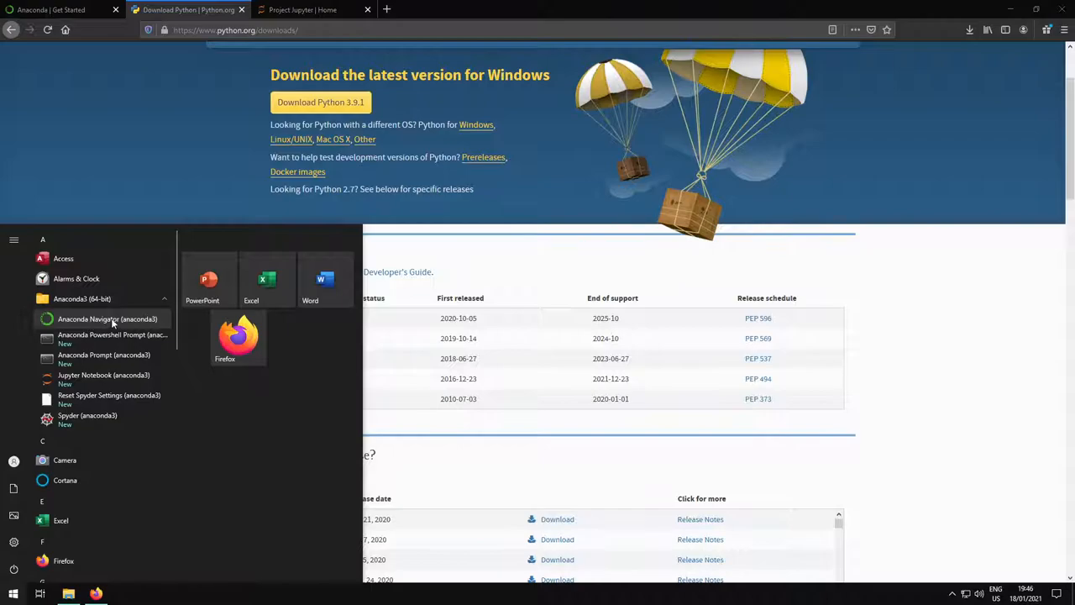
click(106, 318)
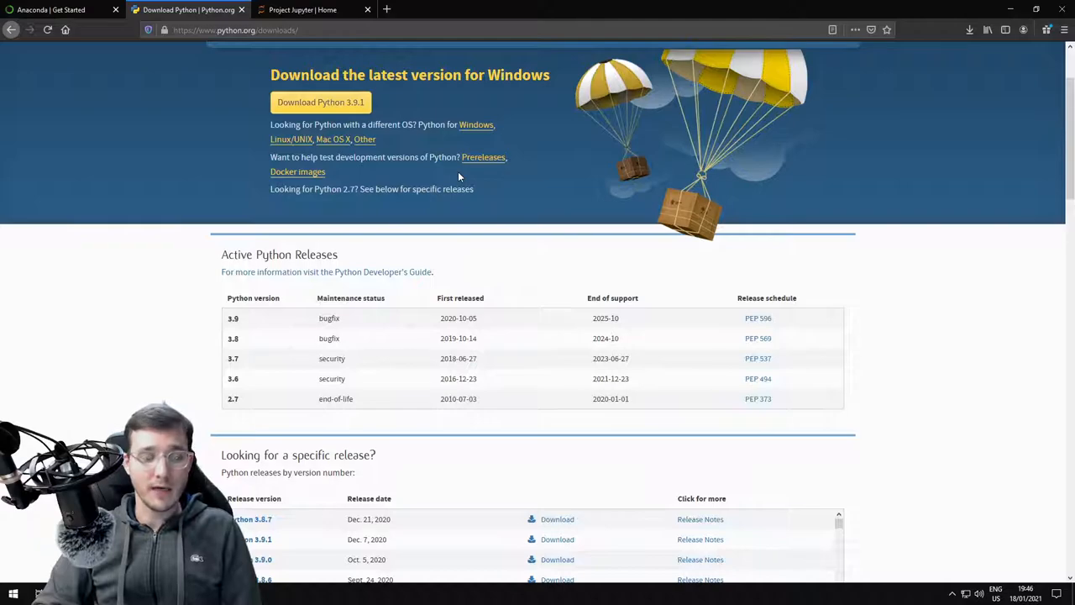
mouse_move(922, 77)
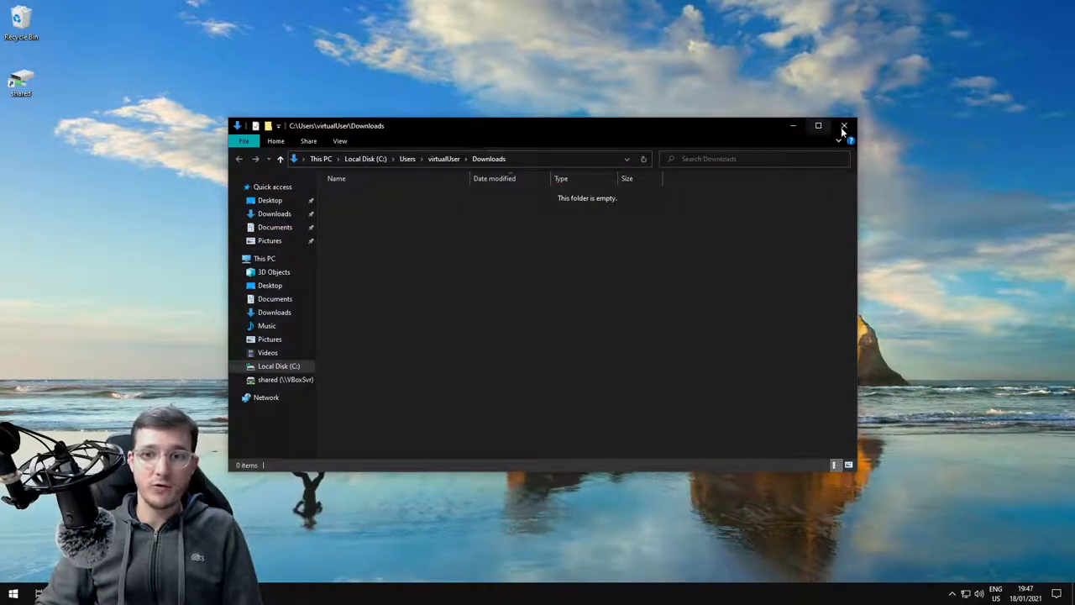
Step: Close the empty Downloads window and launch JupyterLab 2.2.6 from Navigator
click(844, 126)
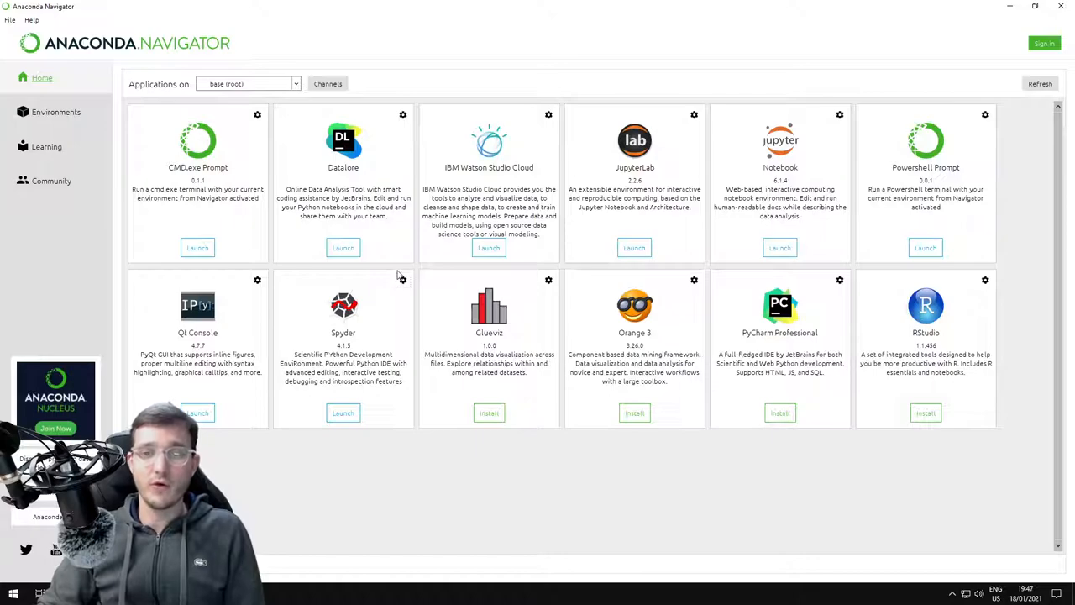
mouse_move(710, 232)
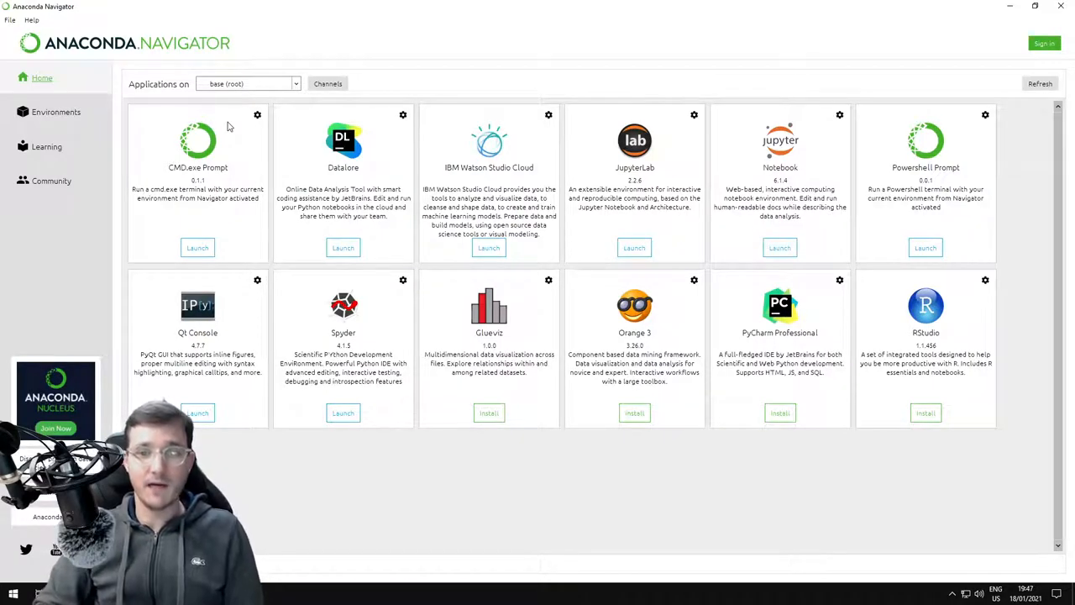
mouse_move(804, 347)
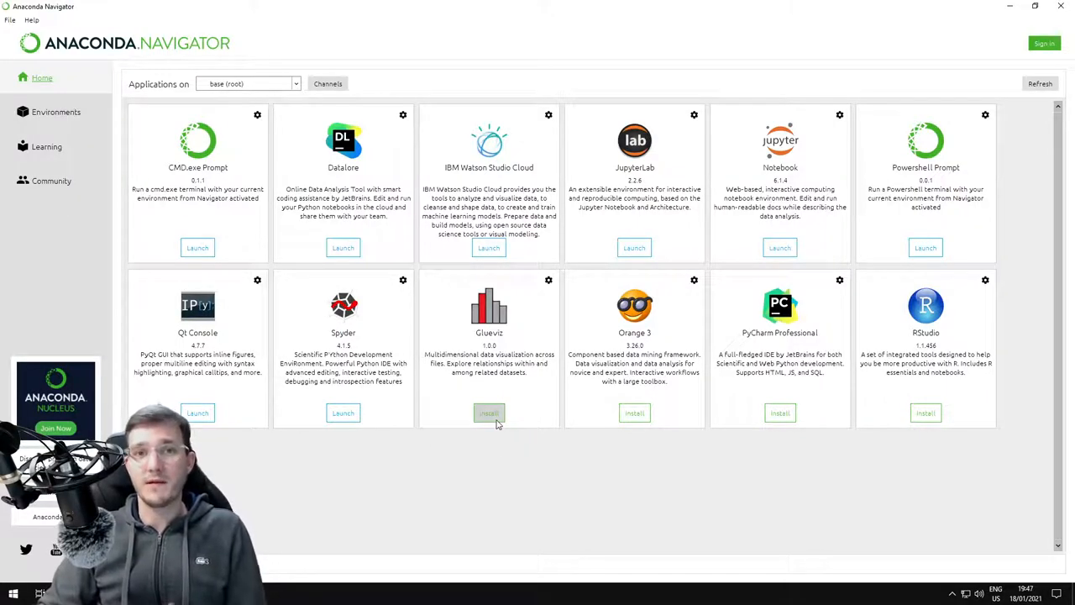
mouse_move(666, 146)
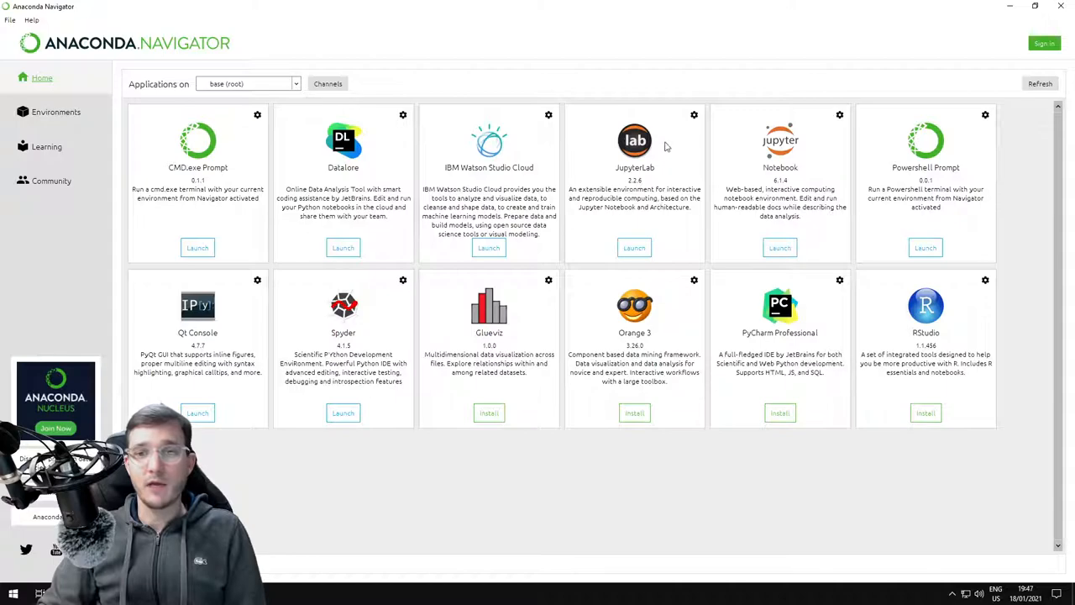
mouse_move(626, 174)
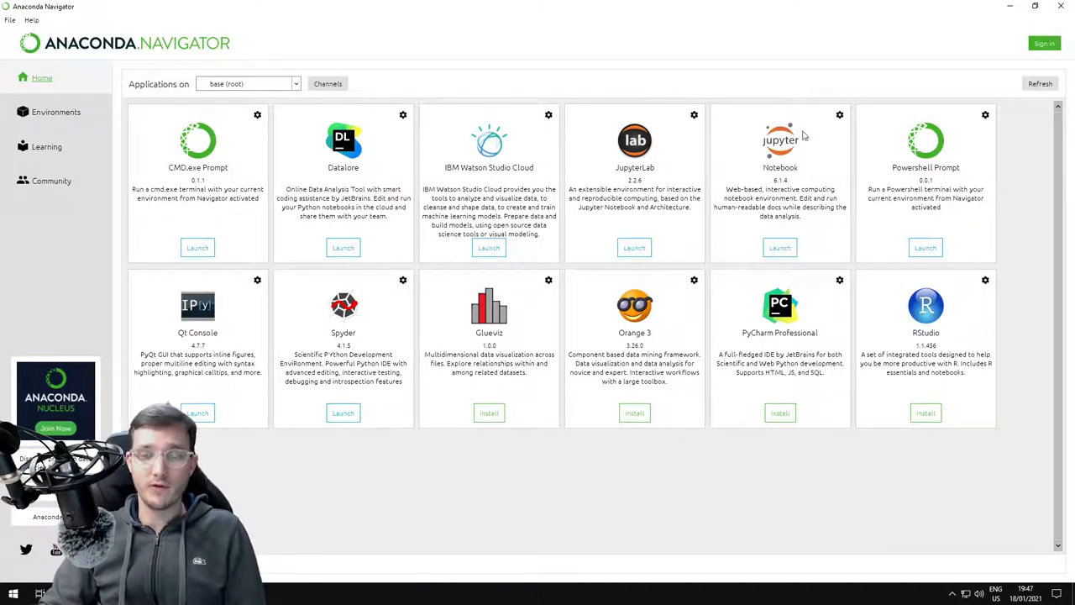
mouse_move(787, 183)
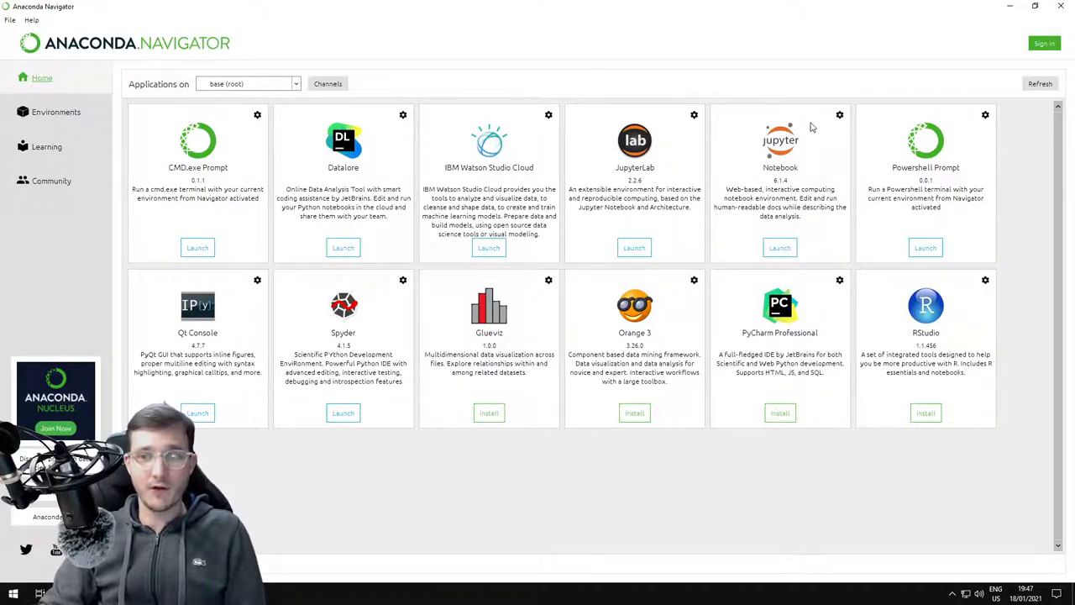
mouse_move(832, 148)
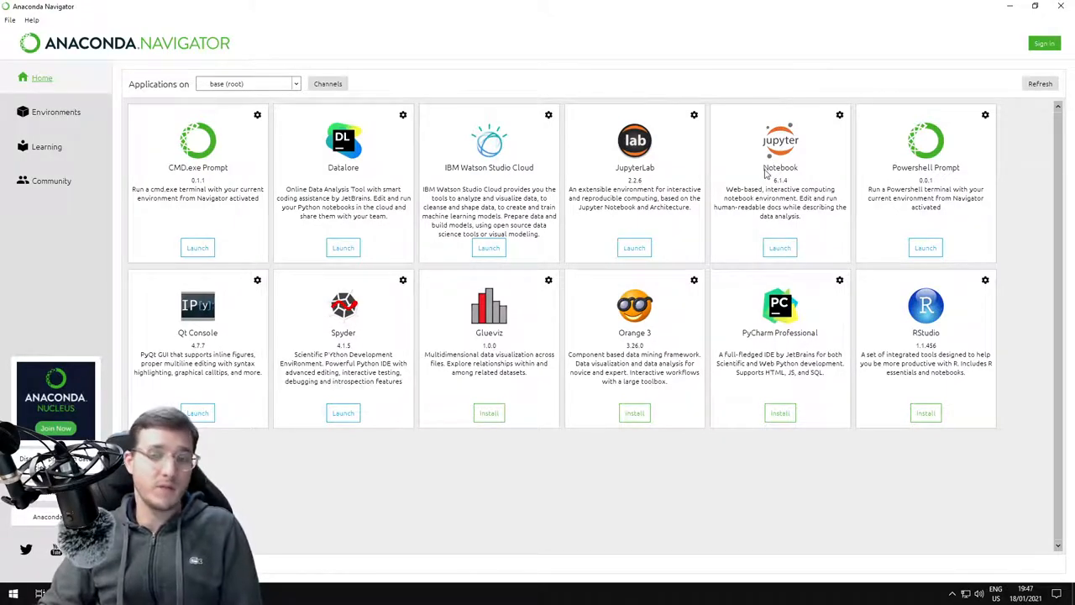
mouse_move(657, 400)
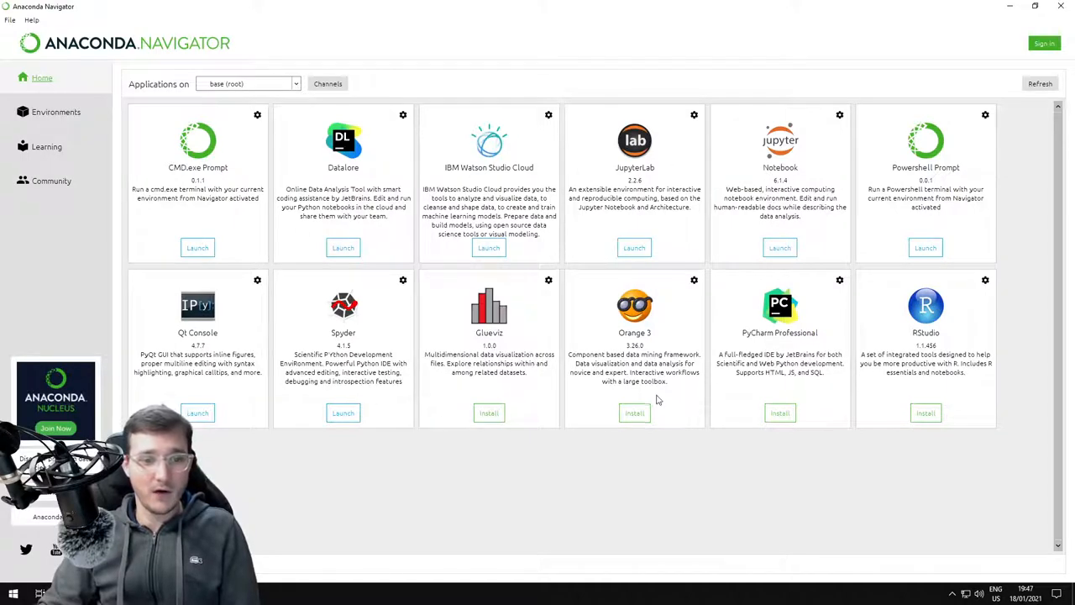
mouse_move(634, 247)
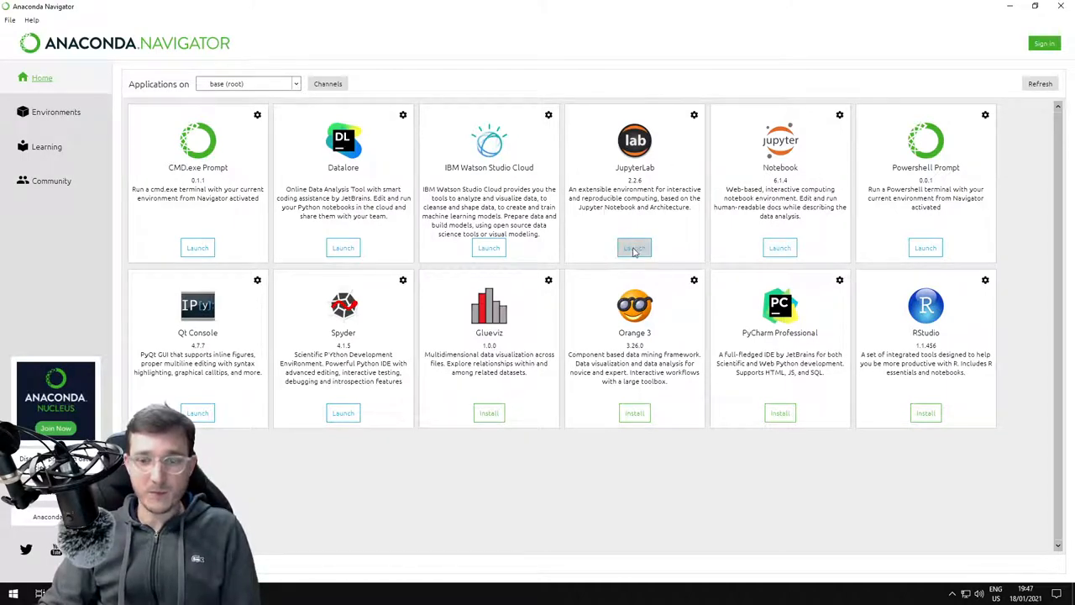
click(634, 247)
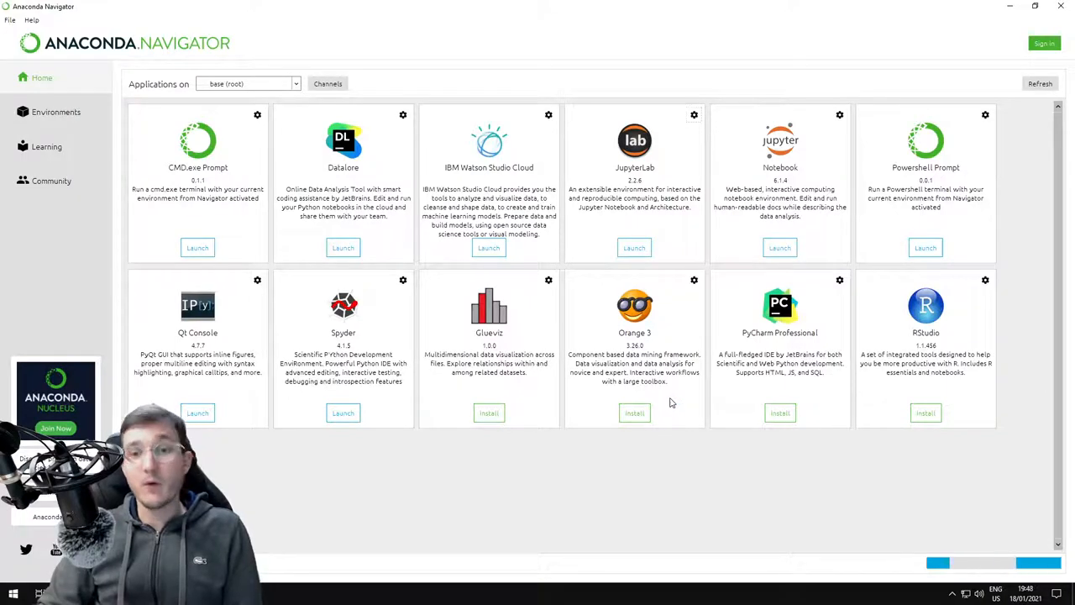
Step: Bring up JupyterLab in Firefox and point out localhost in the address bar
click(779, 247)
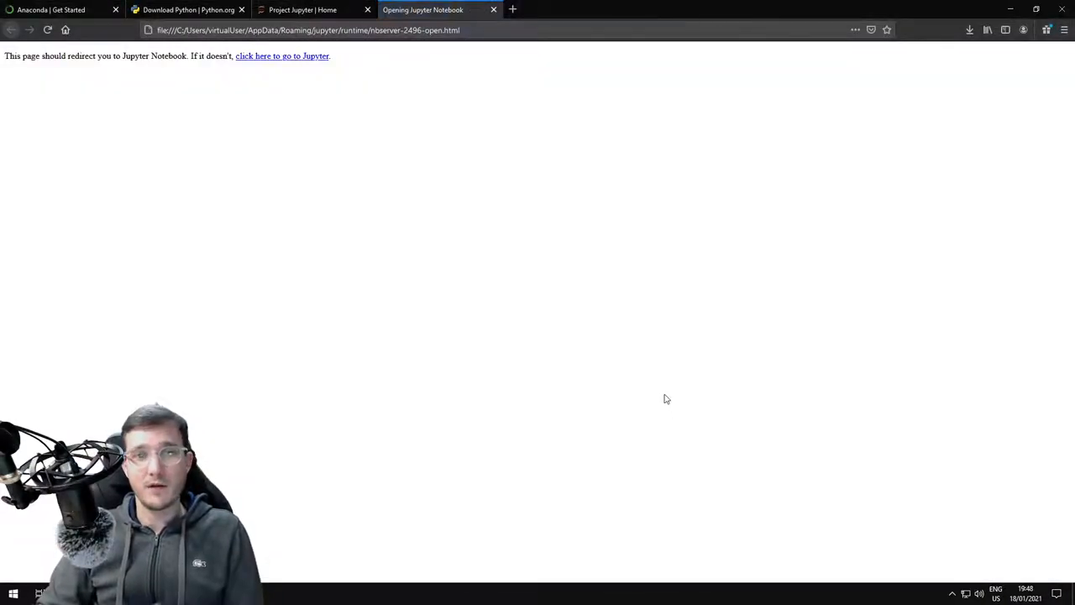
click(281, 56)
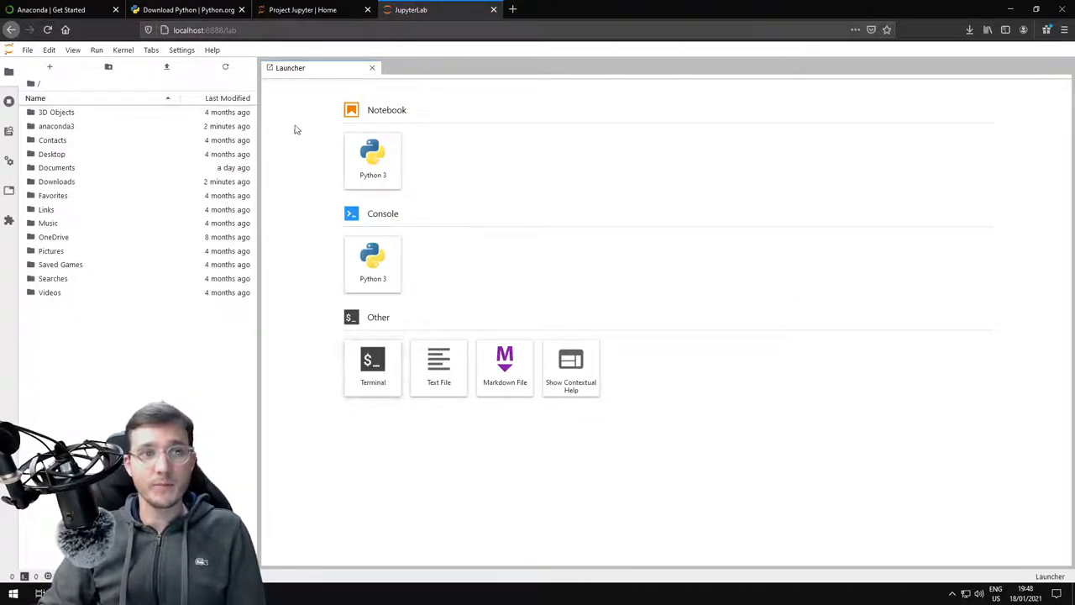
click(206, 30)
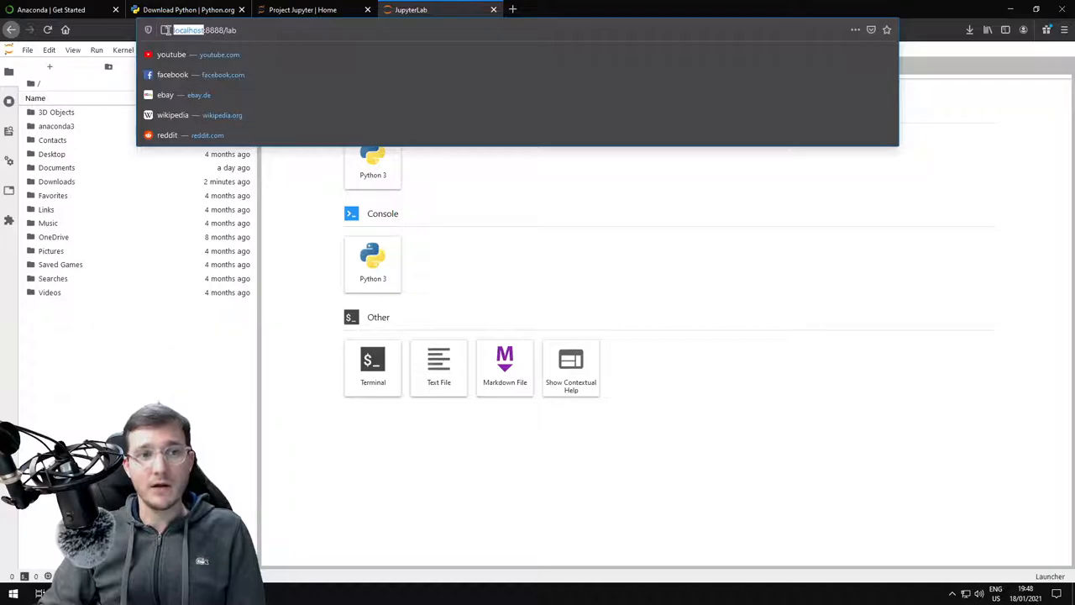
click(567, 253)
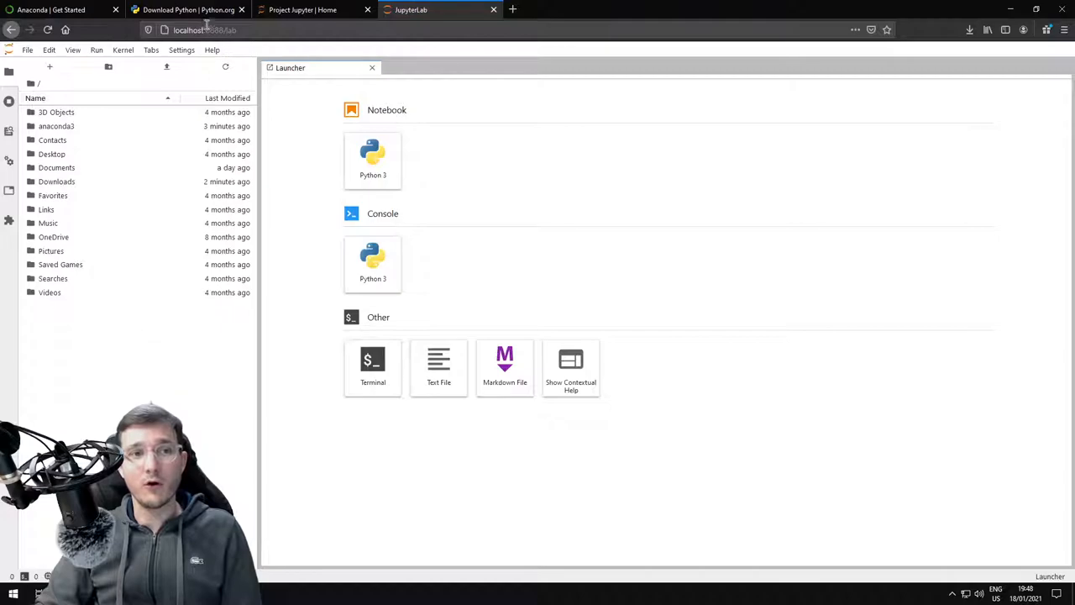
Step: Highlight port 8888 in the JupyterLab server address
click(205, 30)
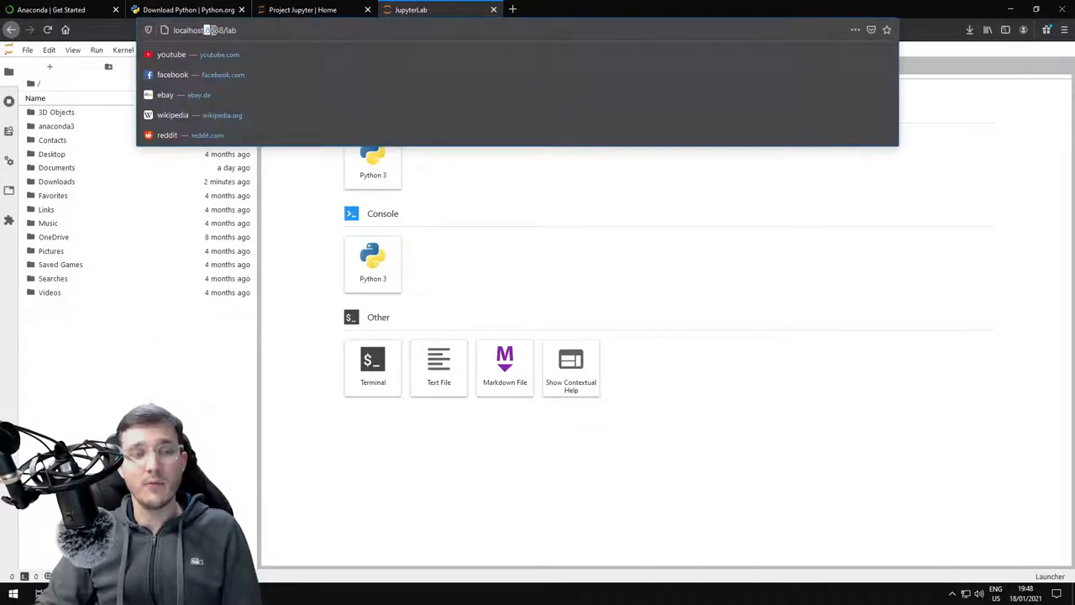
double_click(214, 30)
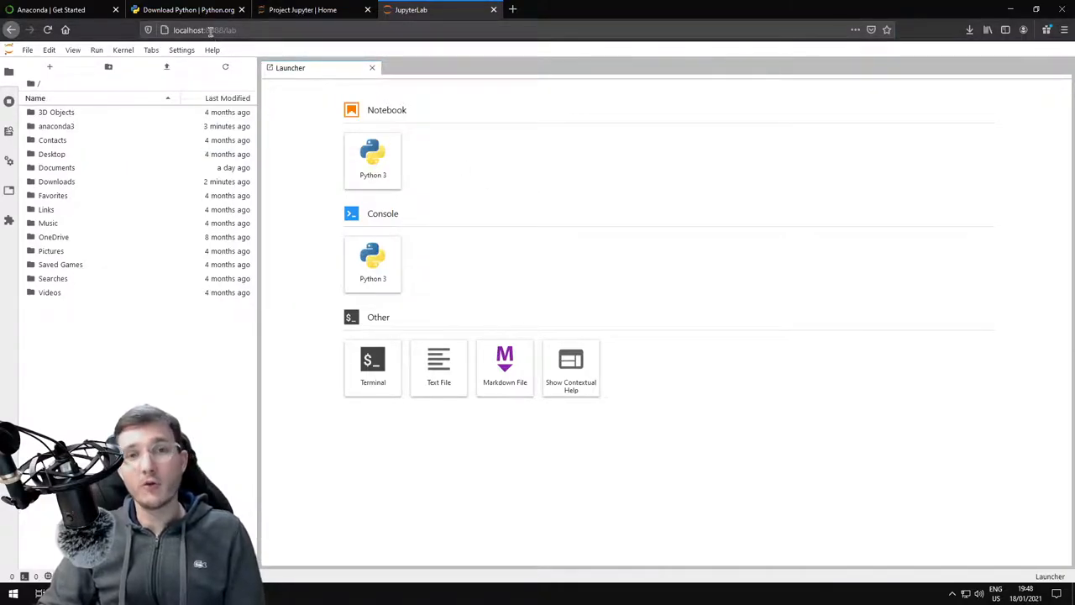
click(206, 30)
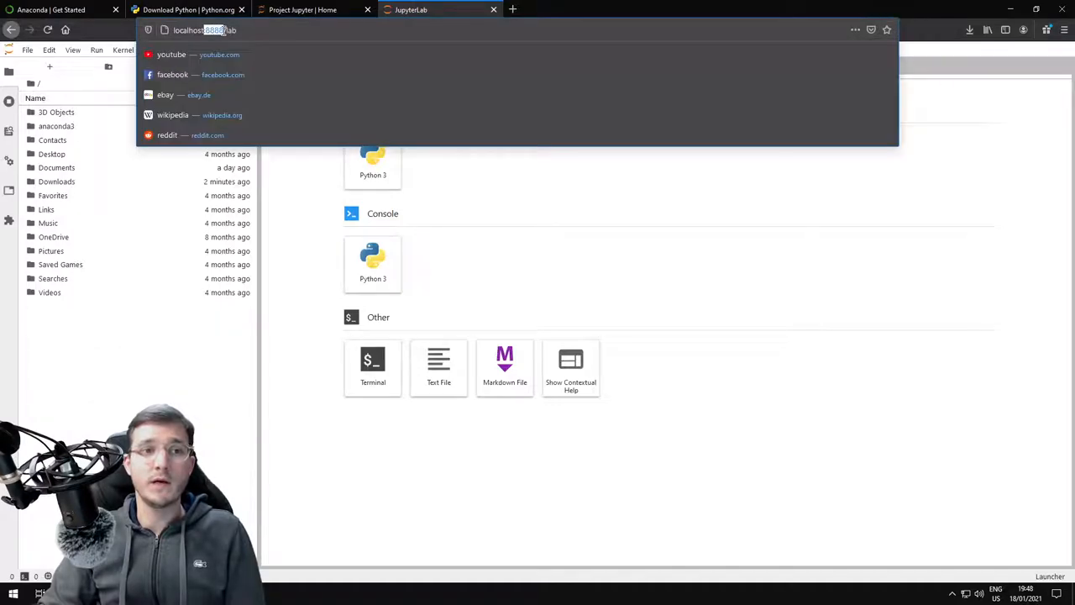
mouse_move(577, 200)
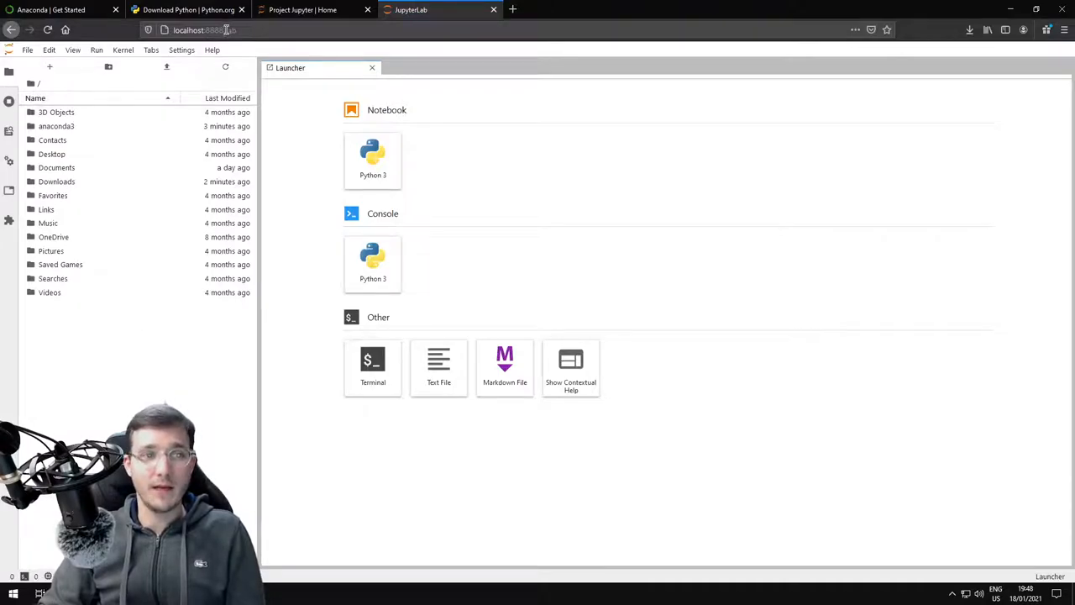
click(206, 29)
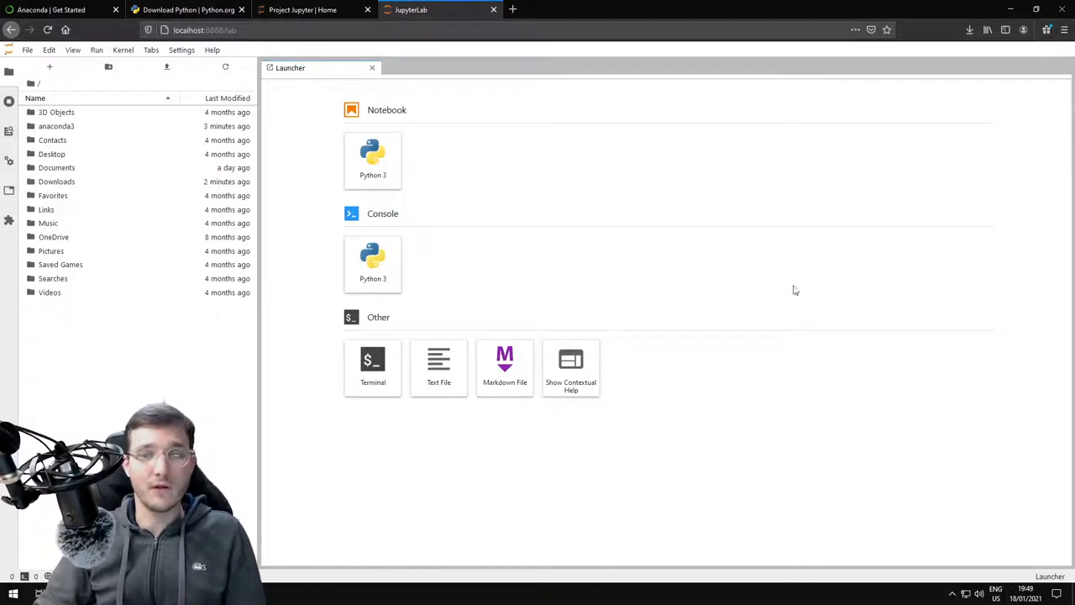
mouse_move(244, 308)
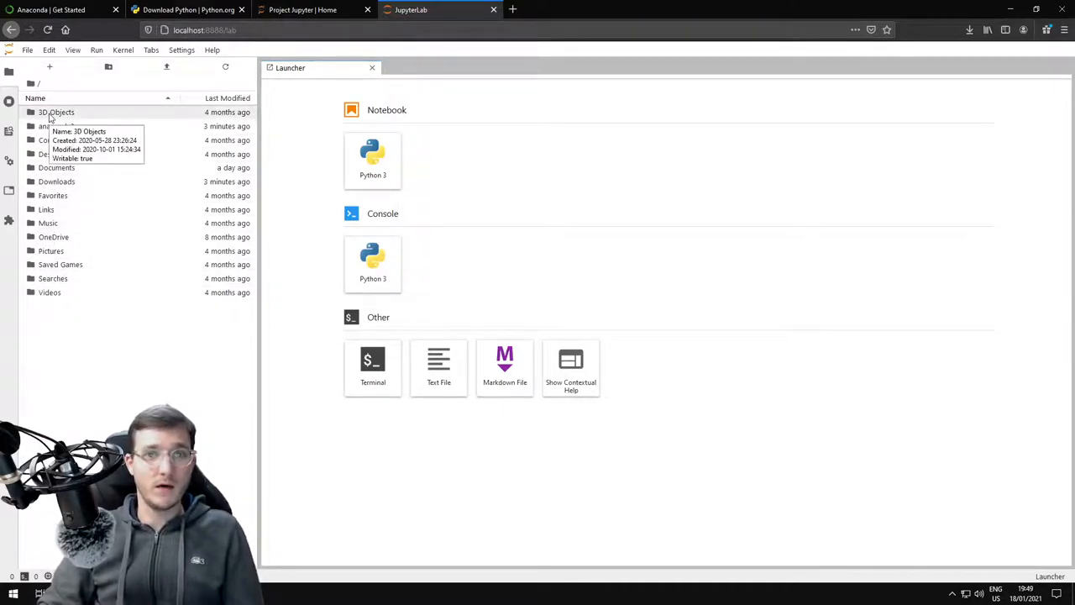
mouse_move(63, 185)
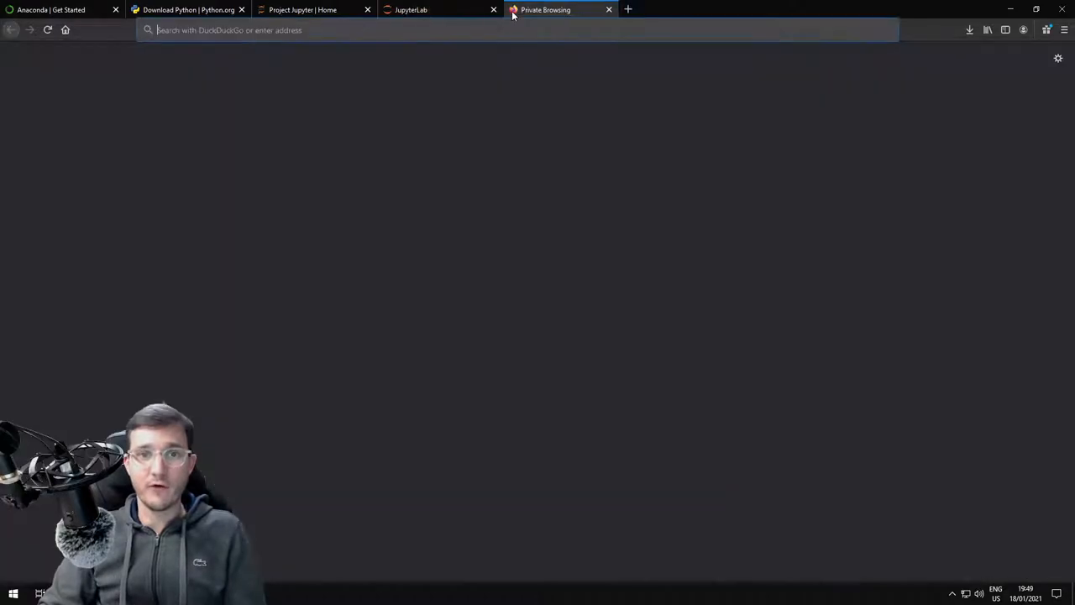
mouse_move(545, 9)
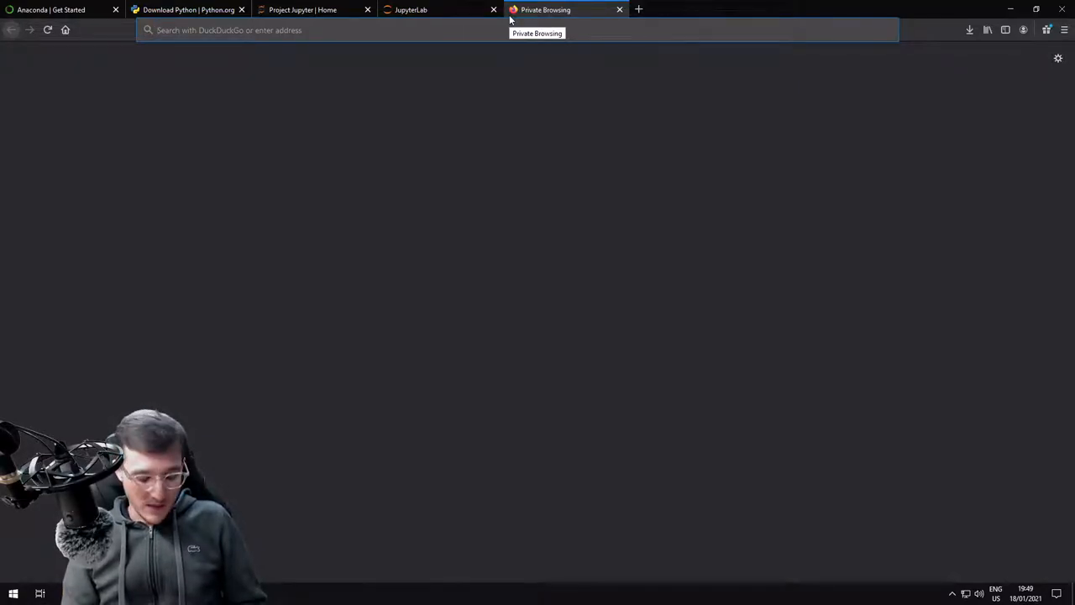
Step: Enter github.com/webartifex/intro-to-python in the private window's address bar
text(github.com)
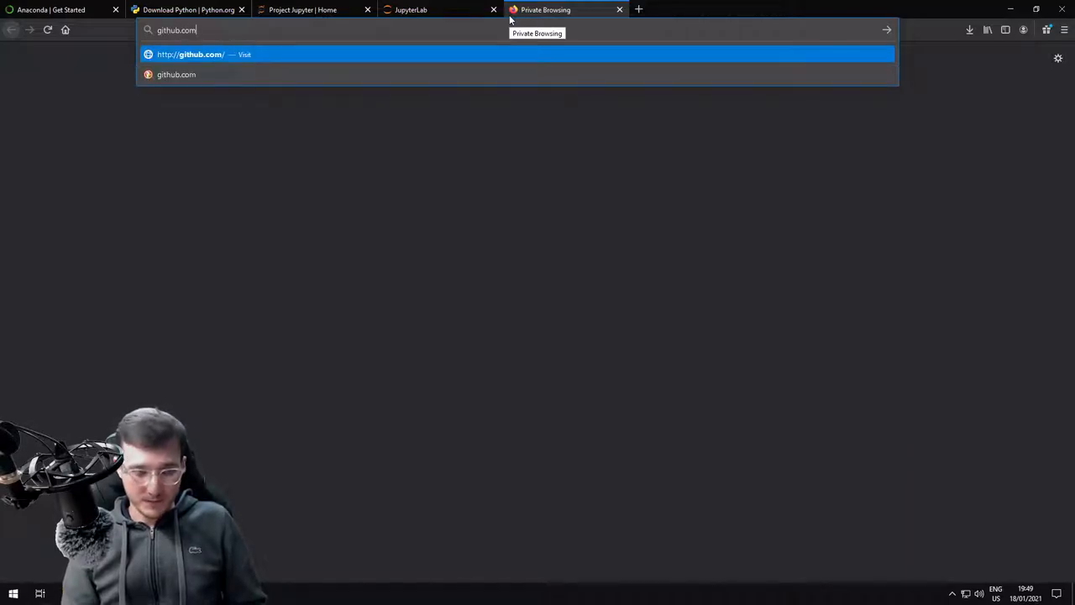
text(/)
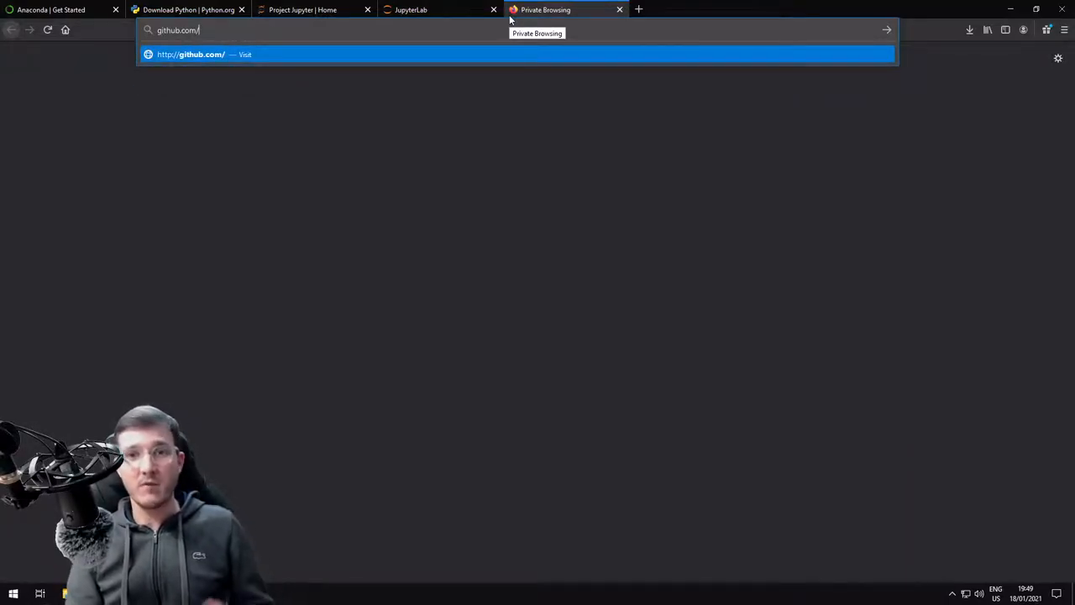
text(webartifex/)
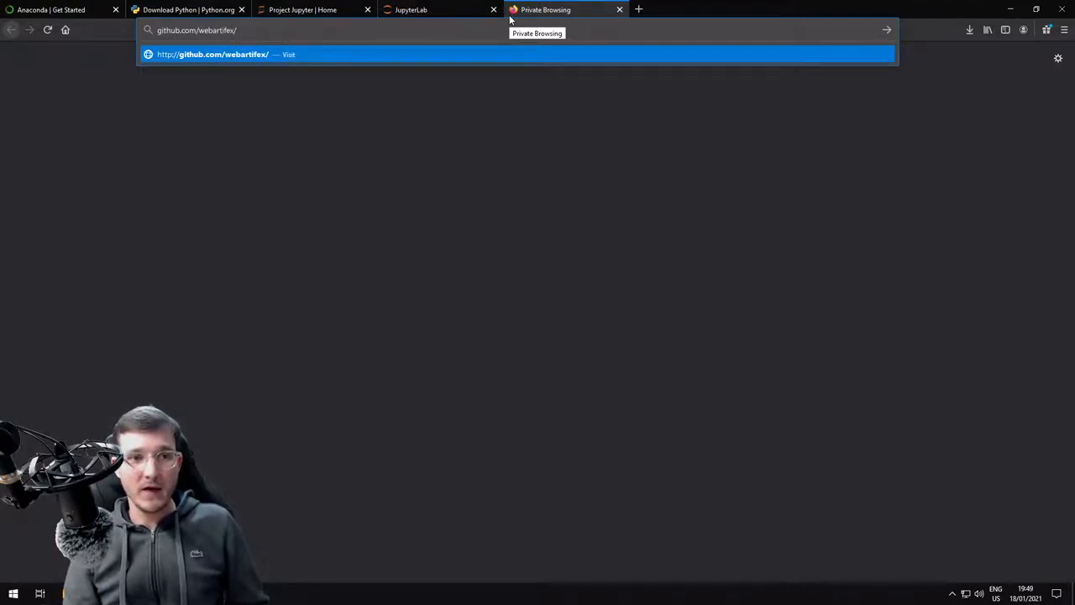
text(intro)
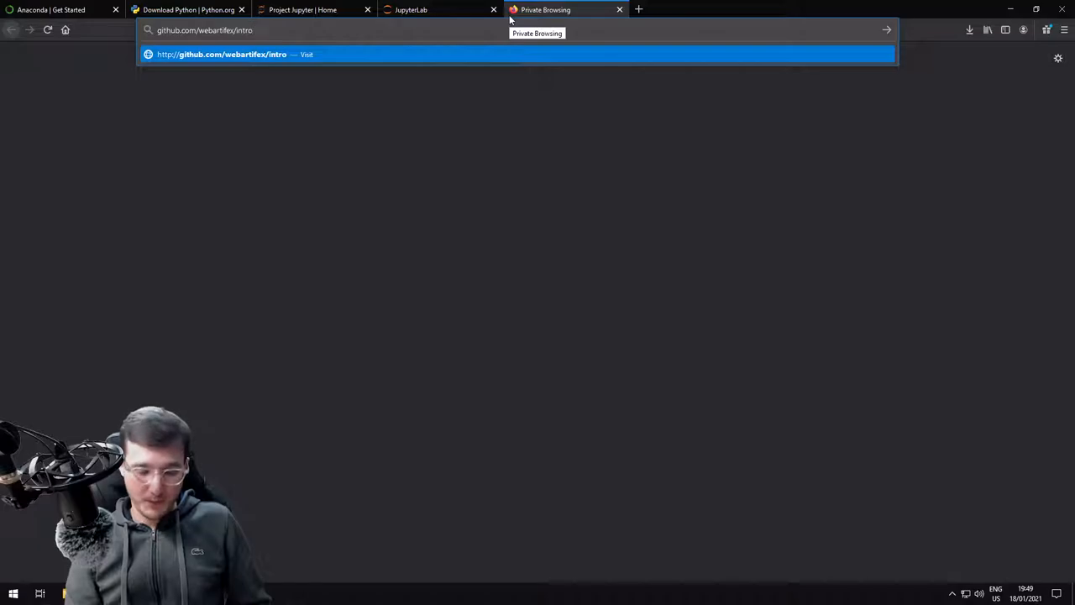
text(-to-python)
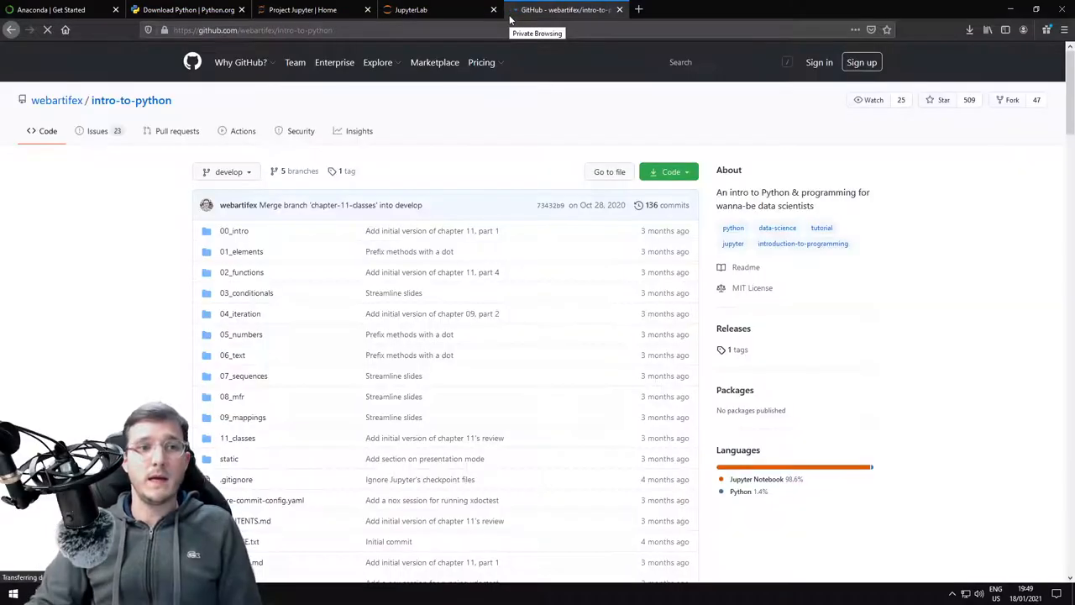
mouse_move(357, 325)
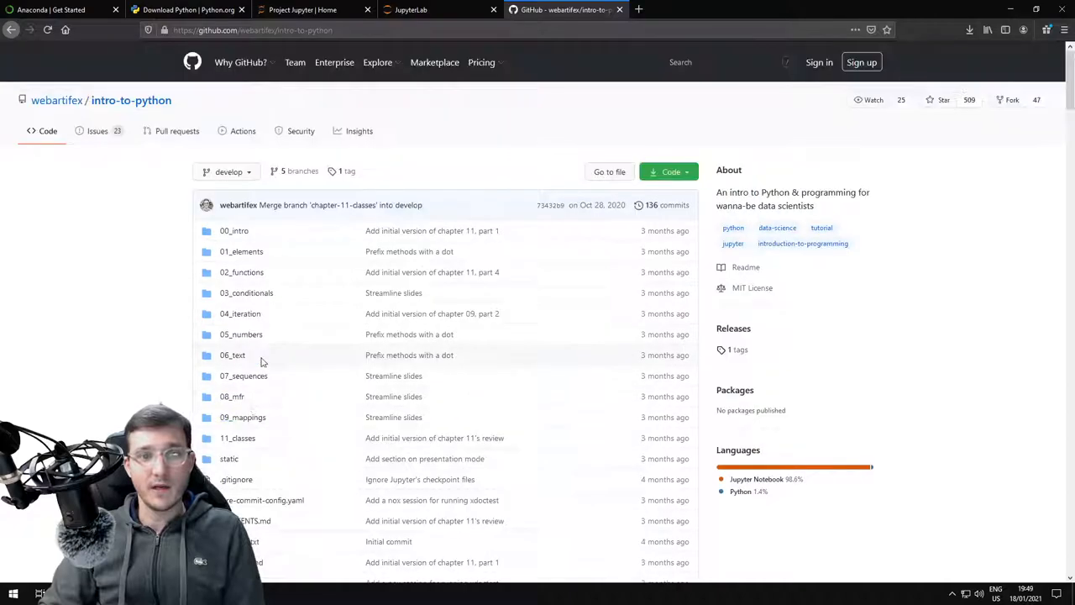
mouse_move(309, 254)
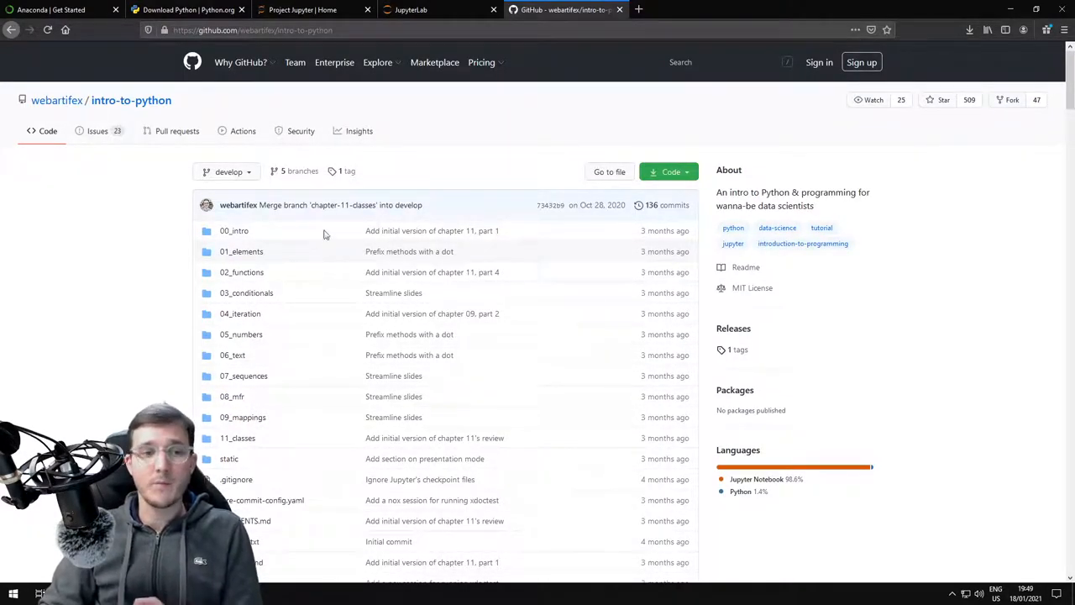
mouse_move(312, 231)
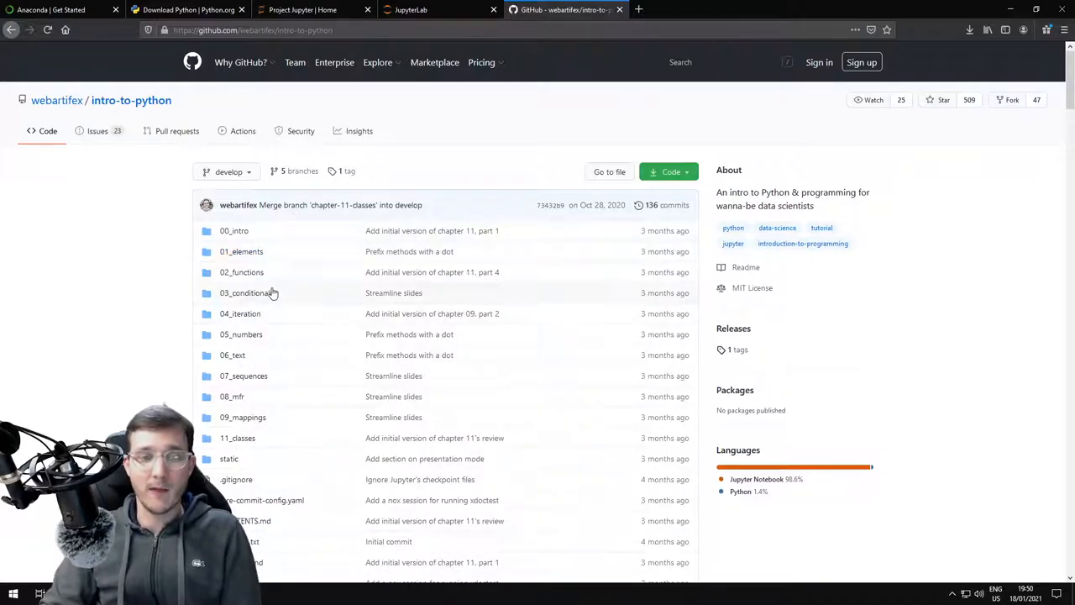
Step: Scroll through the repository file list and README, then back up to the Table of Contents
scroll(down, 3)
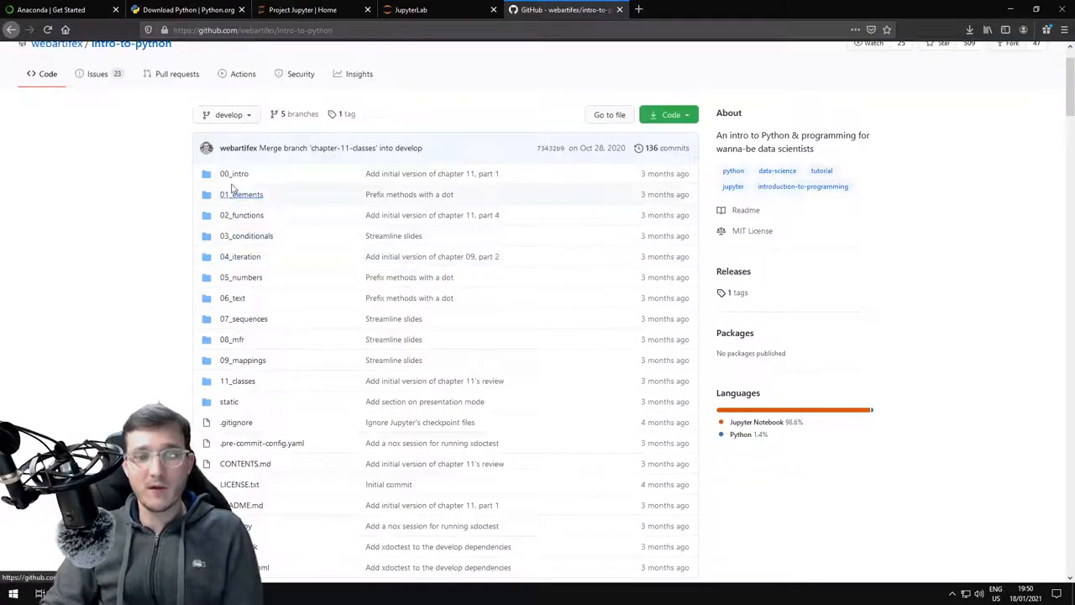
scroll(down, 3)
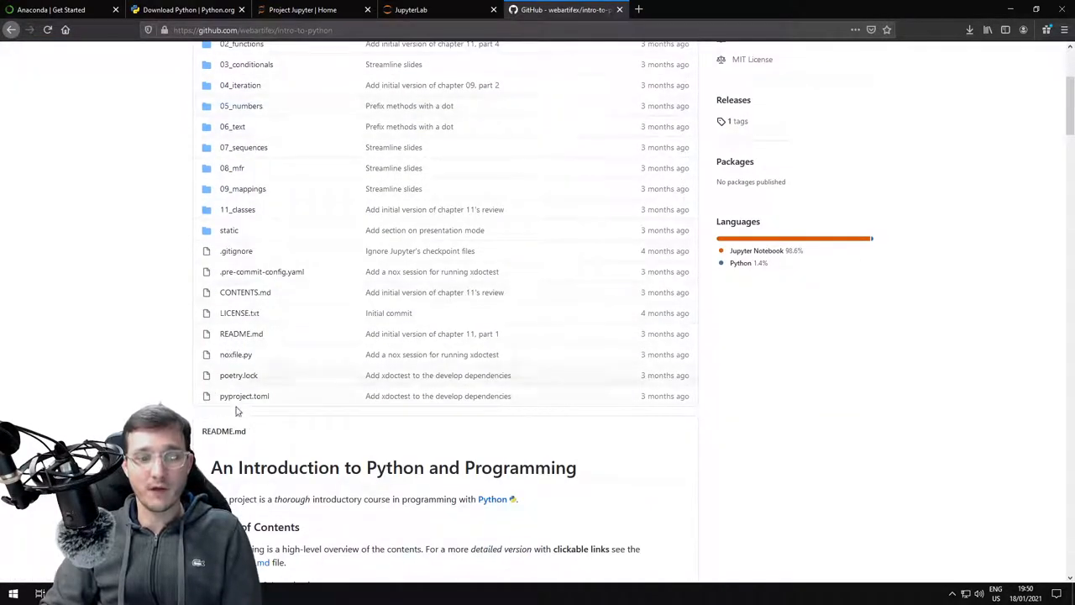
scroll(down, 3)
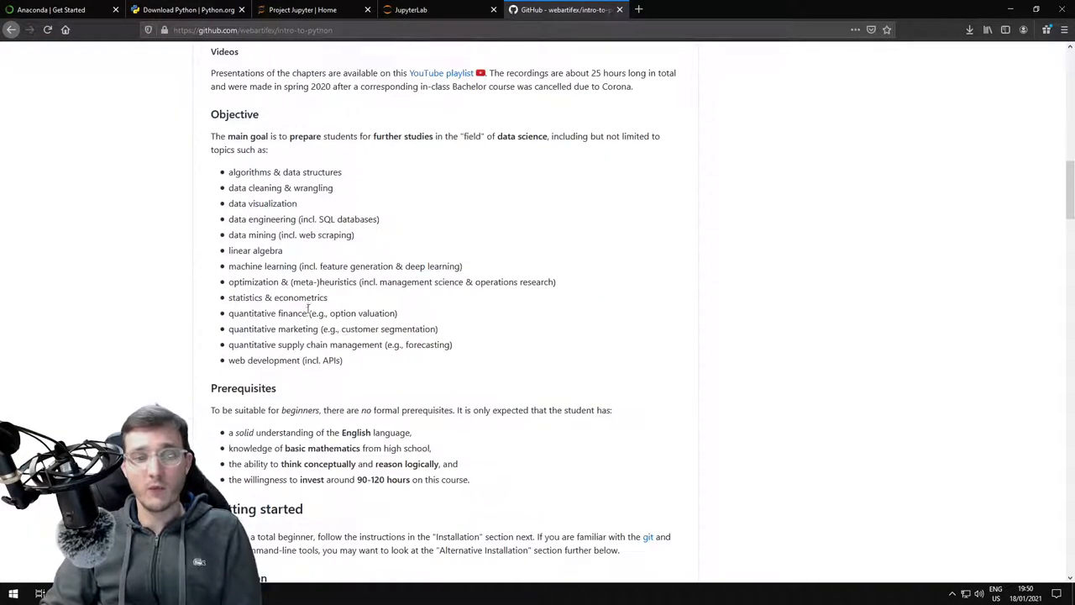
scroll(down, 3)
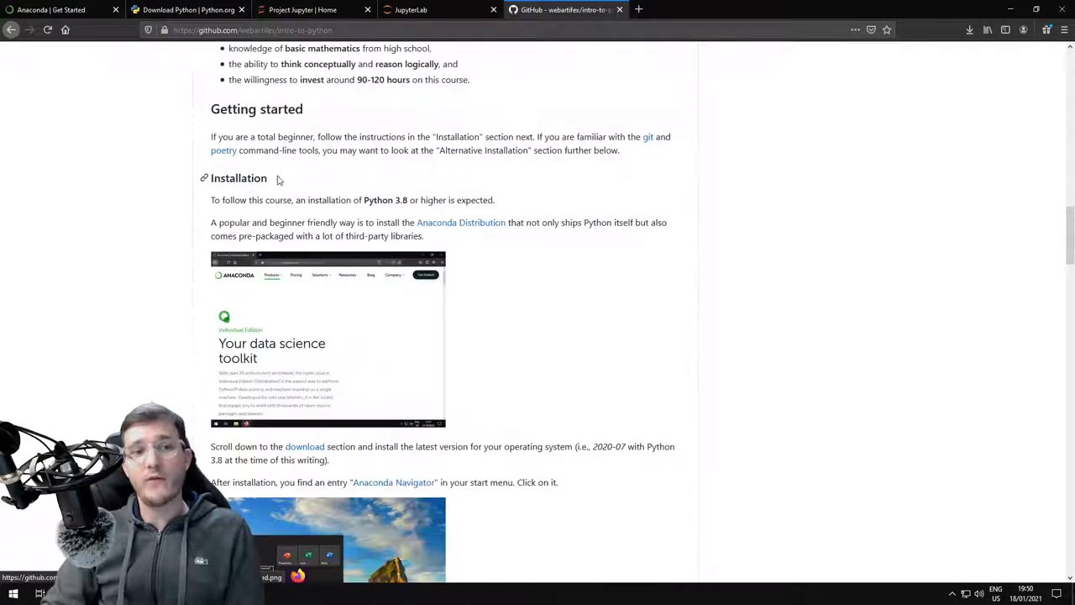
scroll(down, 3)
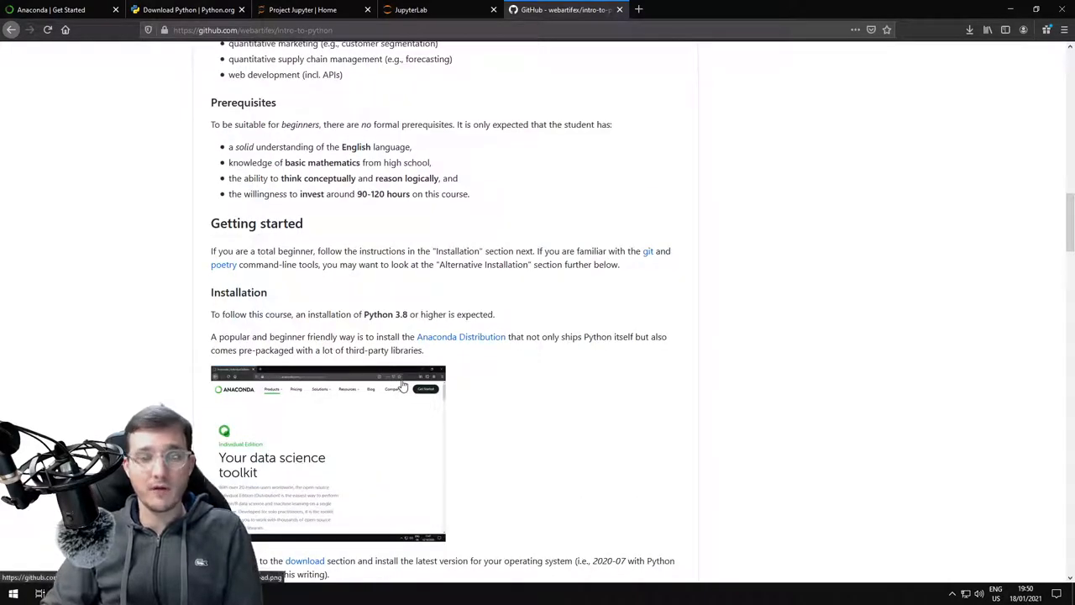
scroll(up, 3)
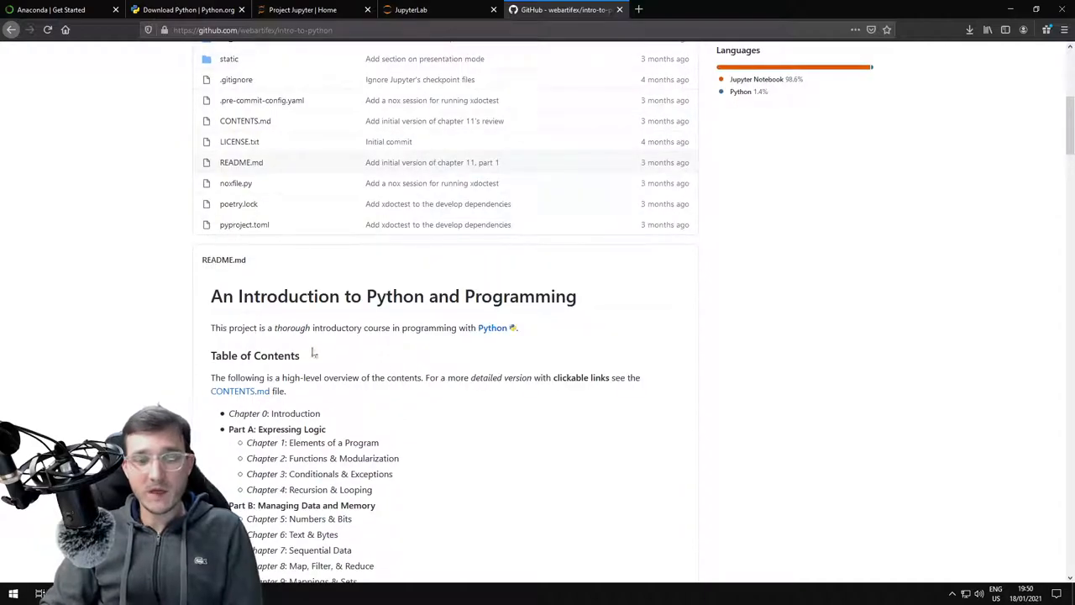
mouse_move(239, 390)
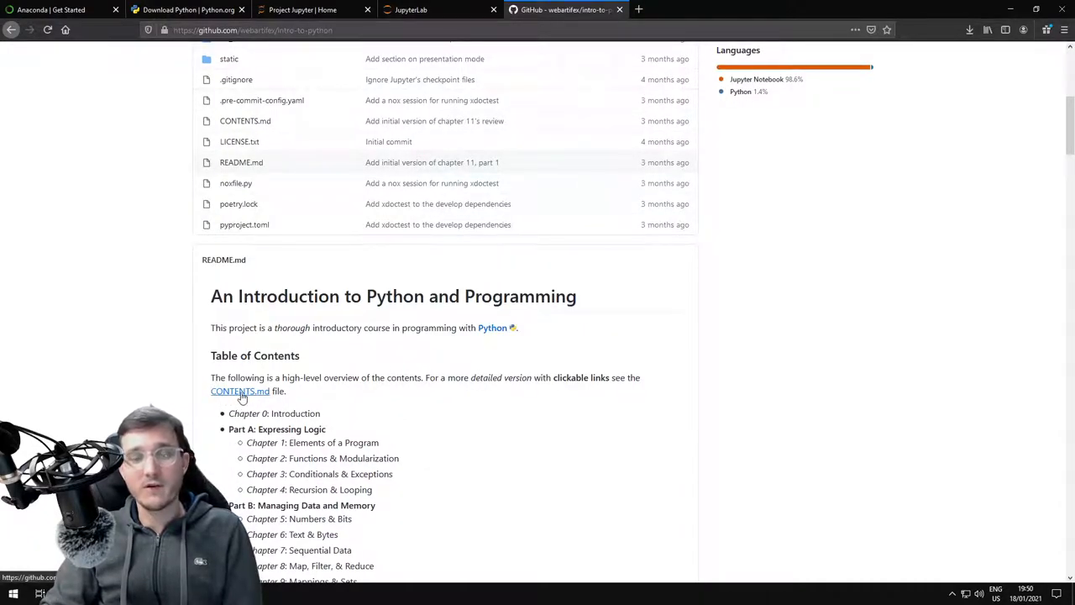
Step: Open CONTENTS.md from the README and scroll through its chapter listings
click(240, 390)
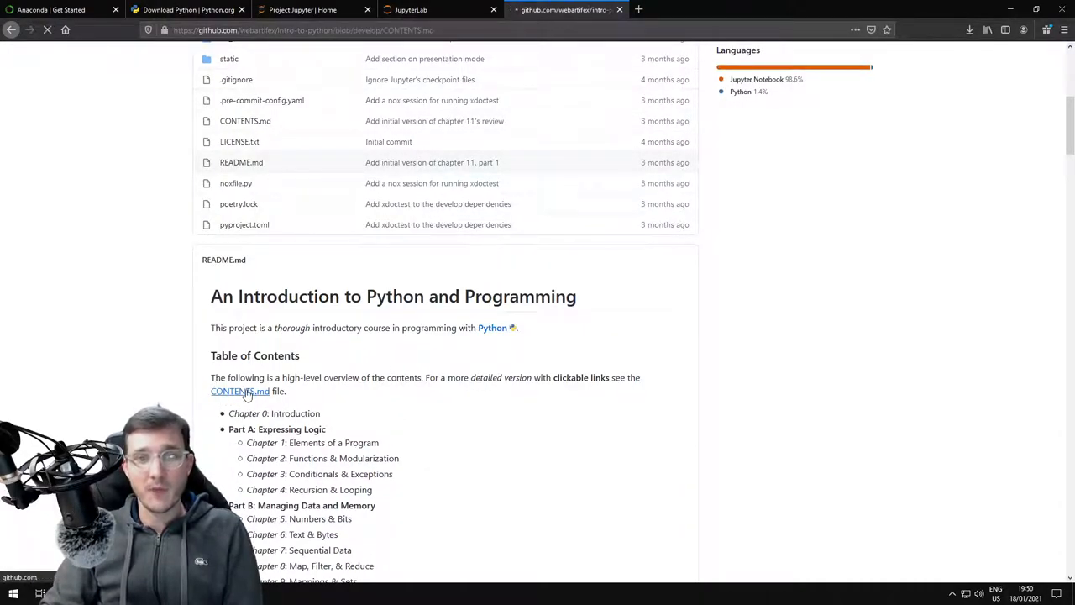
click(239, 391)
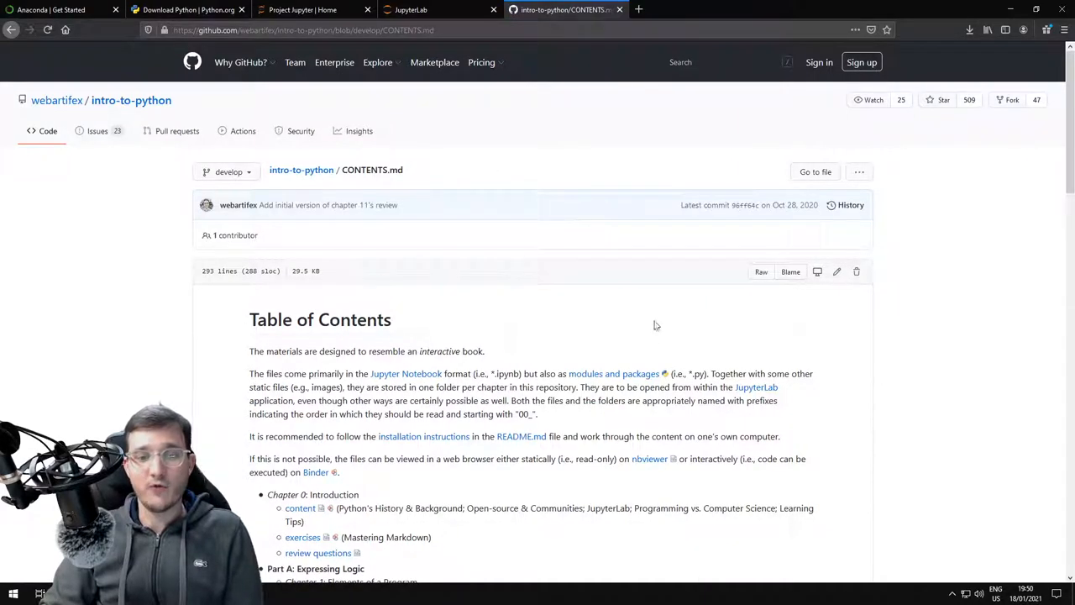
scroll(down, 3)
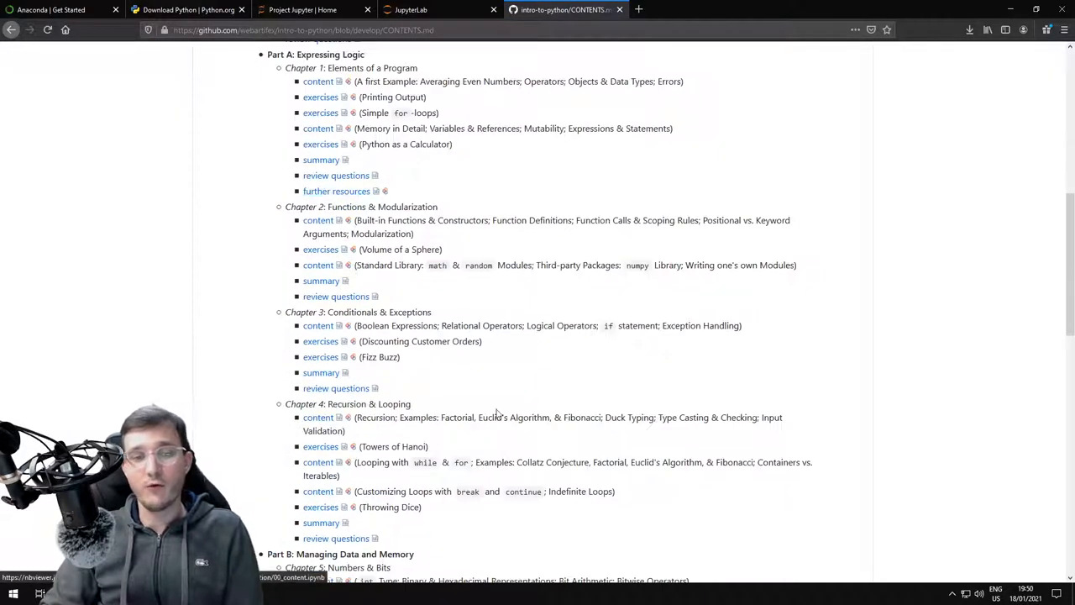
scroll(down, 3)
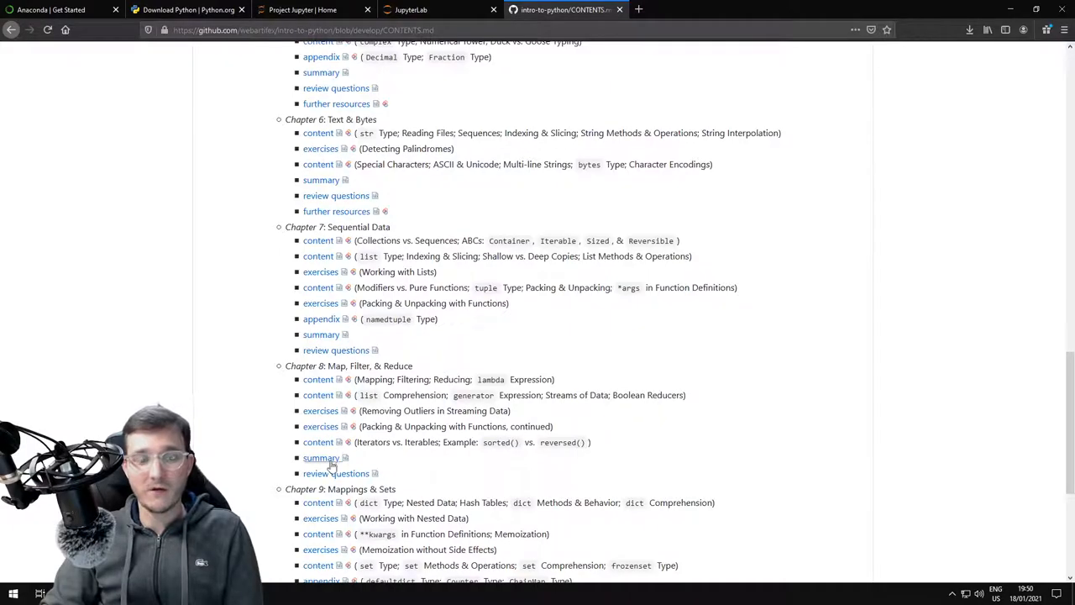
scroll(up, 3)
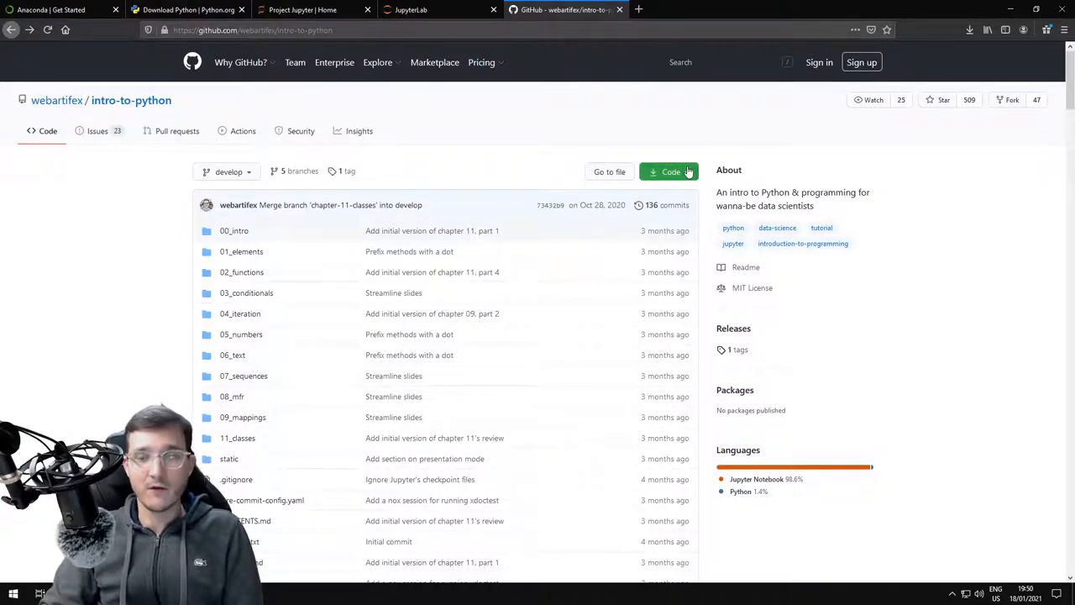
Step: Save the repository as intro-to-python-develop.zip using the Code menu's Download ZIP
click(669, 172)
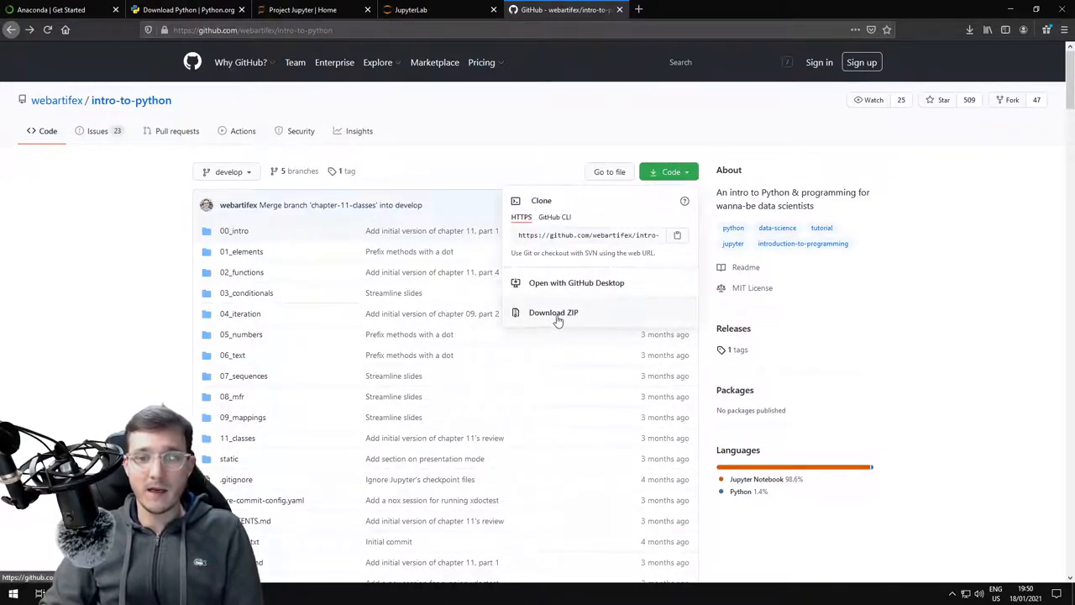
click(553, 312)
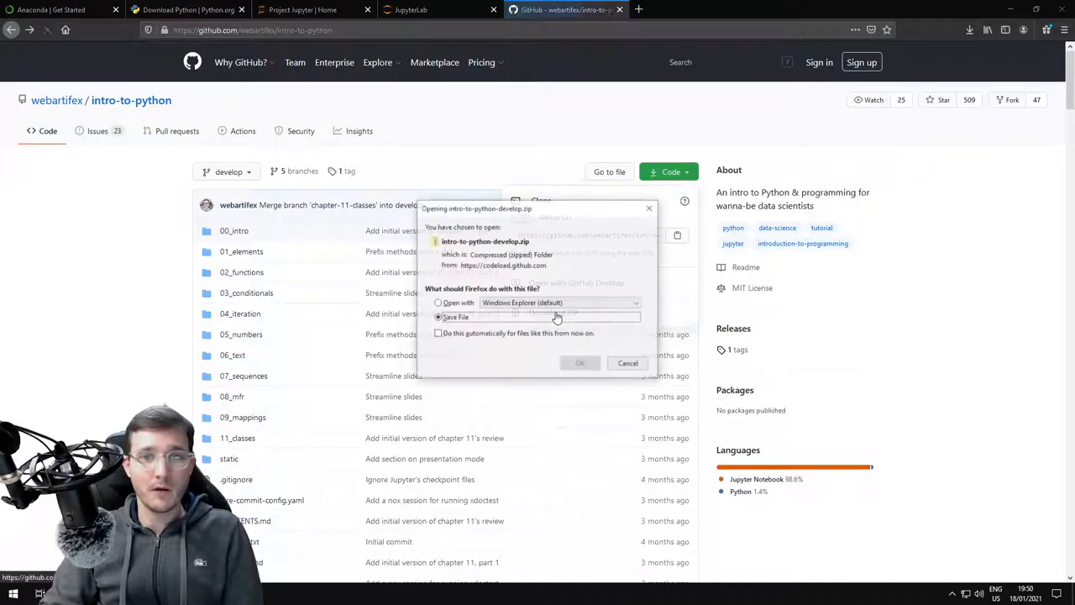
click(579, 362)
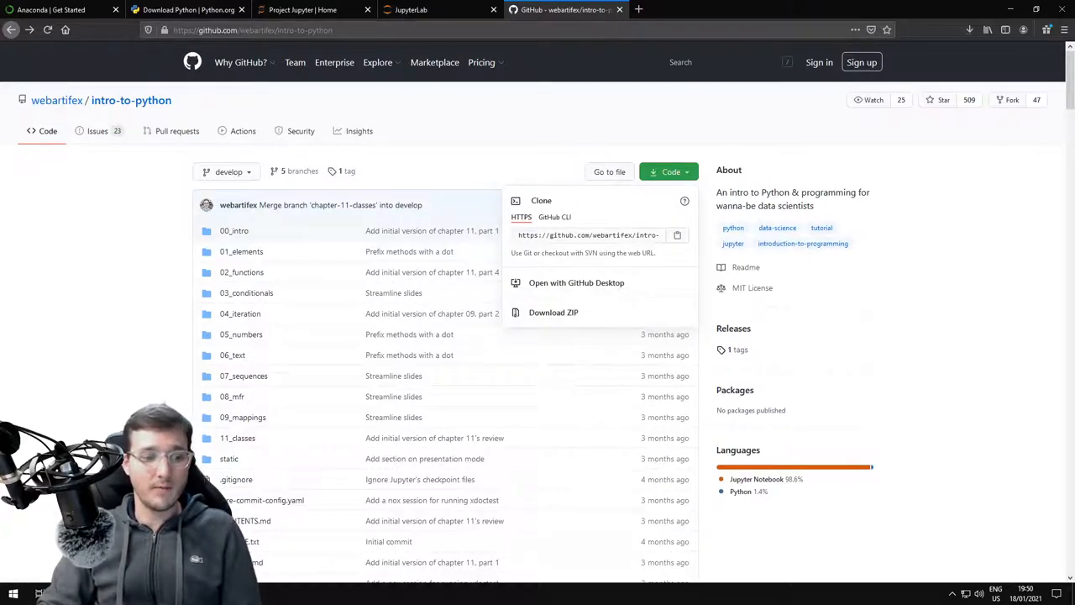
click(871, 143)
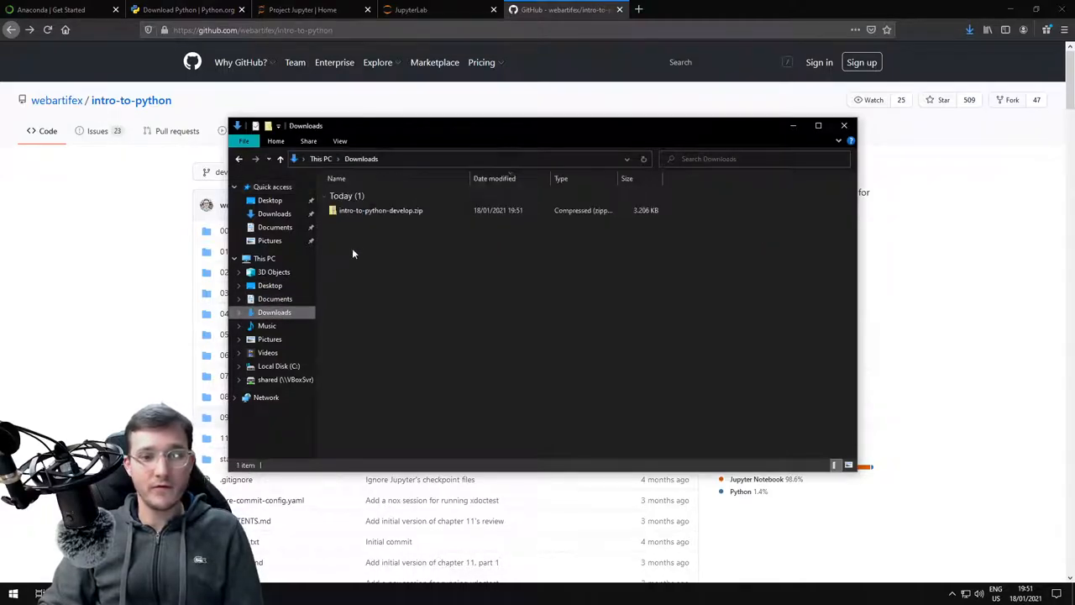
mouse_move(380, 210)
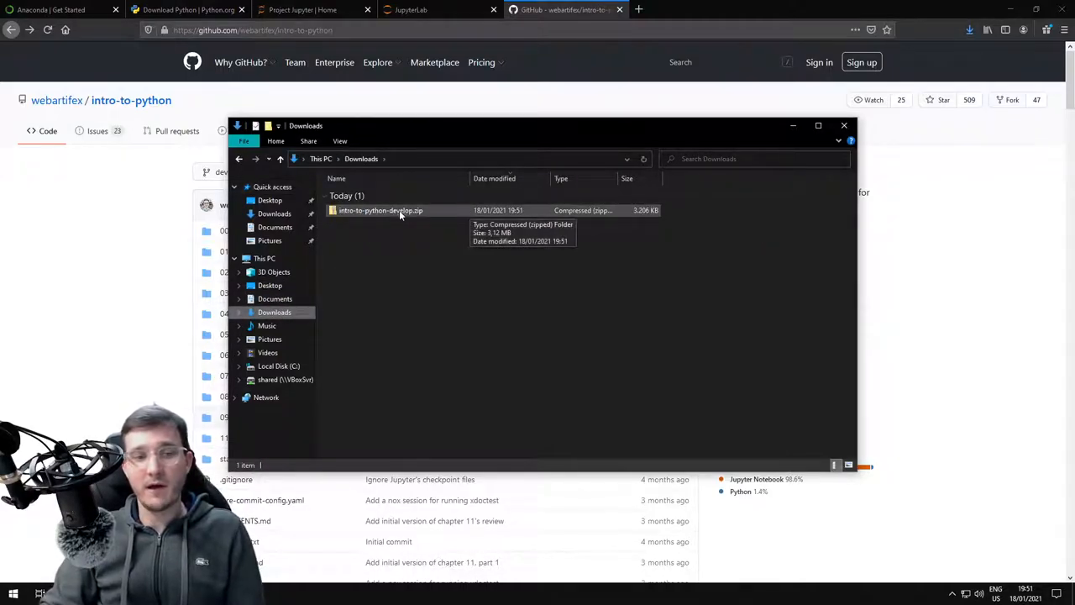
Step: Extract intro-to-python-develop.zip into Downloads\intro-to-python
right_click(379, 210)
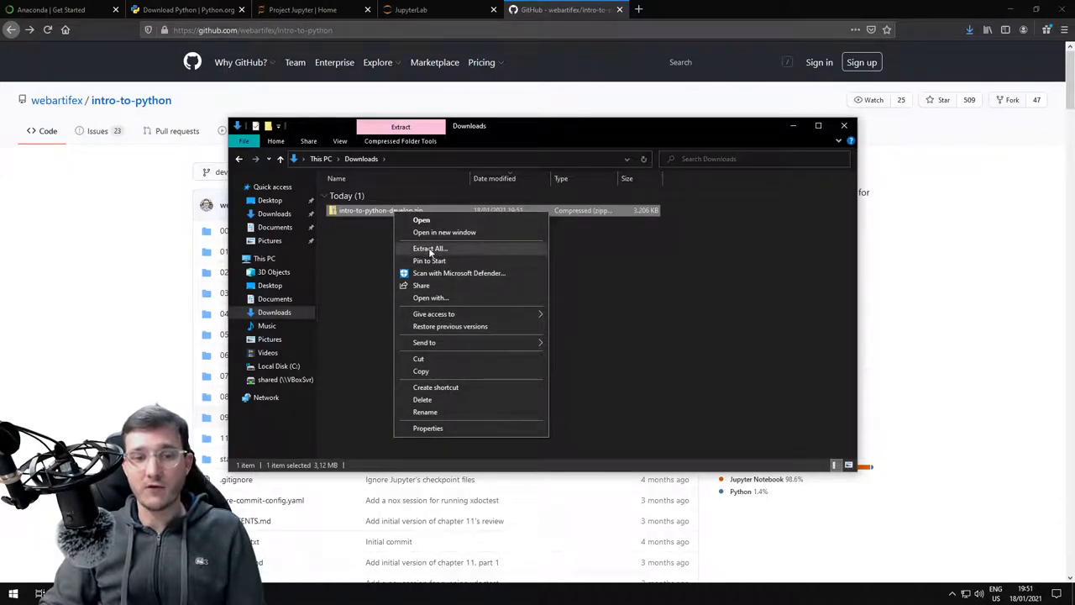
click(430, 248)
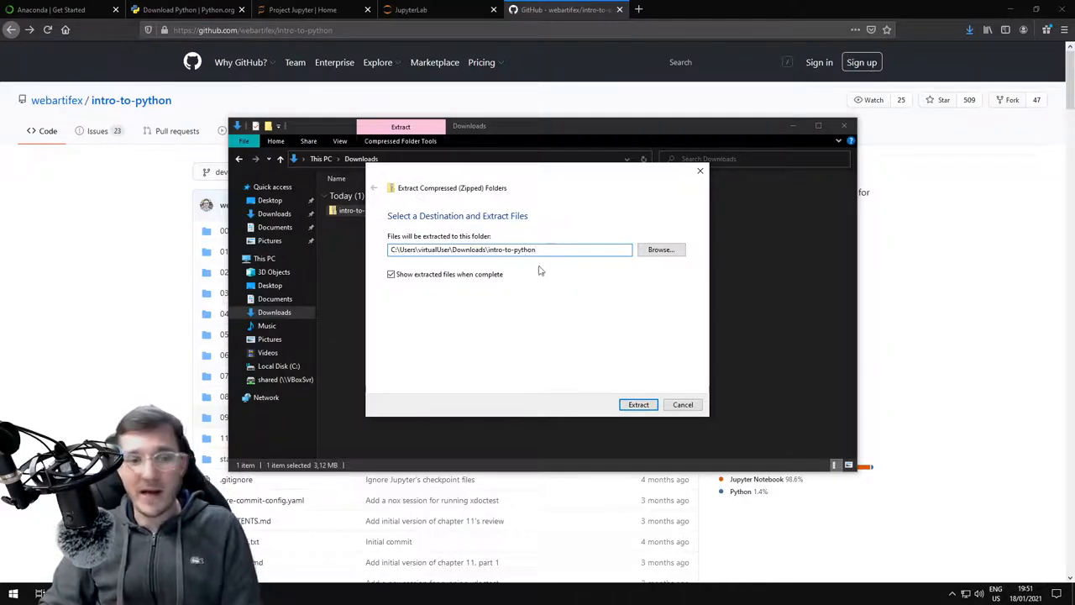
click(639, 404)
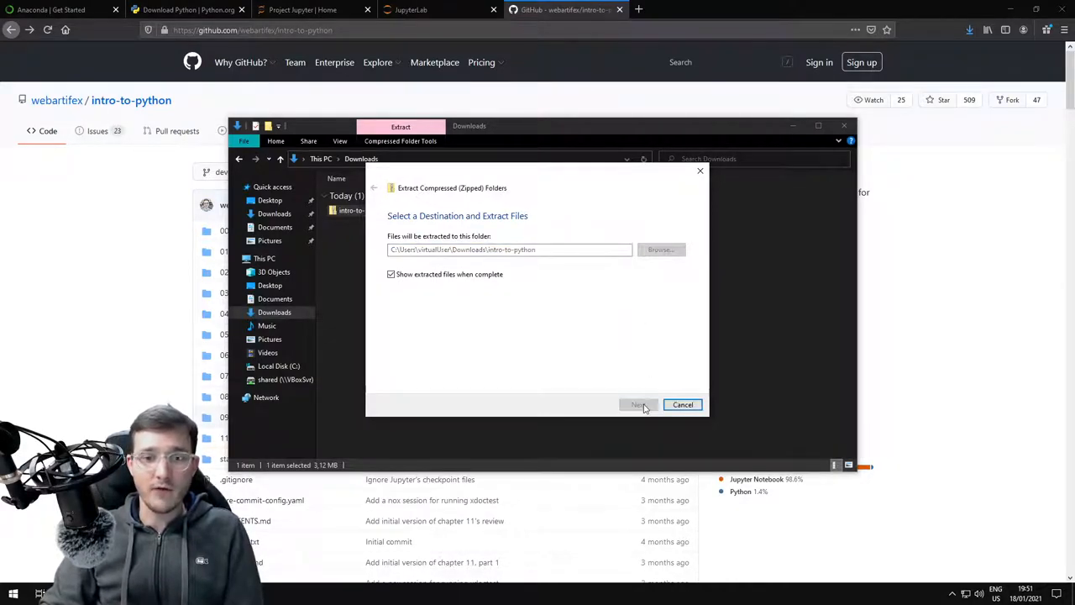
click(640, 404)
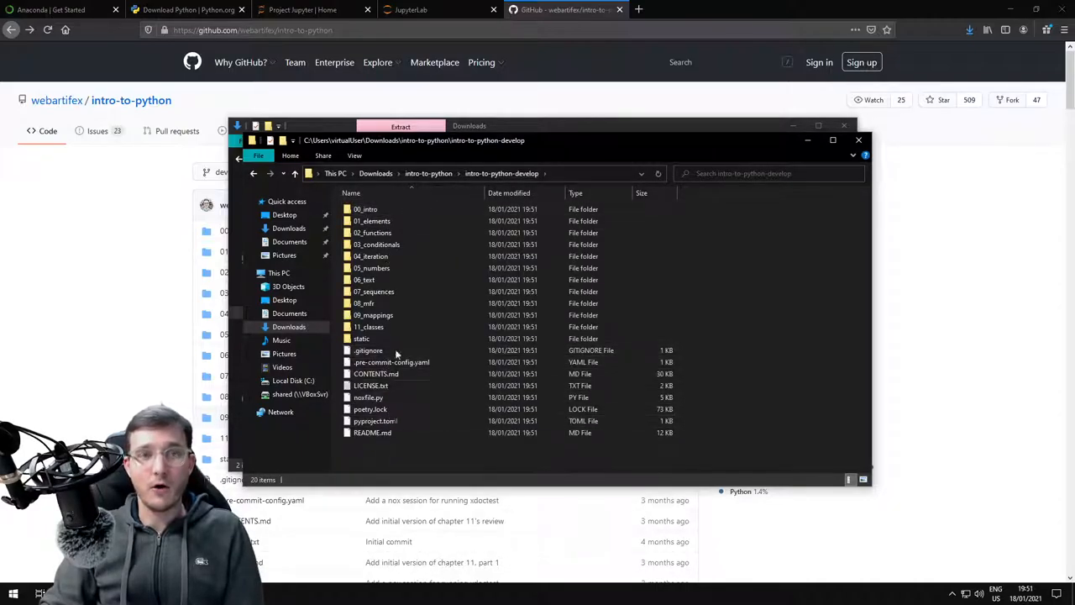
Step: Move all extracted course files into intro-to-python and delete the empty develop folder
click(373, 232)
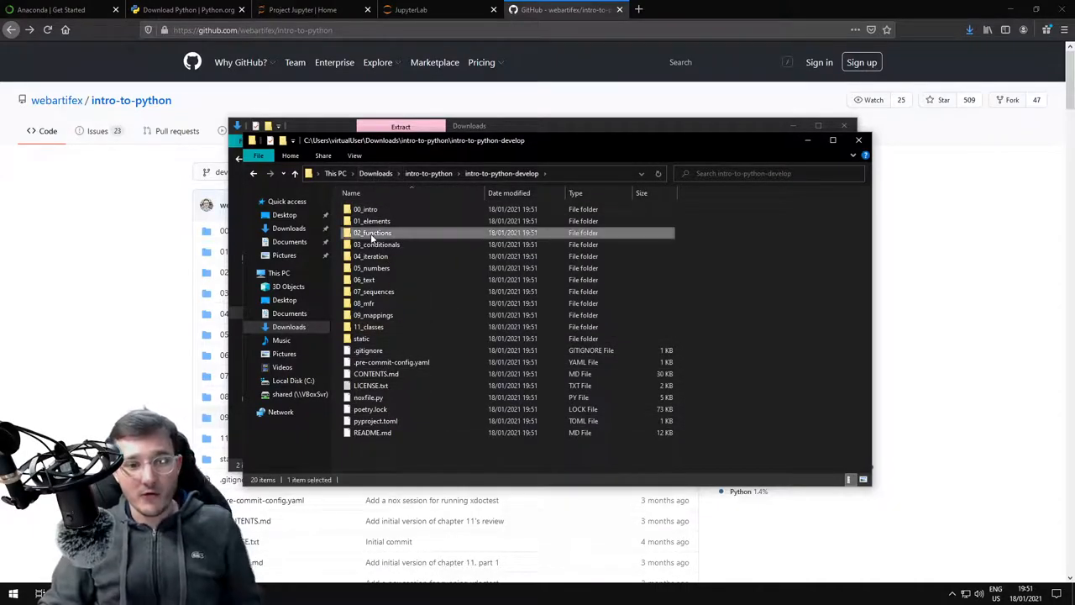
key(ctrl+a)
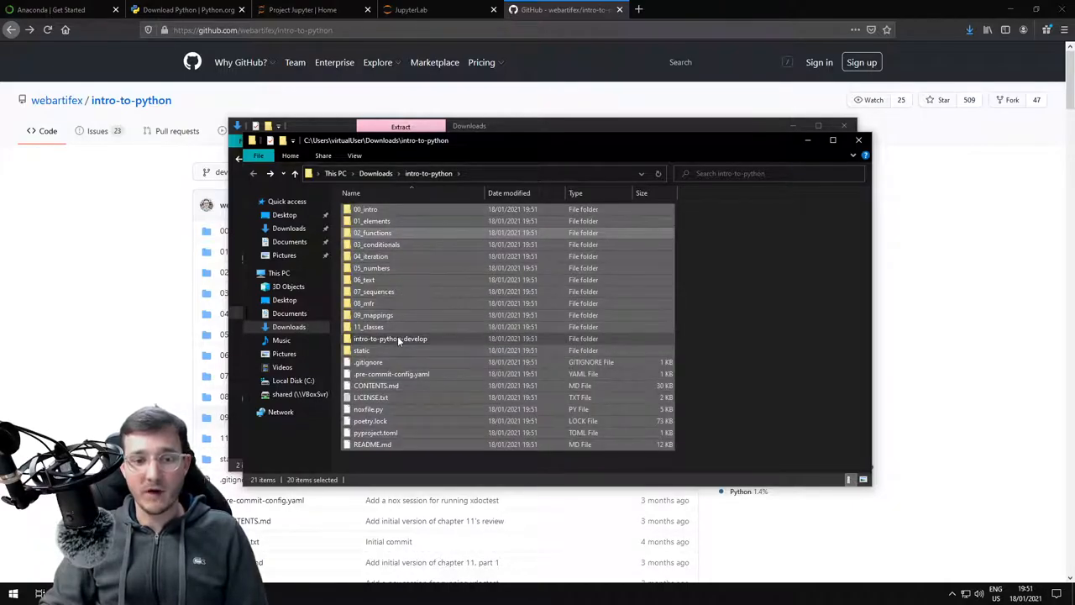
right_click(390, 339)
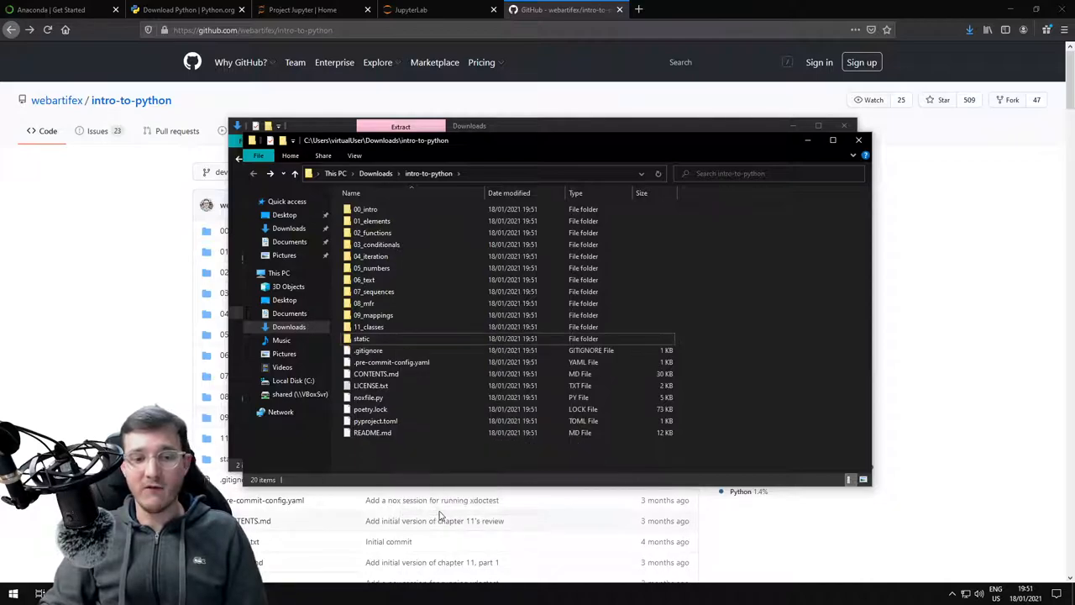
mouse_move(396, 479)
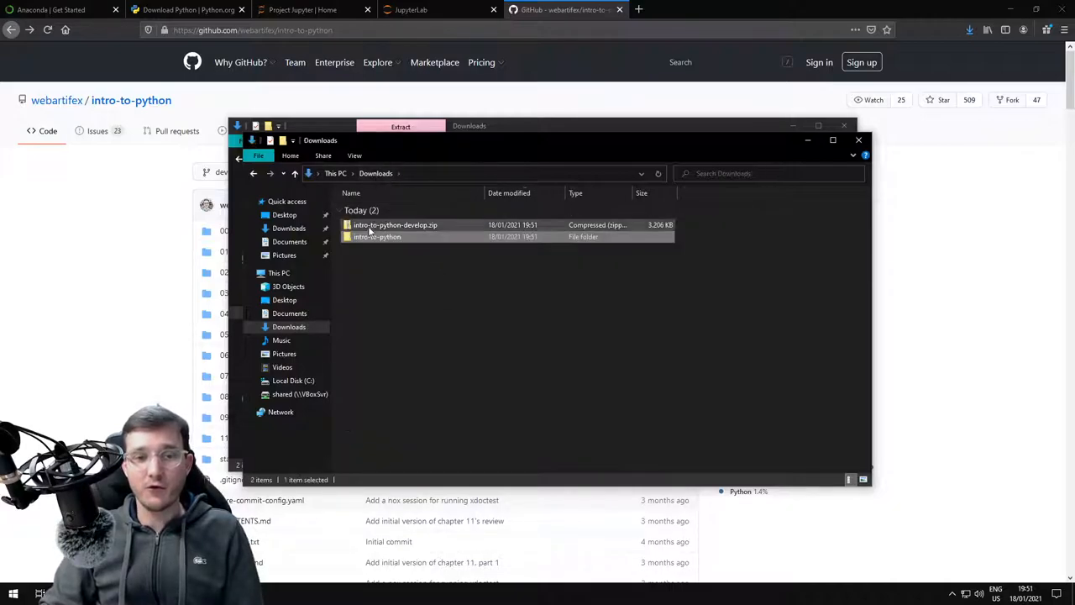
Step: Delete the downloaded ZIP from Downloads and check the intro-to-python folder contents
double_click(378, 236)
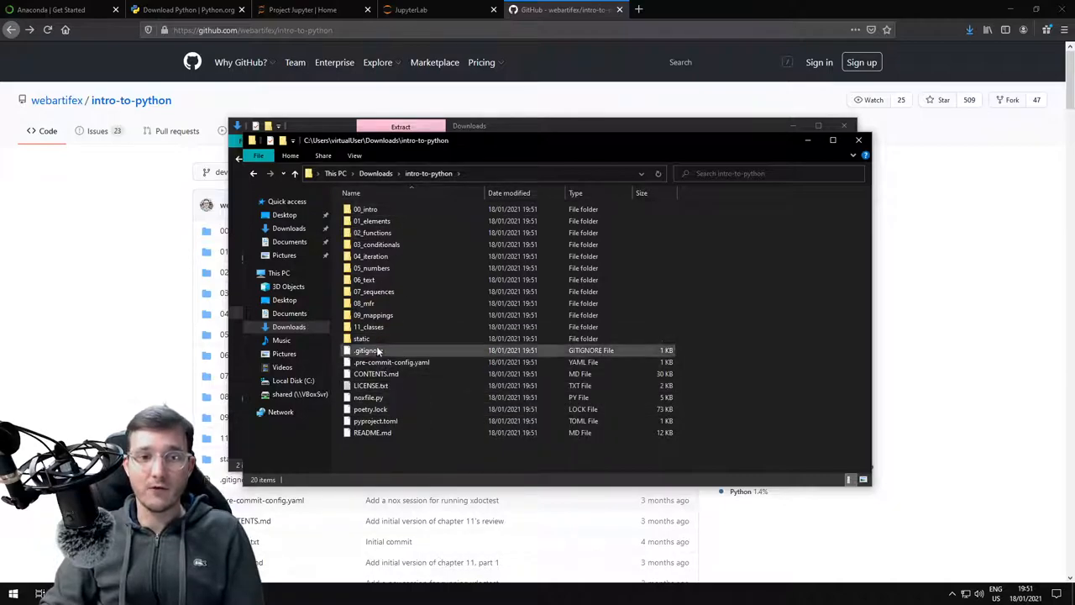
click(254, 174)
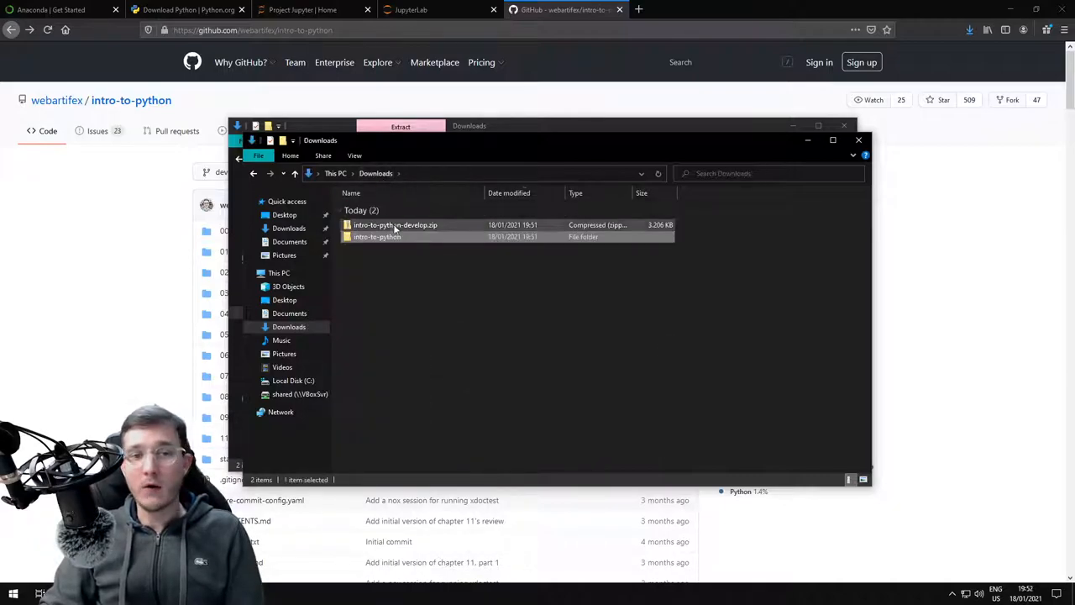
right_click(394, 224)
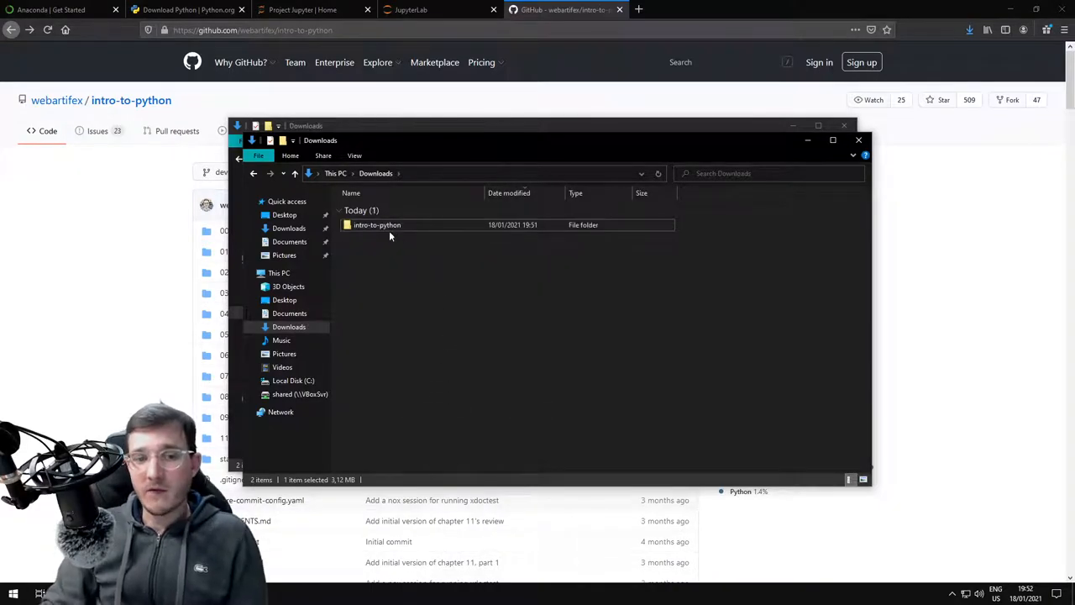
double_click(377, 224)
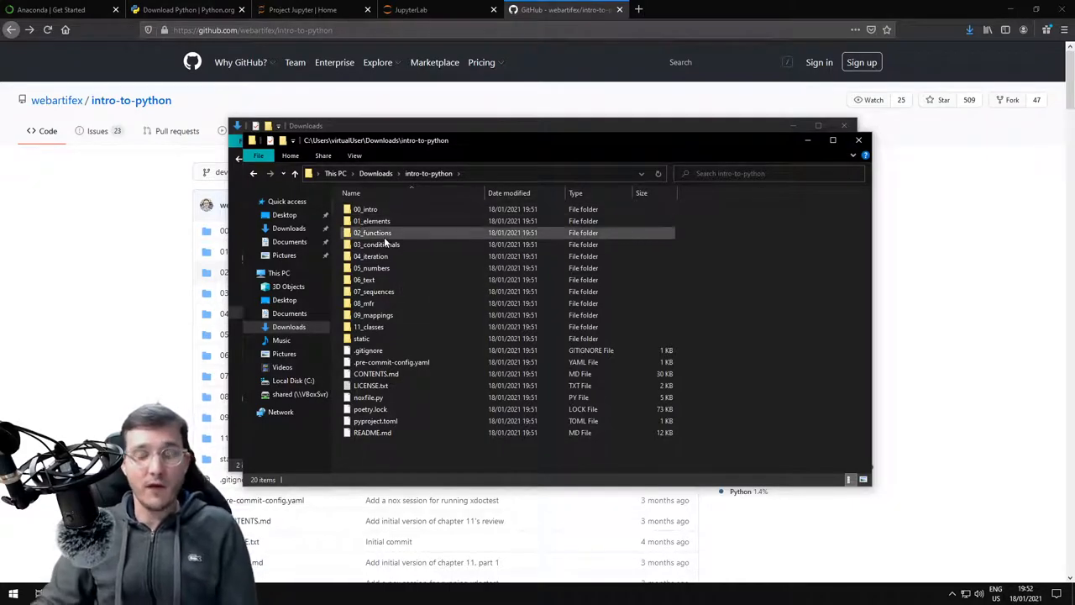
mouse_move(406, 234)
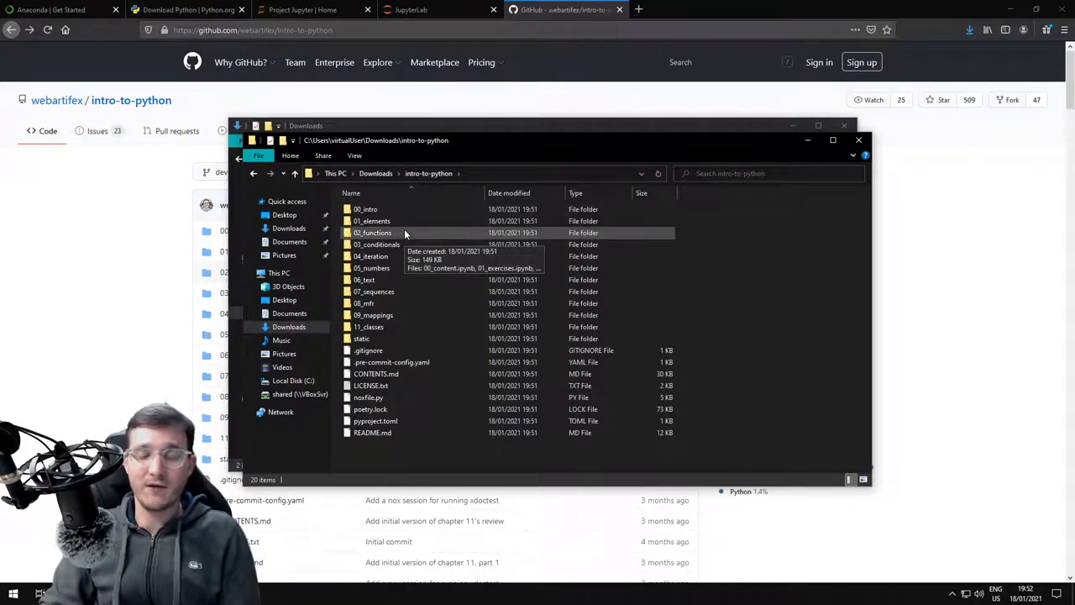
mouse_move(391, 207)
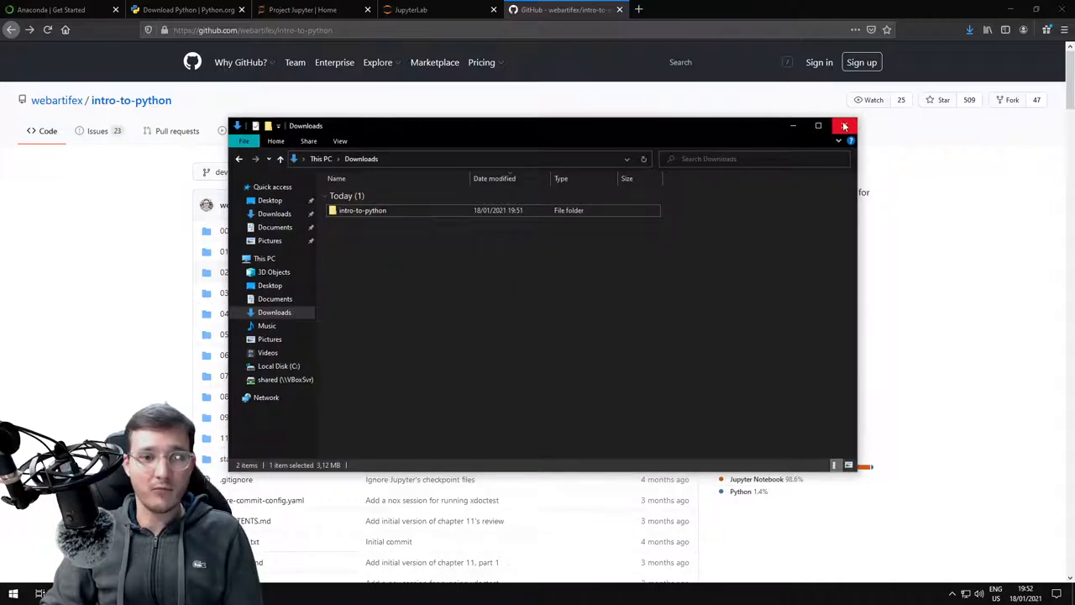
Step: Close File Explorer and browse JupyterLab to Downloads/intro-to-python/00_intro
click(844, 125)
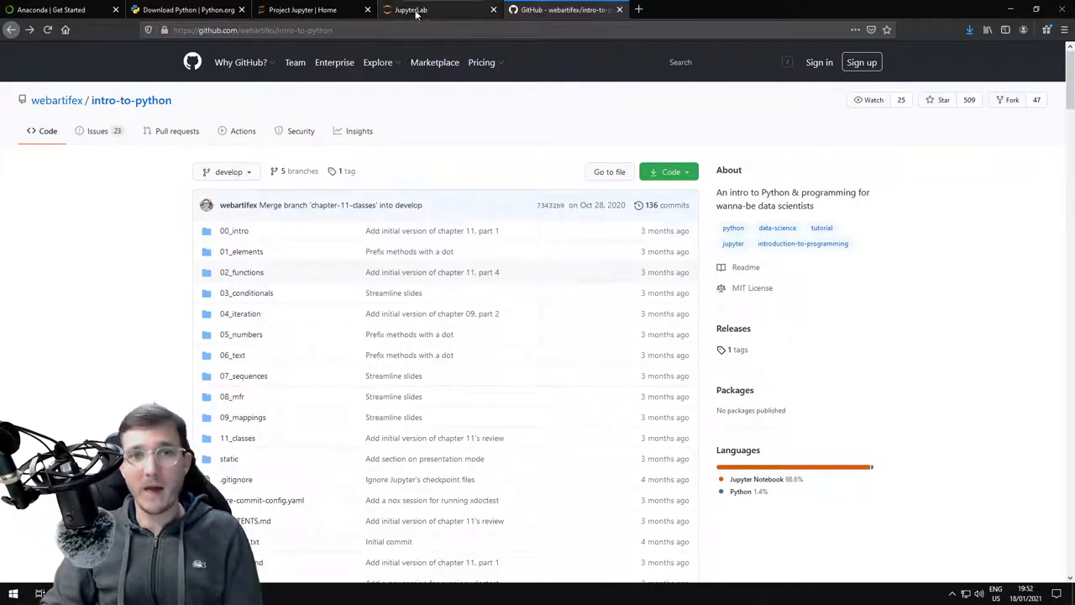
click(430, 9)
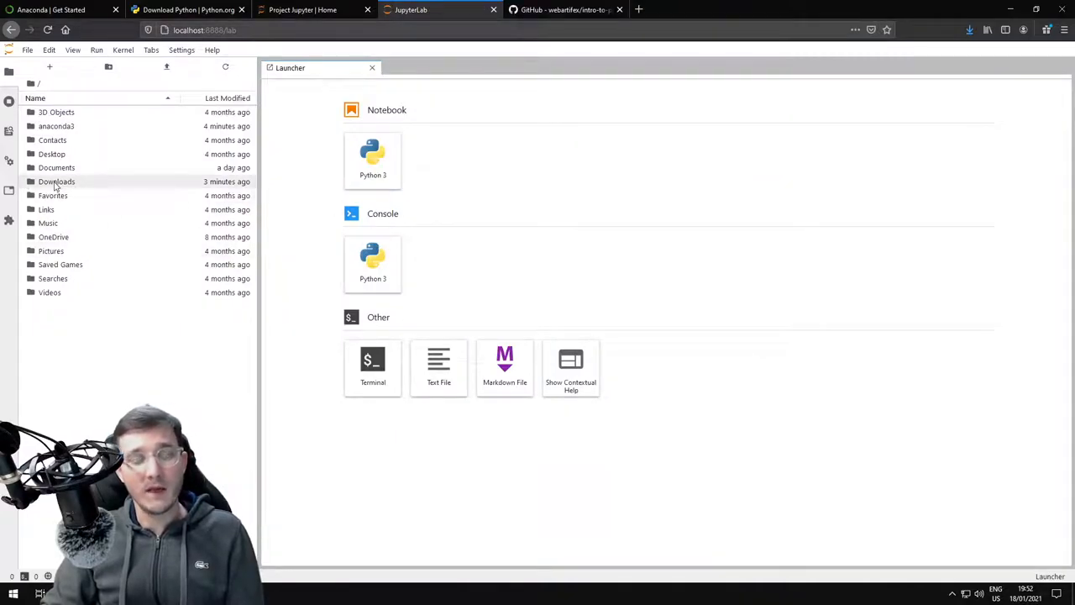
double_click(56, 182)
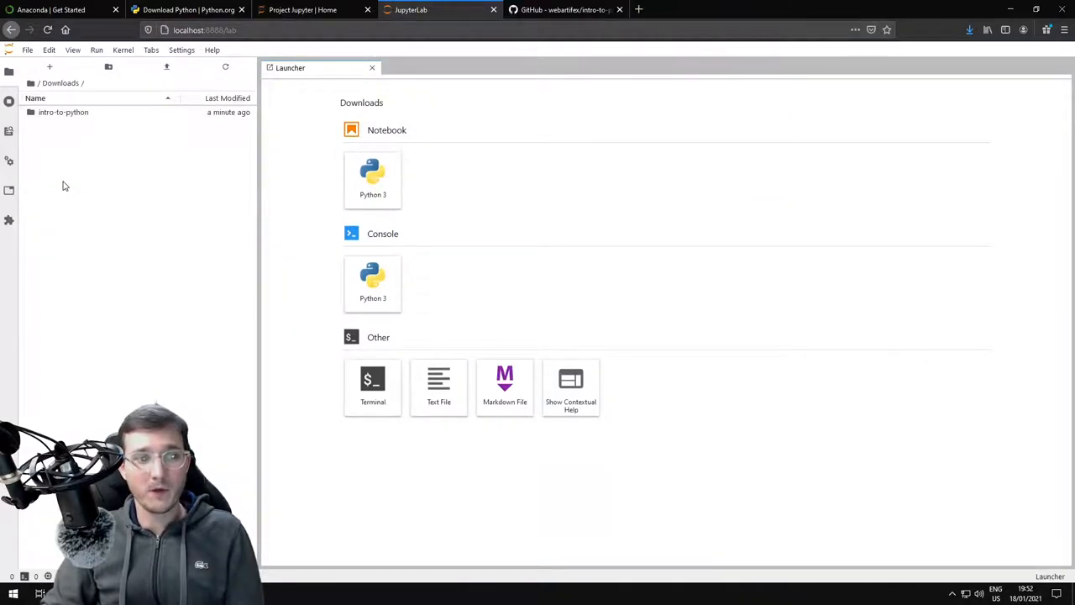
mouse_move(63, 112)
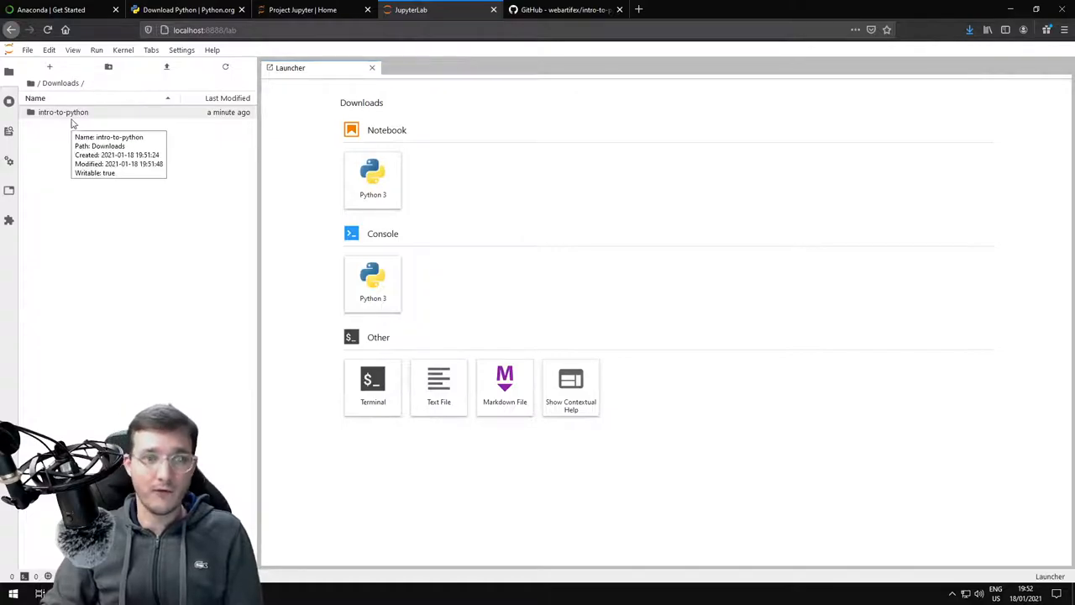
double_click(63, 112)
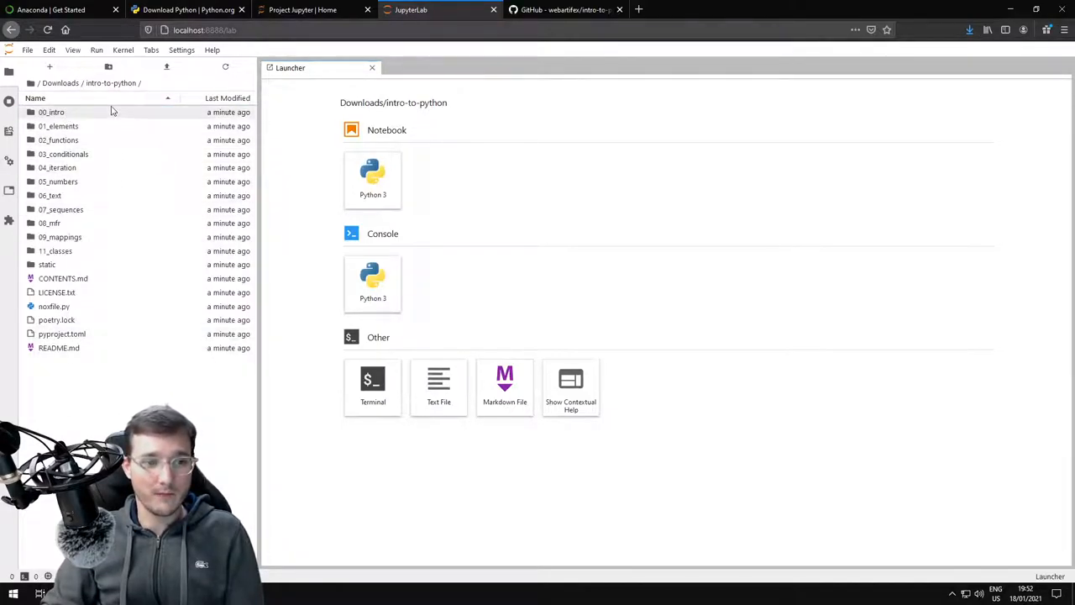
mouse_move(55, 250)
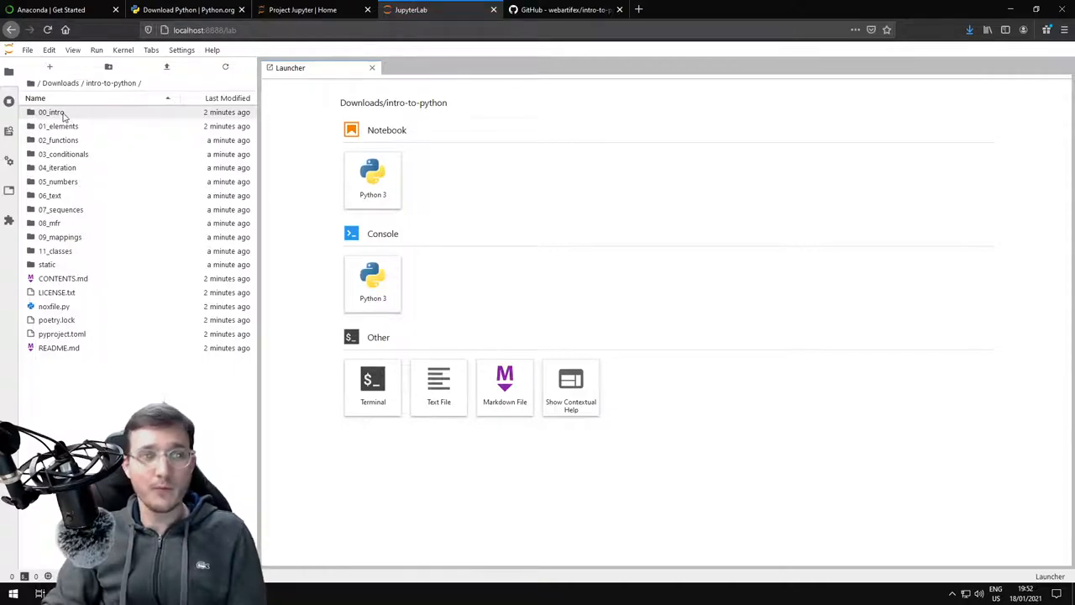
double_click(50, 112)
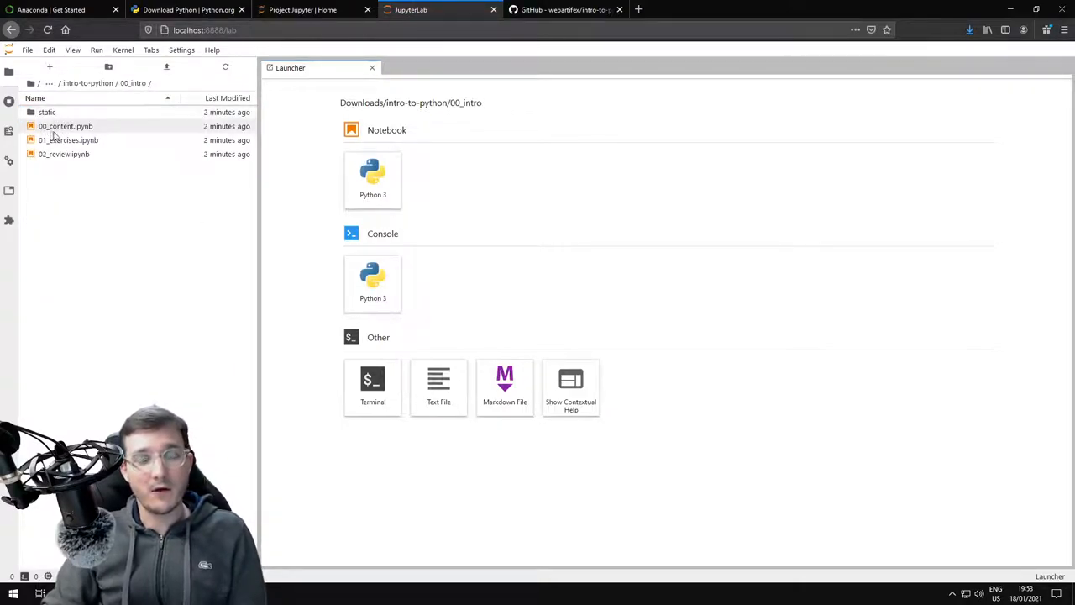
click(66, 126)
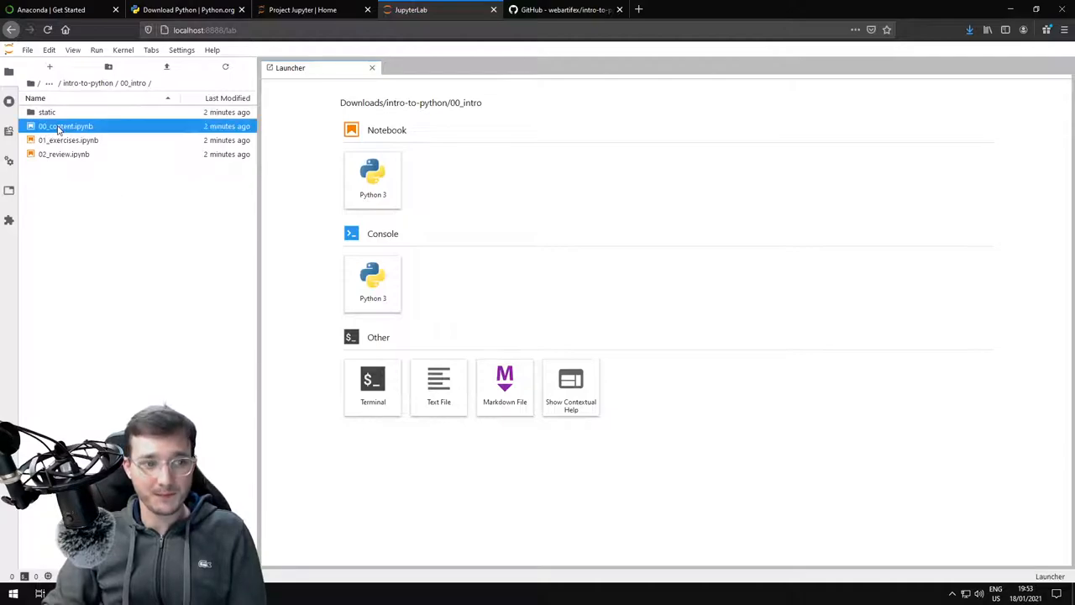
Step: Open 00_content.ipynb and scroll through its introduction and prerequisites sections
double_click(65, 125)
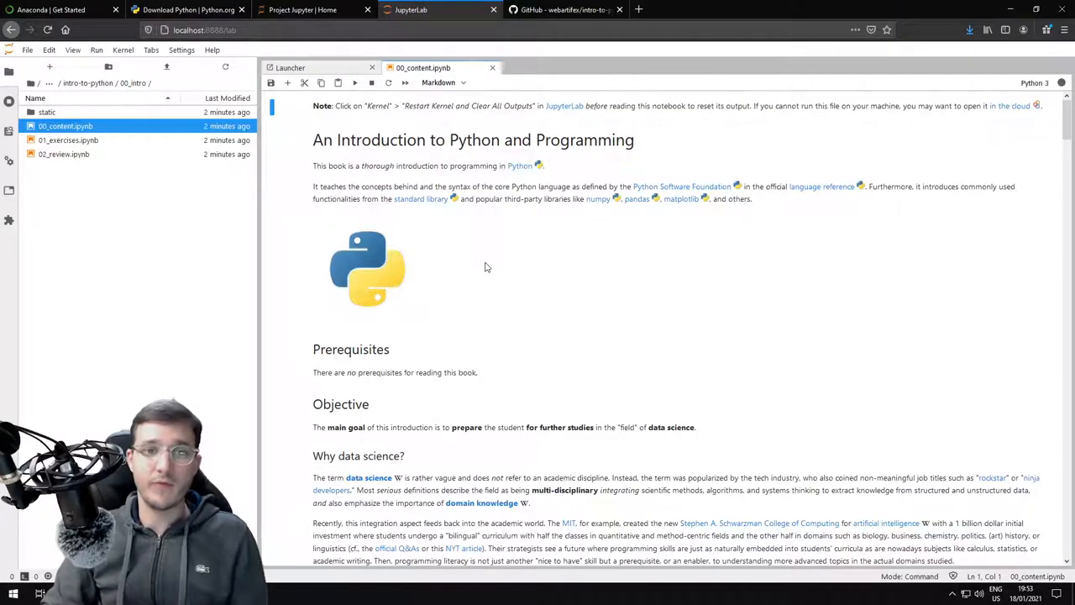
scroll(down, 3)
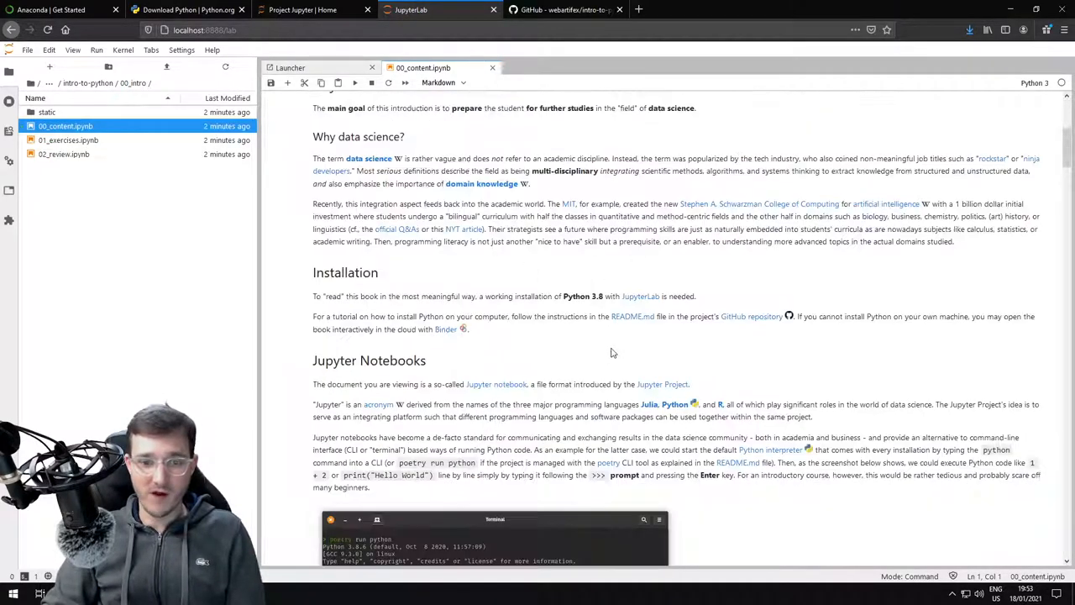
scroll(down, 3)
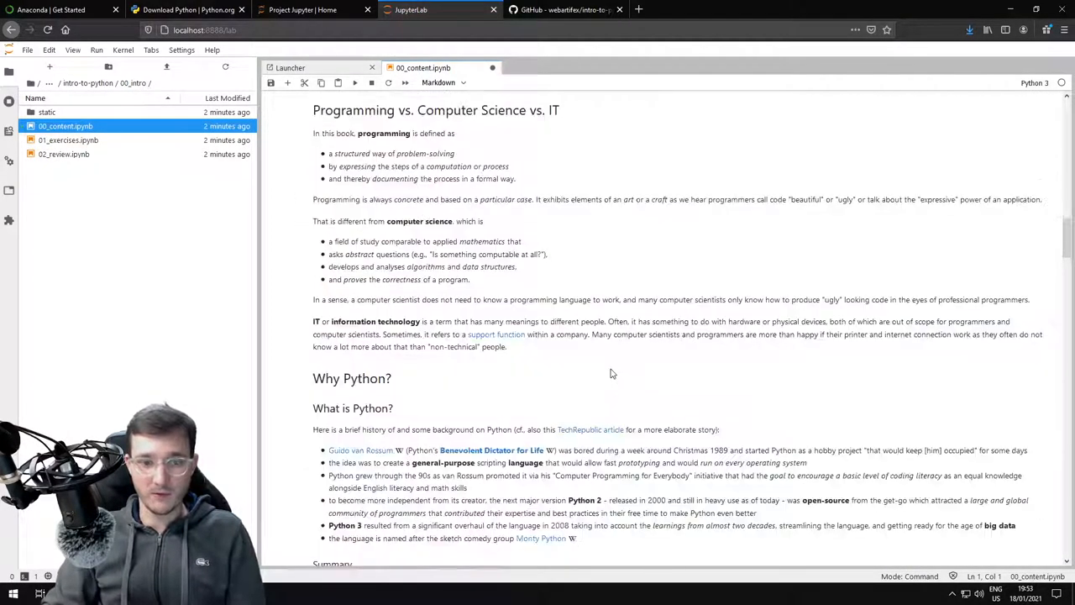
scroll(down, 3)
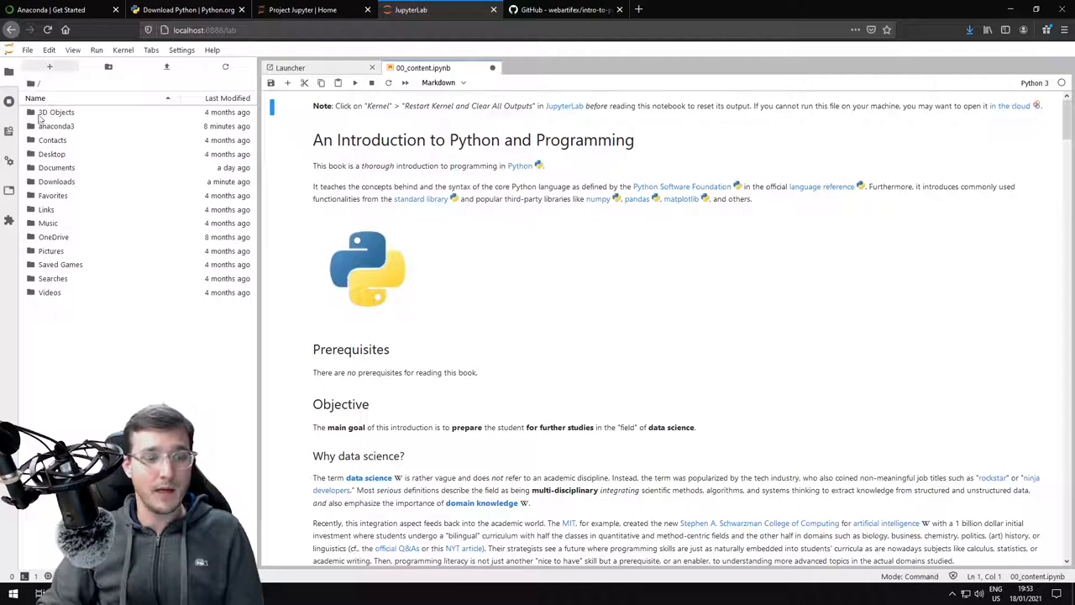
mouse_move(298, 301)
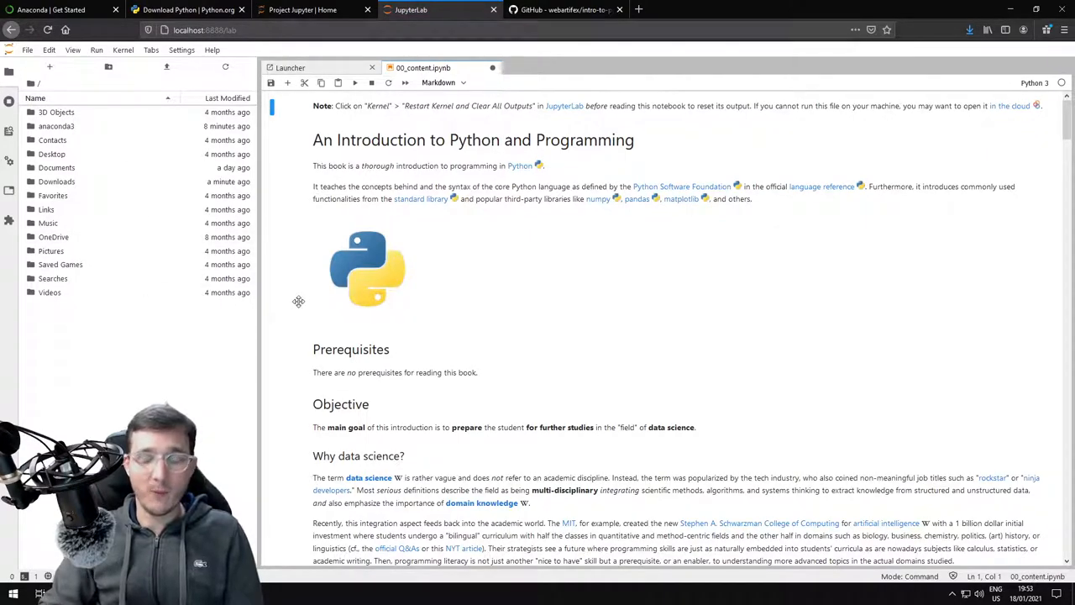